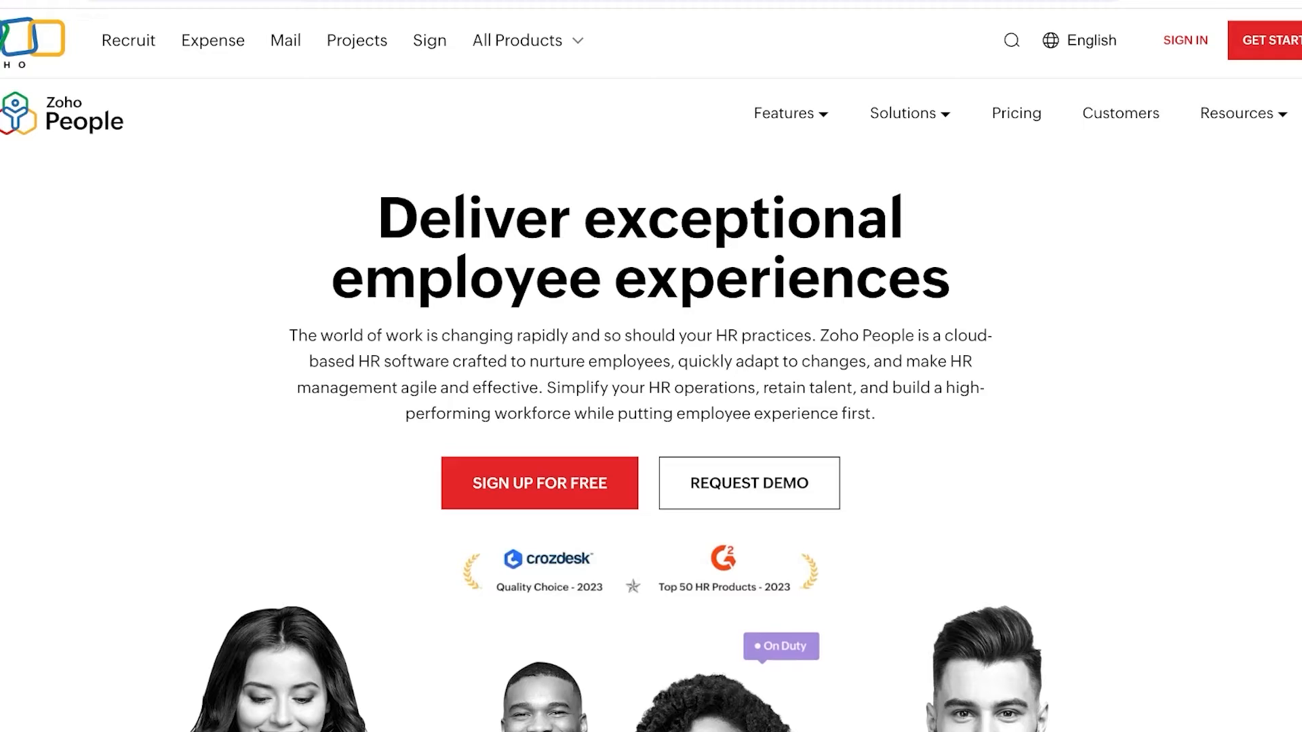
Step: Sign up for Zoho People using the Google account and postpone multi-factor authentication
scroll("down", 3)
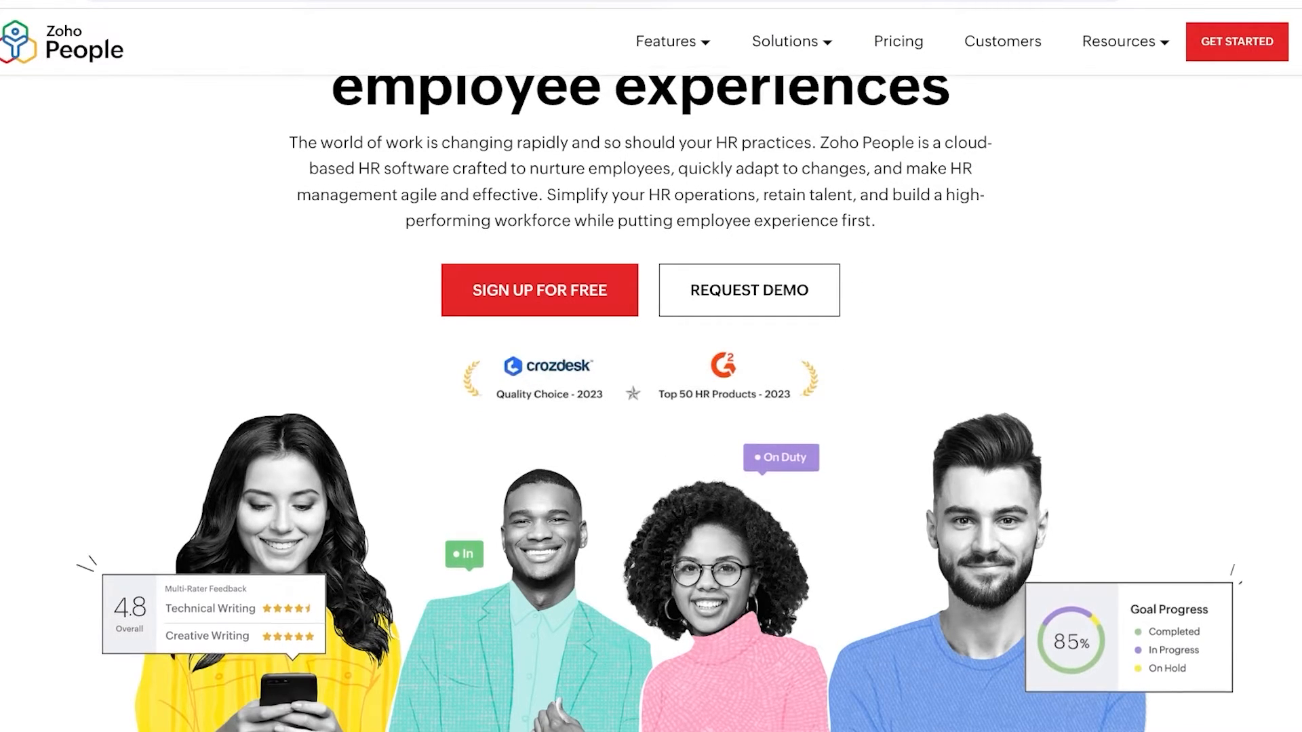
scroll("down", 3)
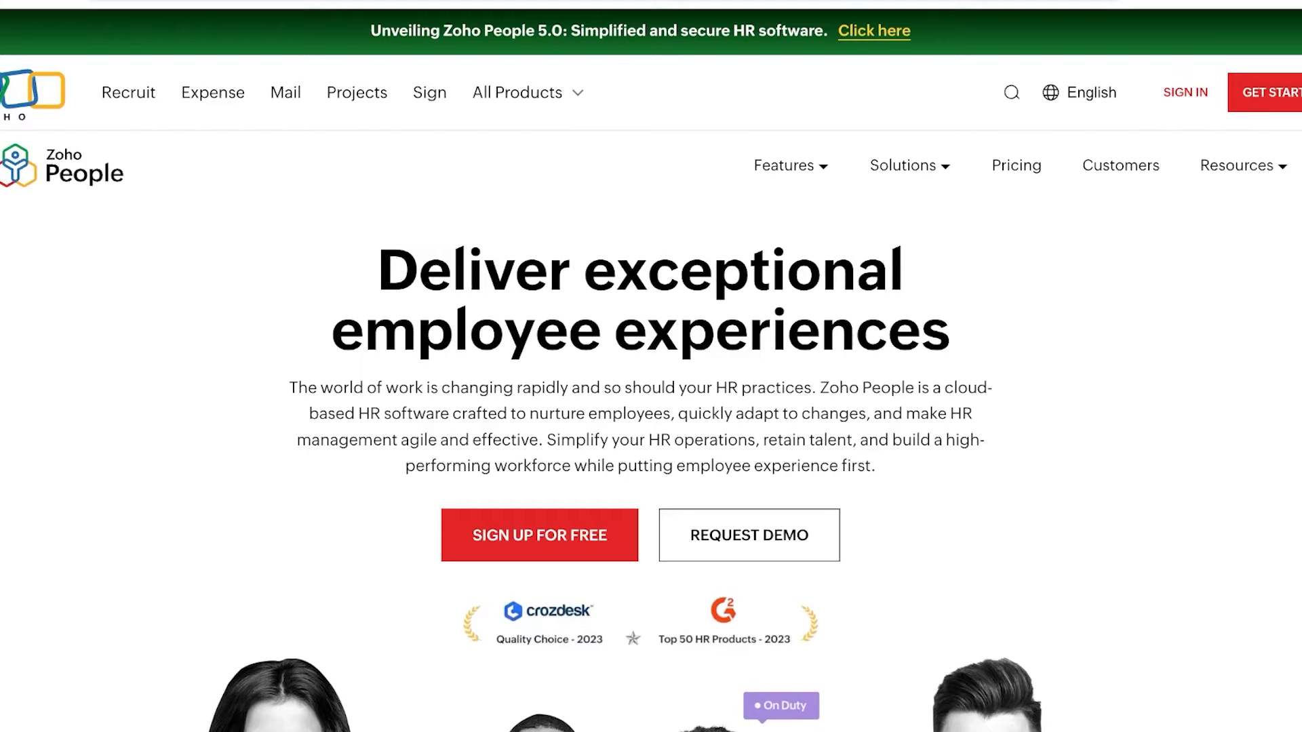
left_click(538, 535)
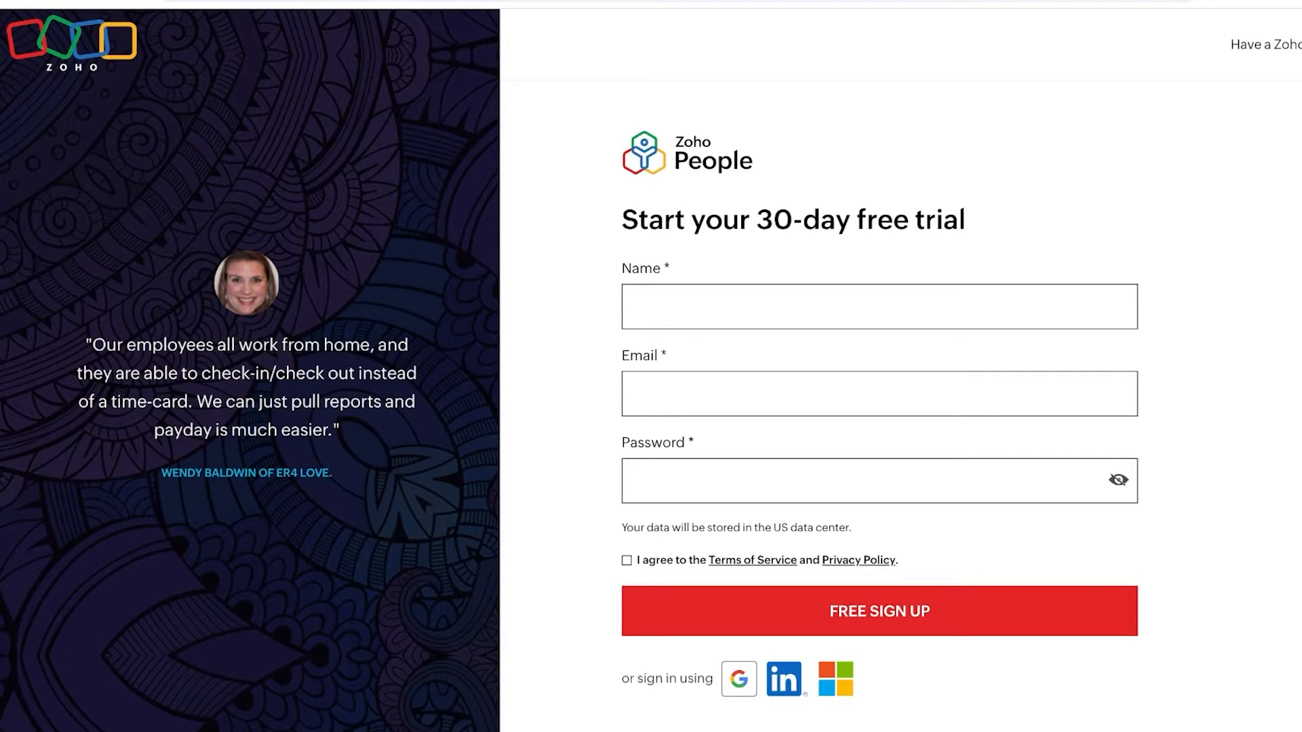
left_click(737, 678)
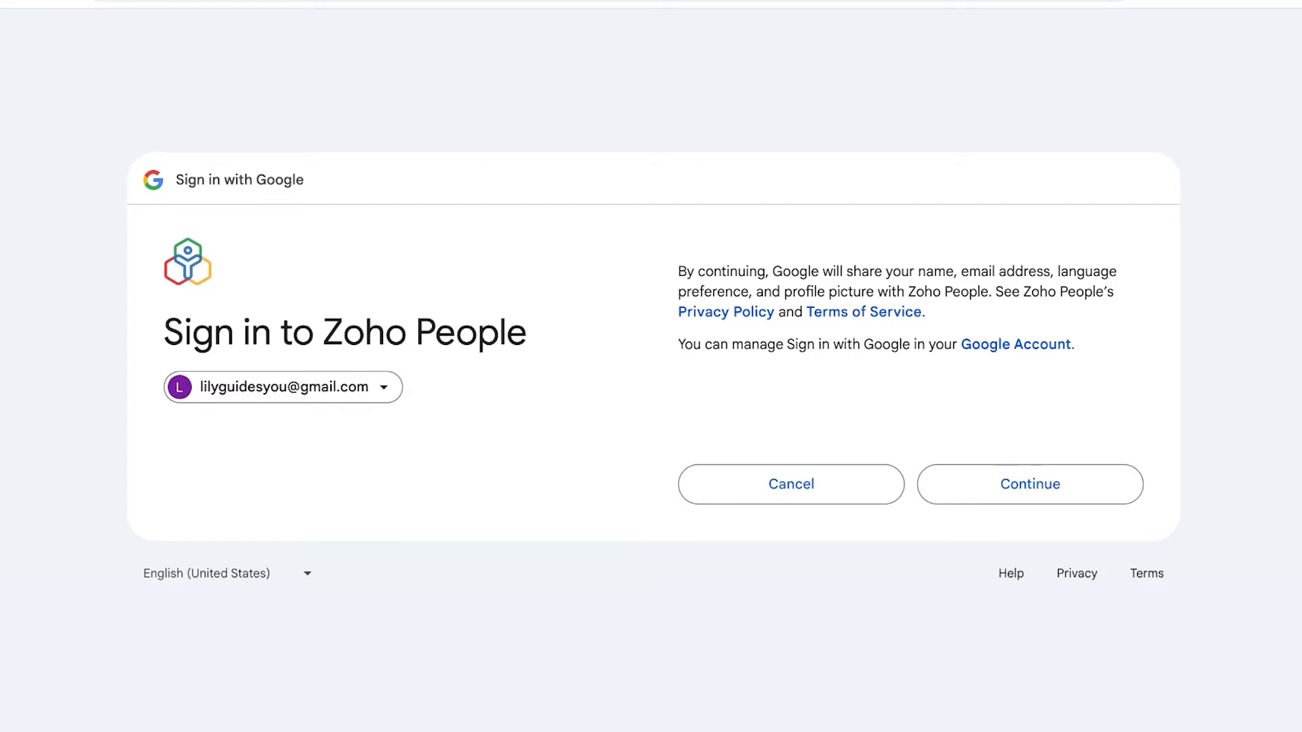
left_click(1029, 484)
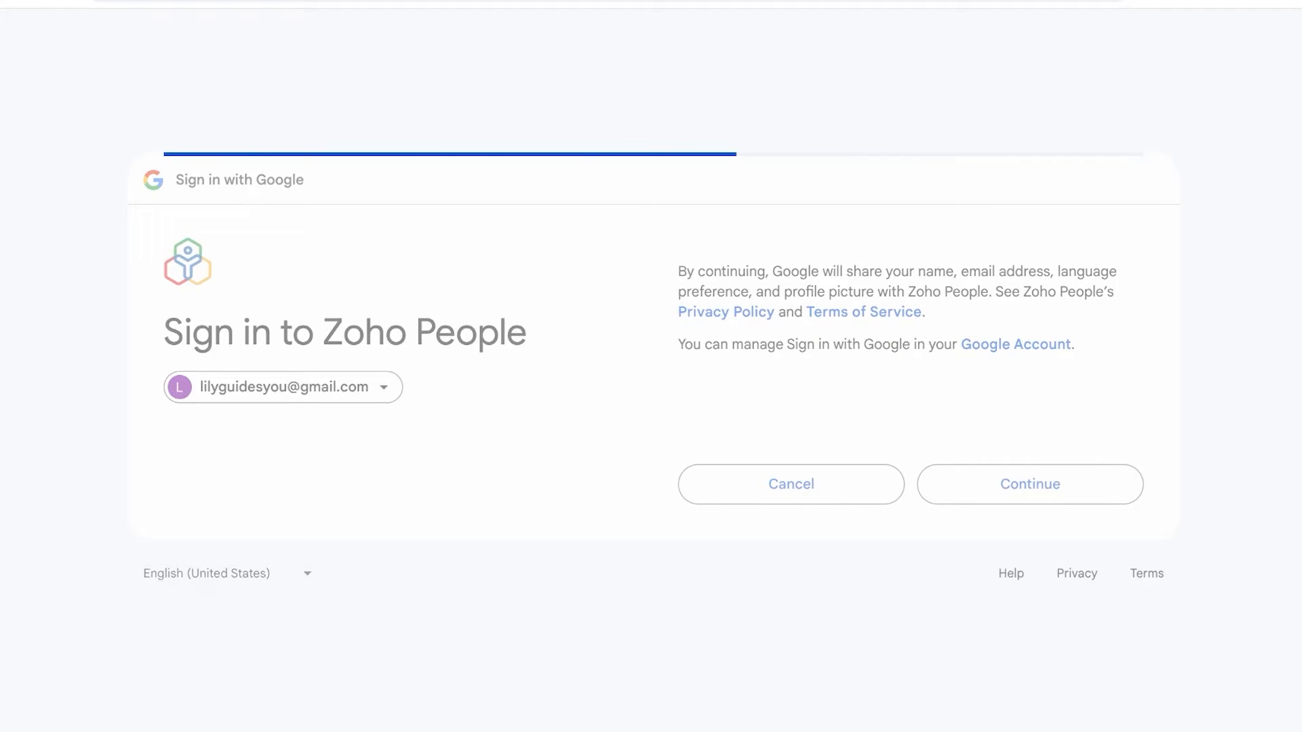
left_click(1029, 485)
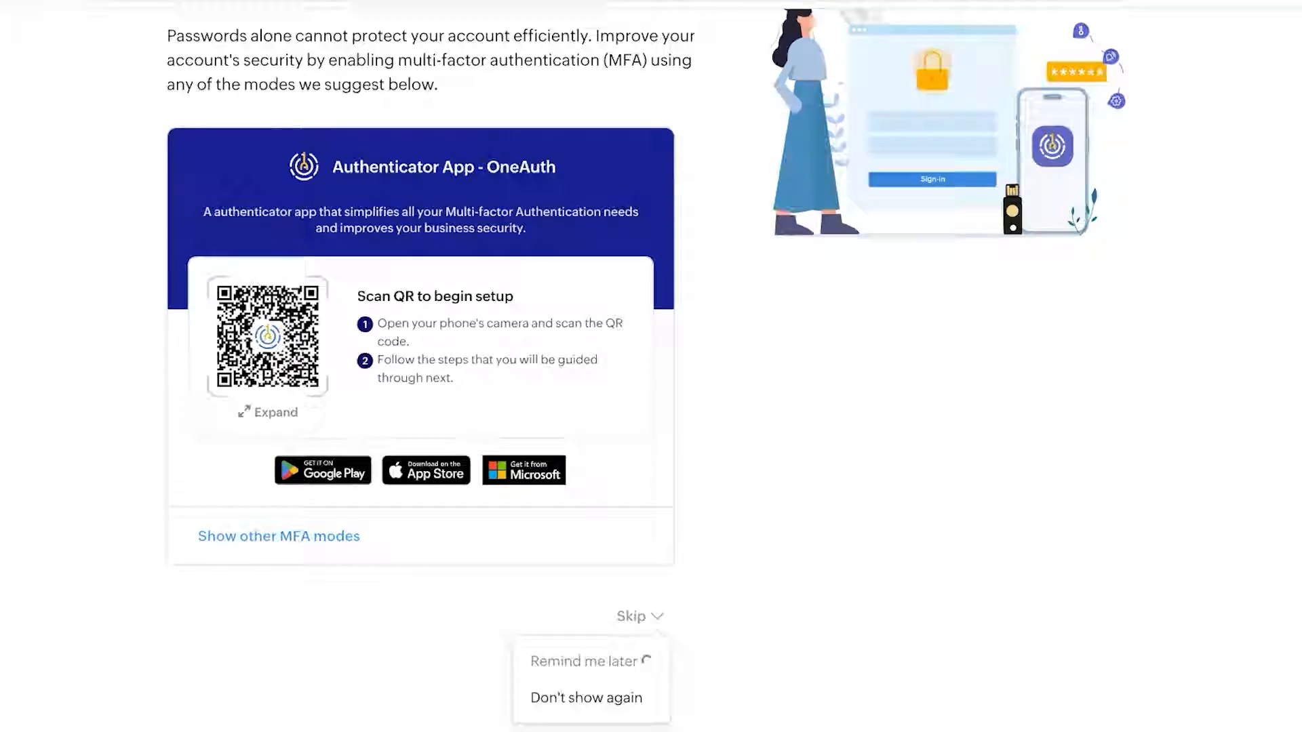
Step: Cancel the extra Google prompt, return to the Zoho People home page and show the signed-in account
left_click(586, 697)
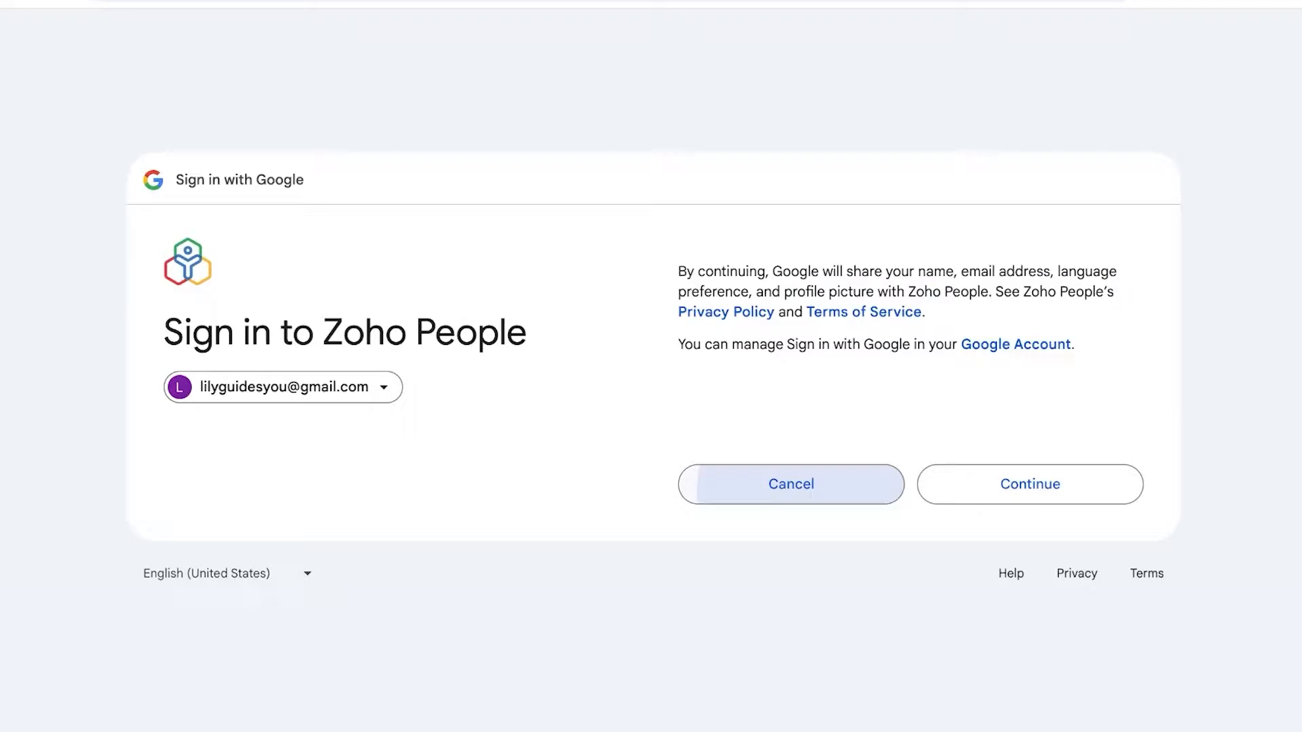
left_click(790, 484)
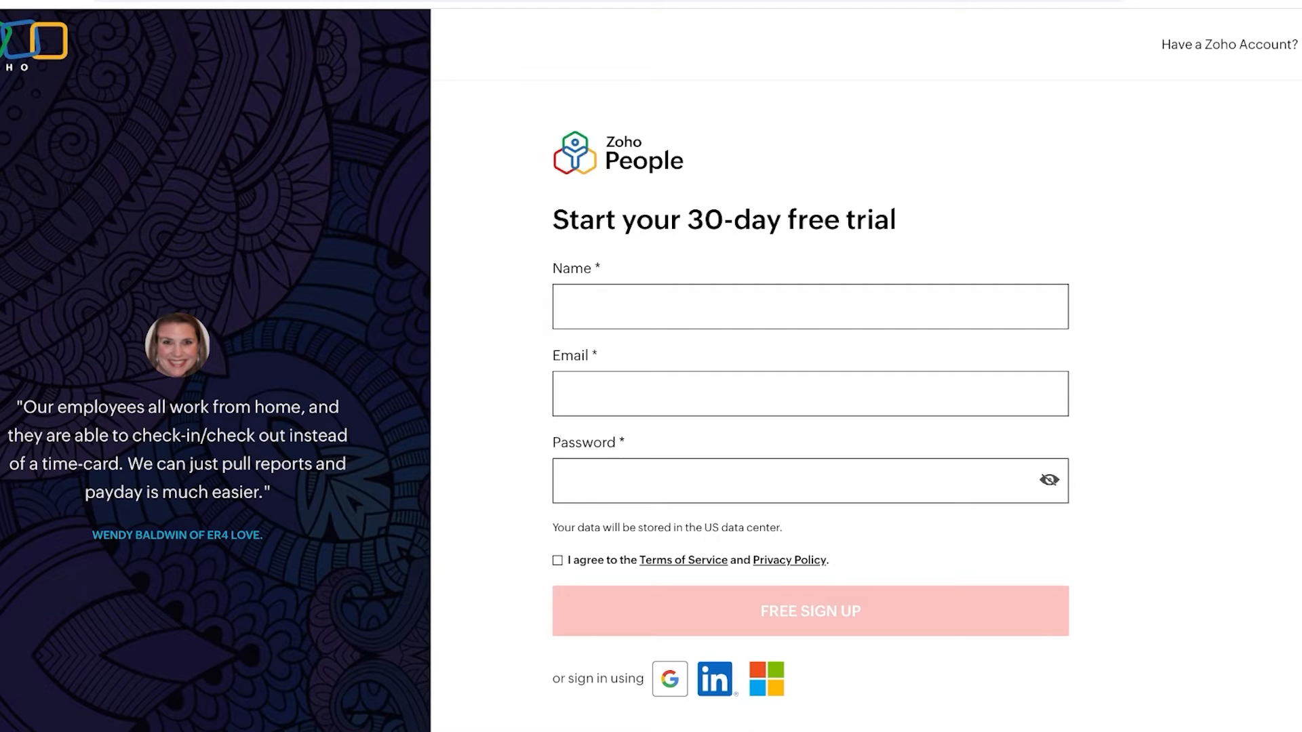
left_click(35, 45)
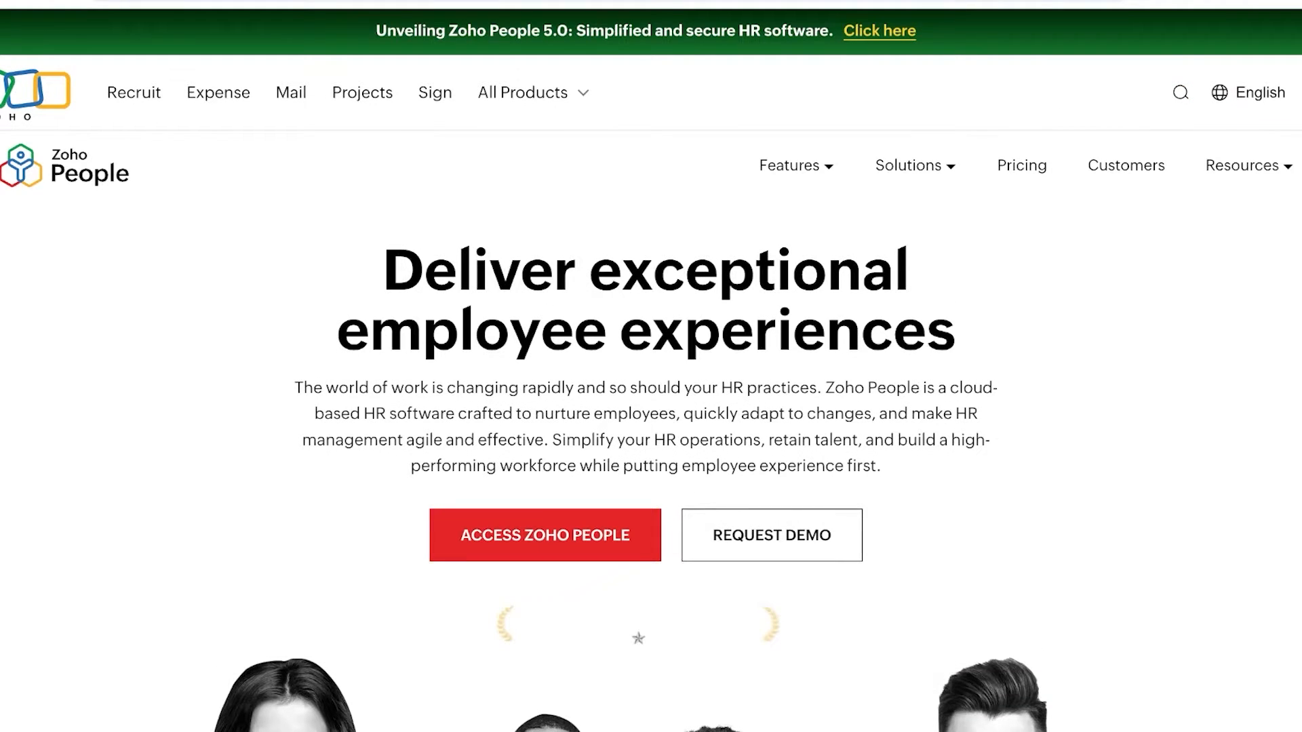
left_click(546, 535)
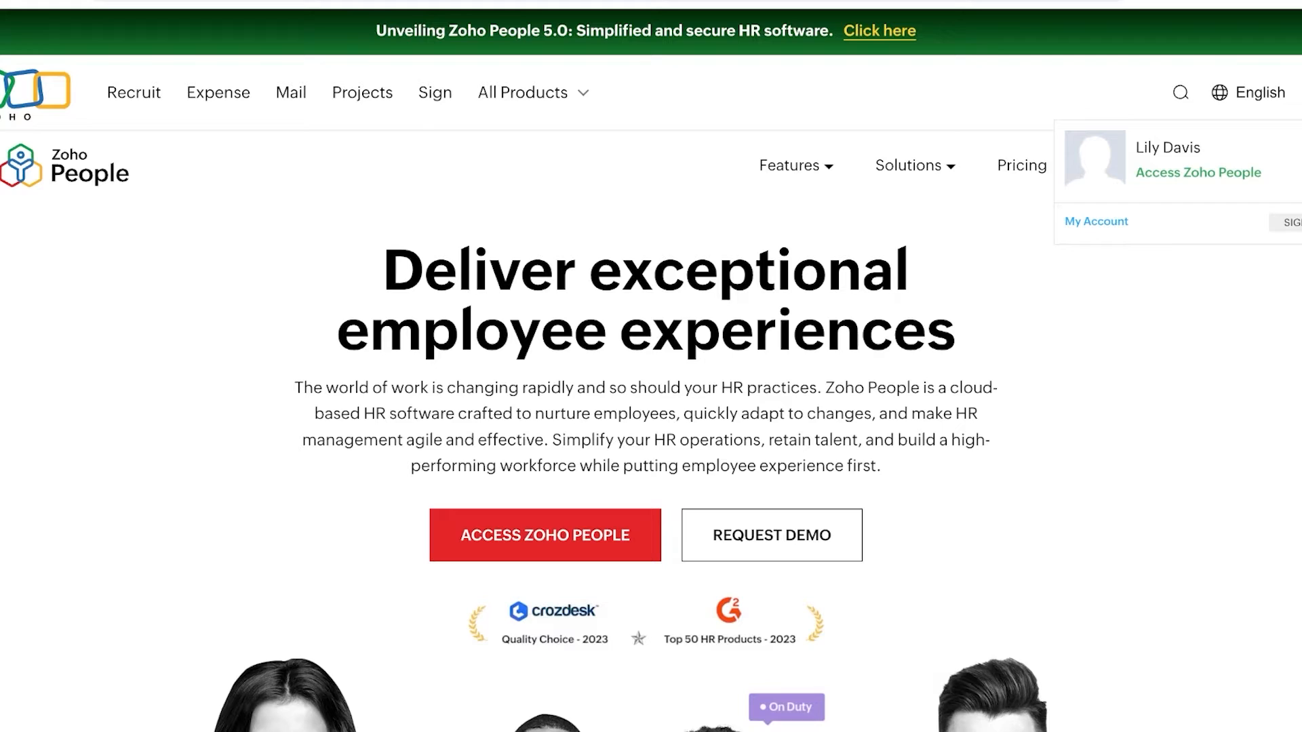
scroll("down", 3)
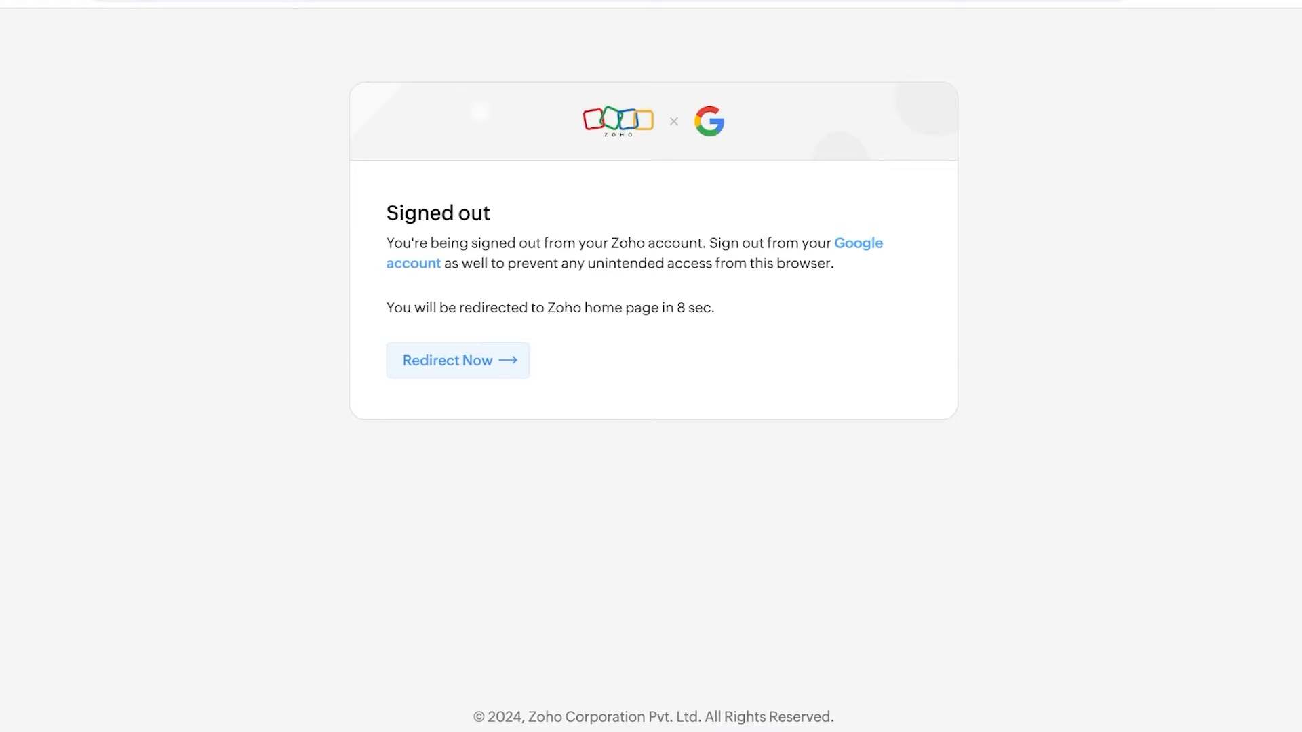
left_click(457, 359)
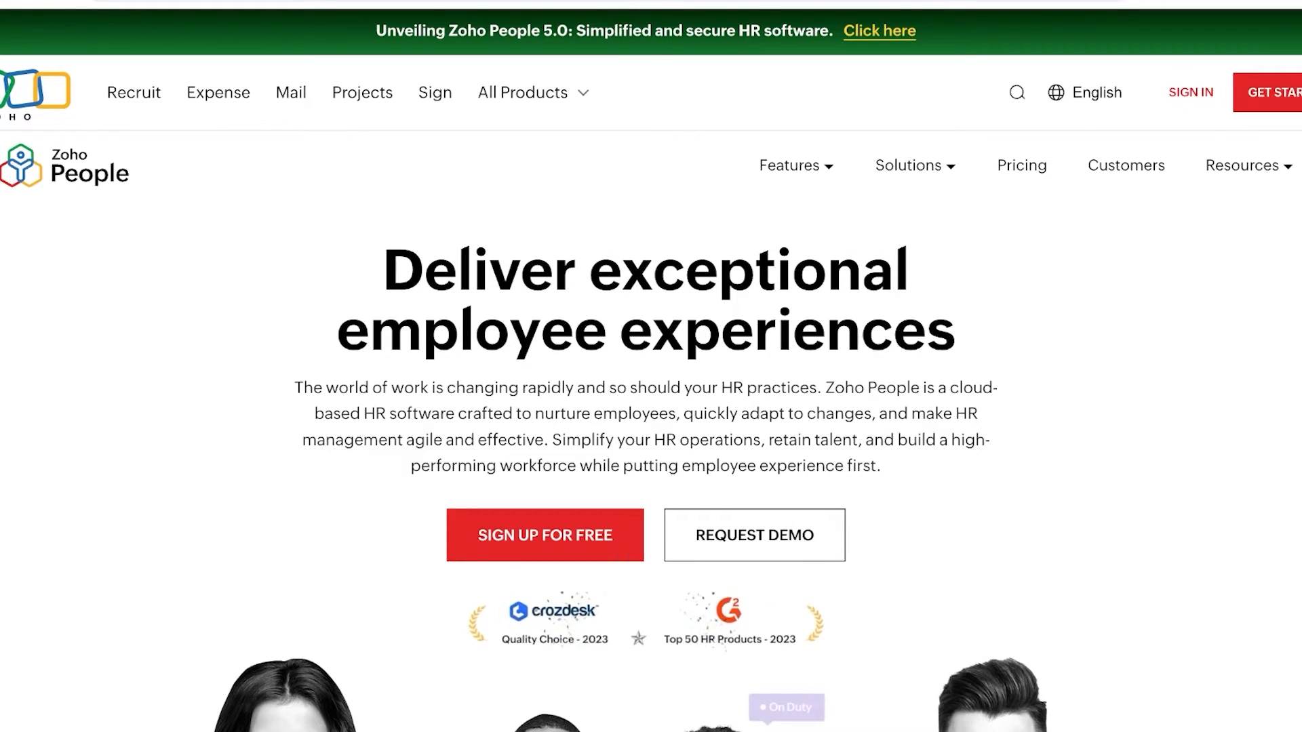
left_click(545, 534)
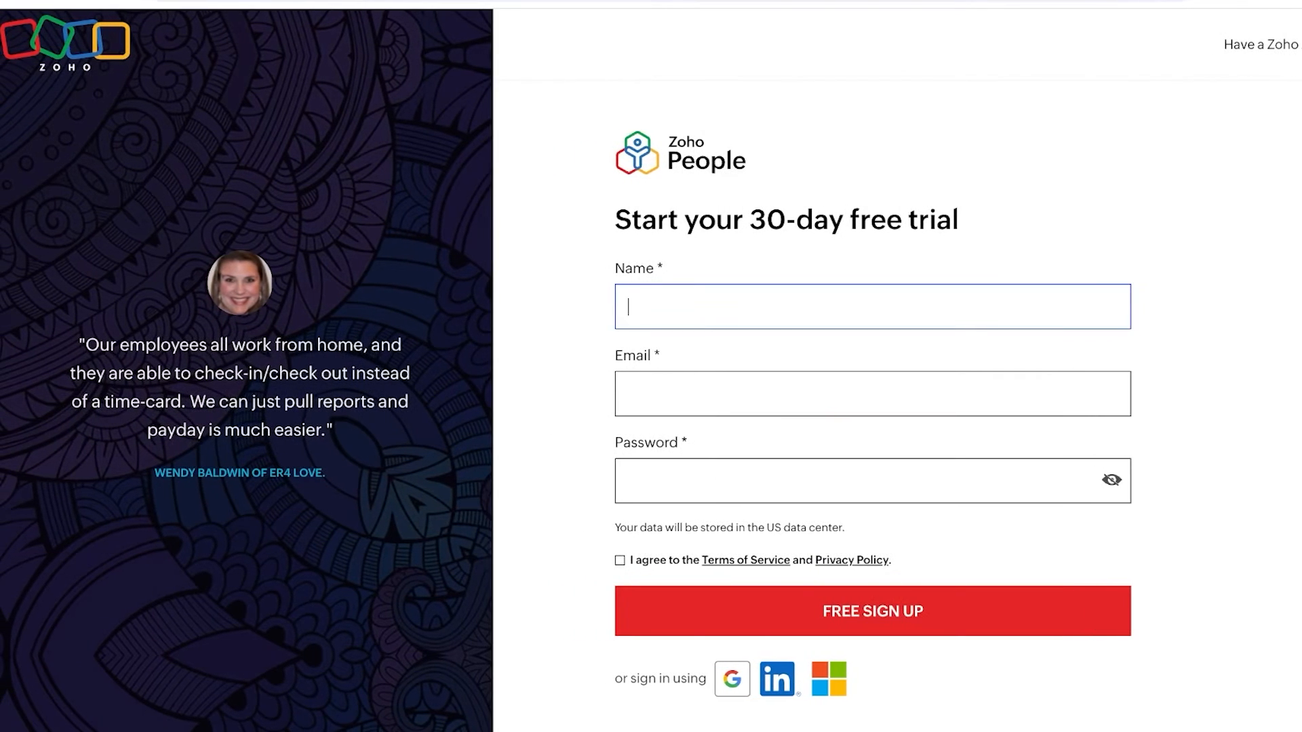
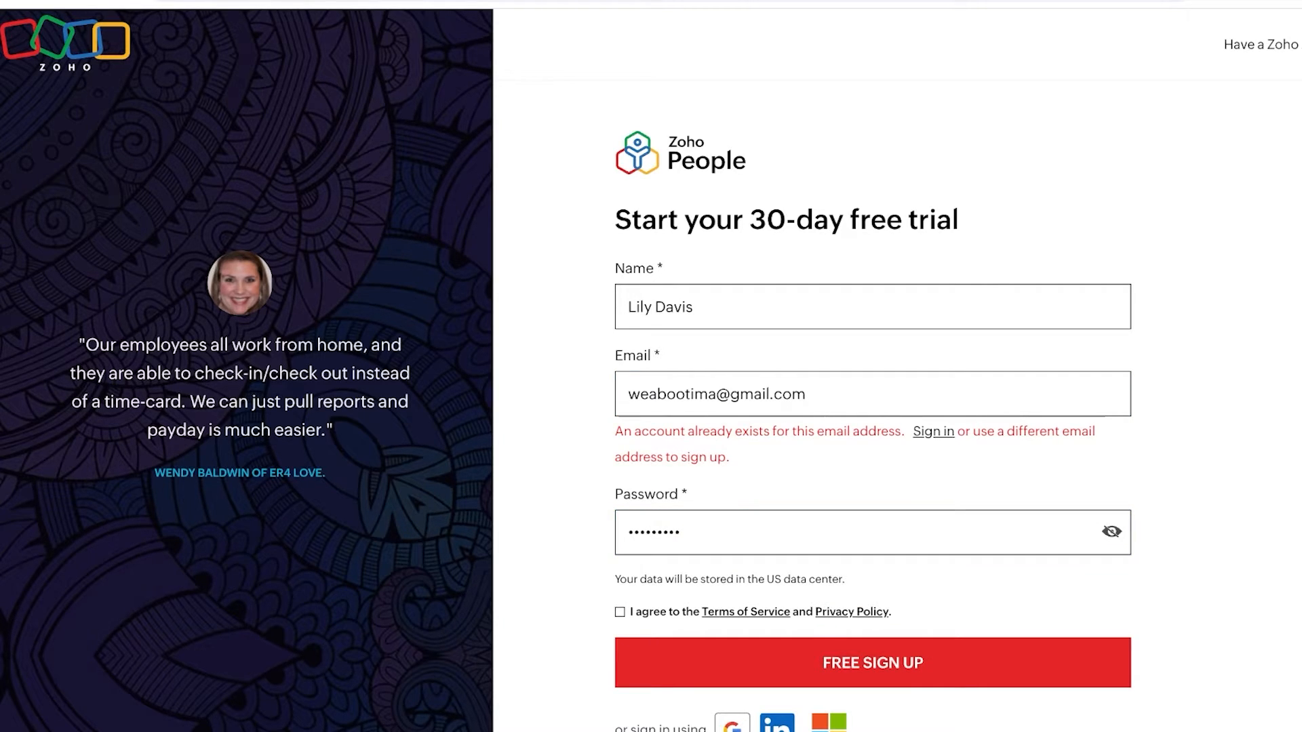
Step: Sign in to the existing Zoho account with its password instead of signing up
left_click(932, 431)
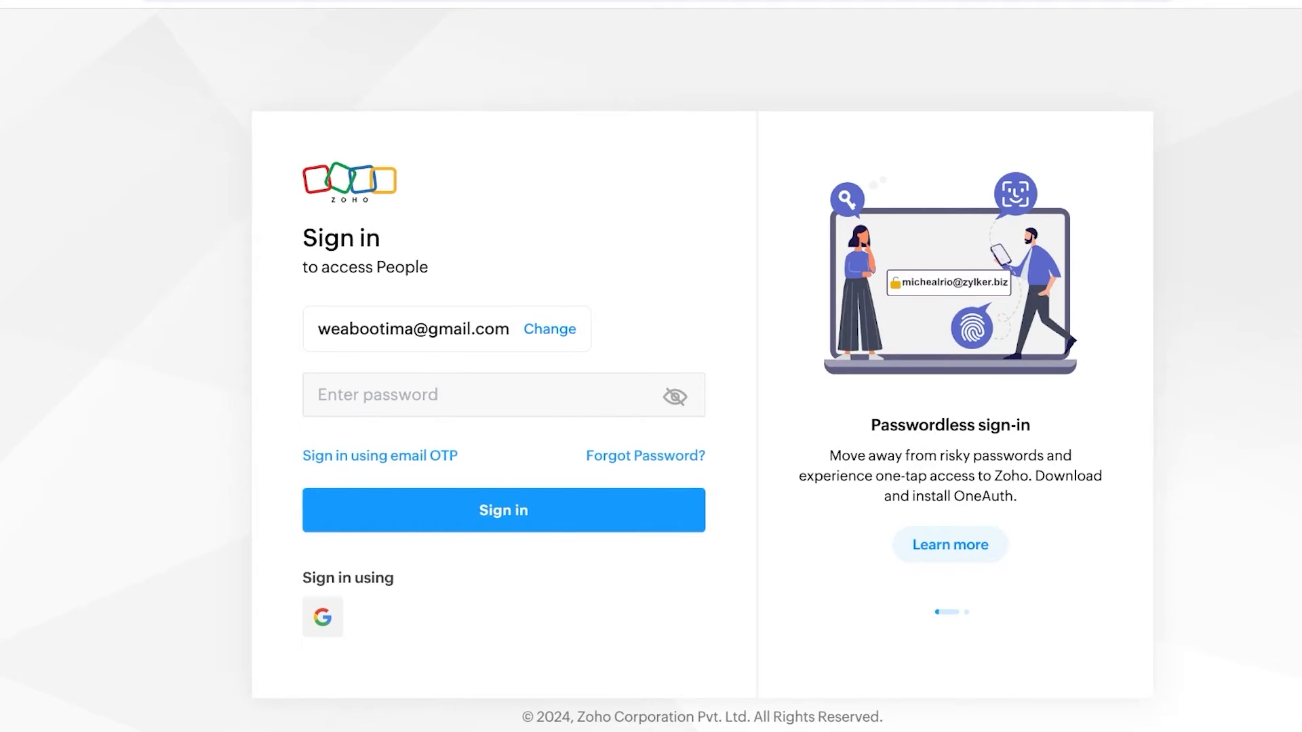
type("•••")
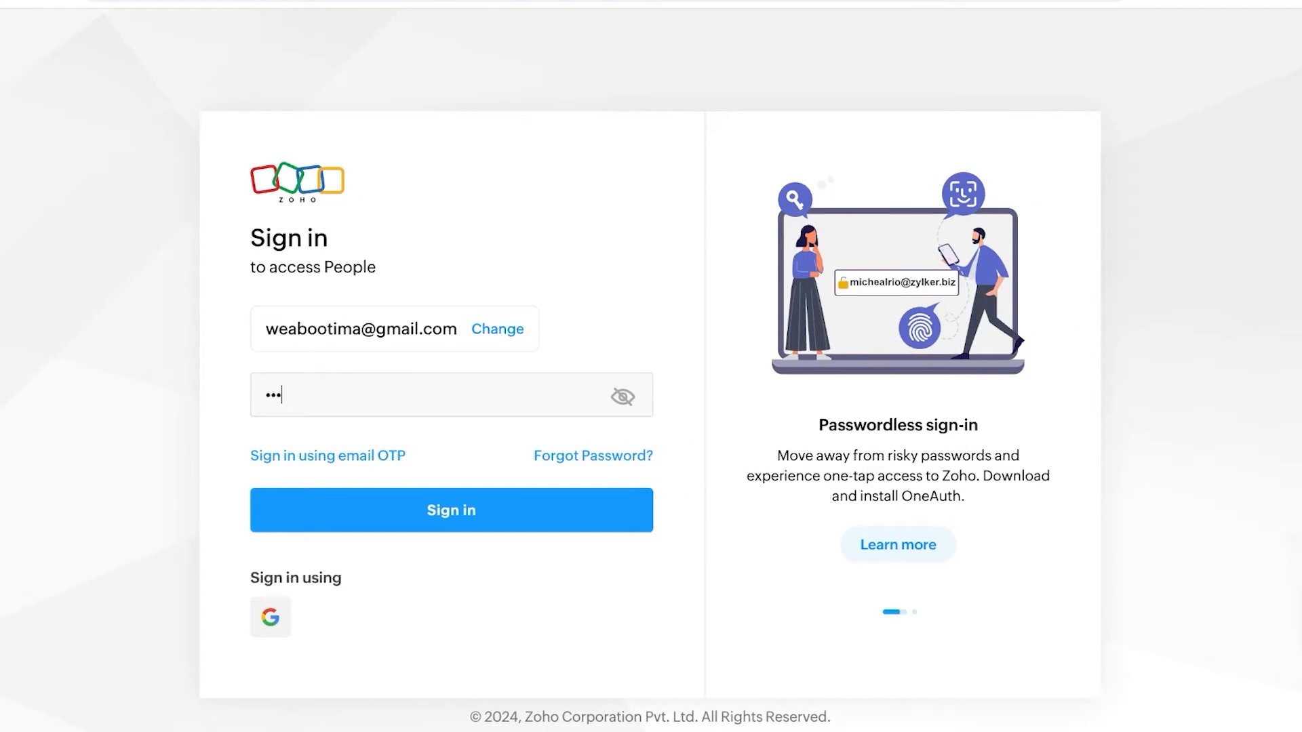
left_click(450, 510)
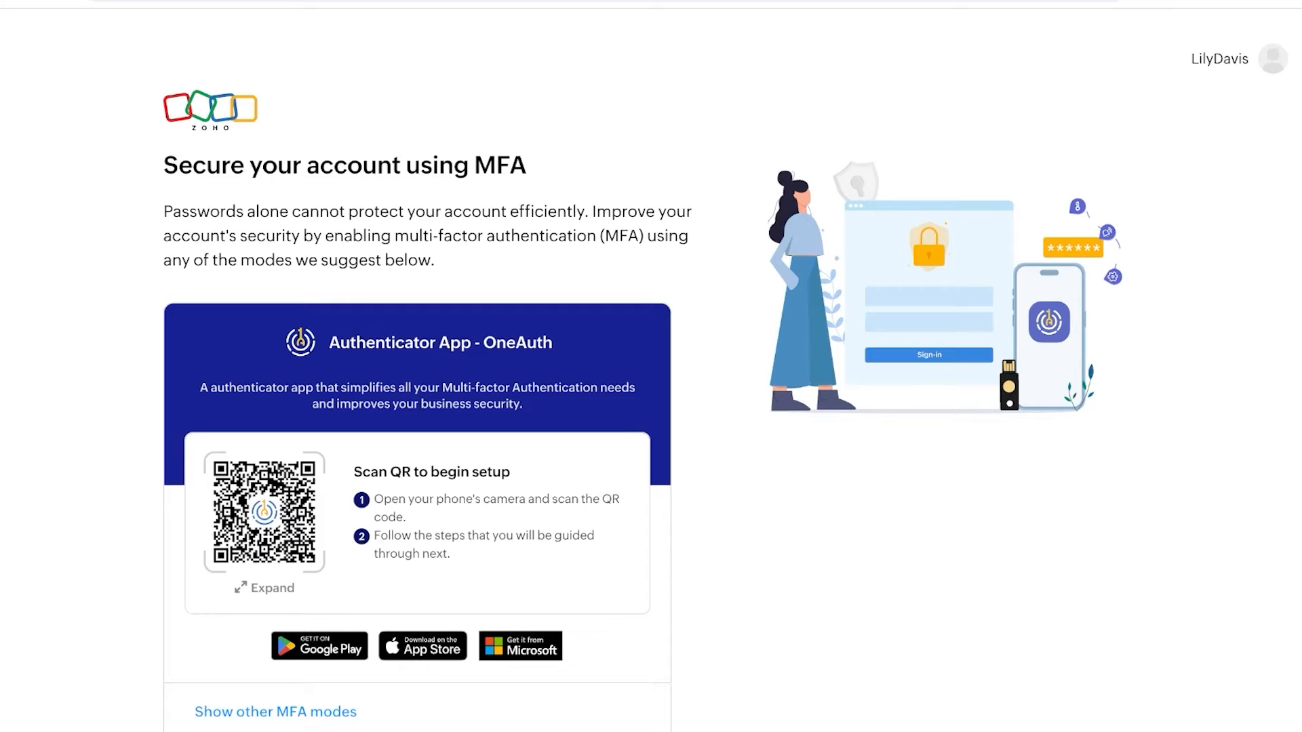
Step: Skip the security key MFA setup and choose not to show the MFA prompt again
scroll("down", 3)
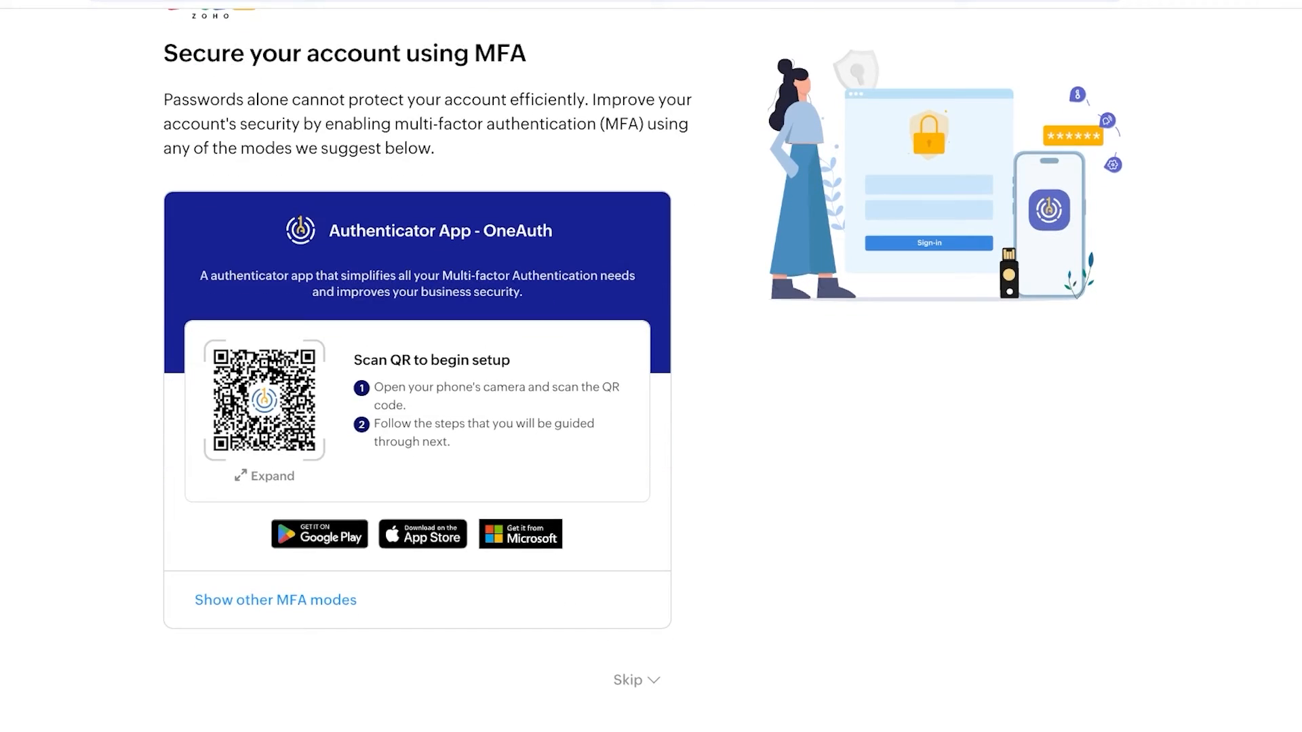
left_click(275, 600)
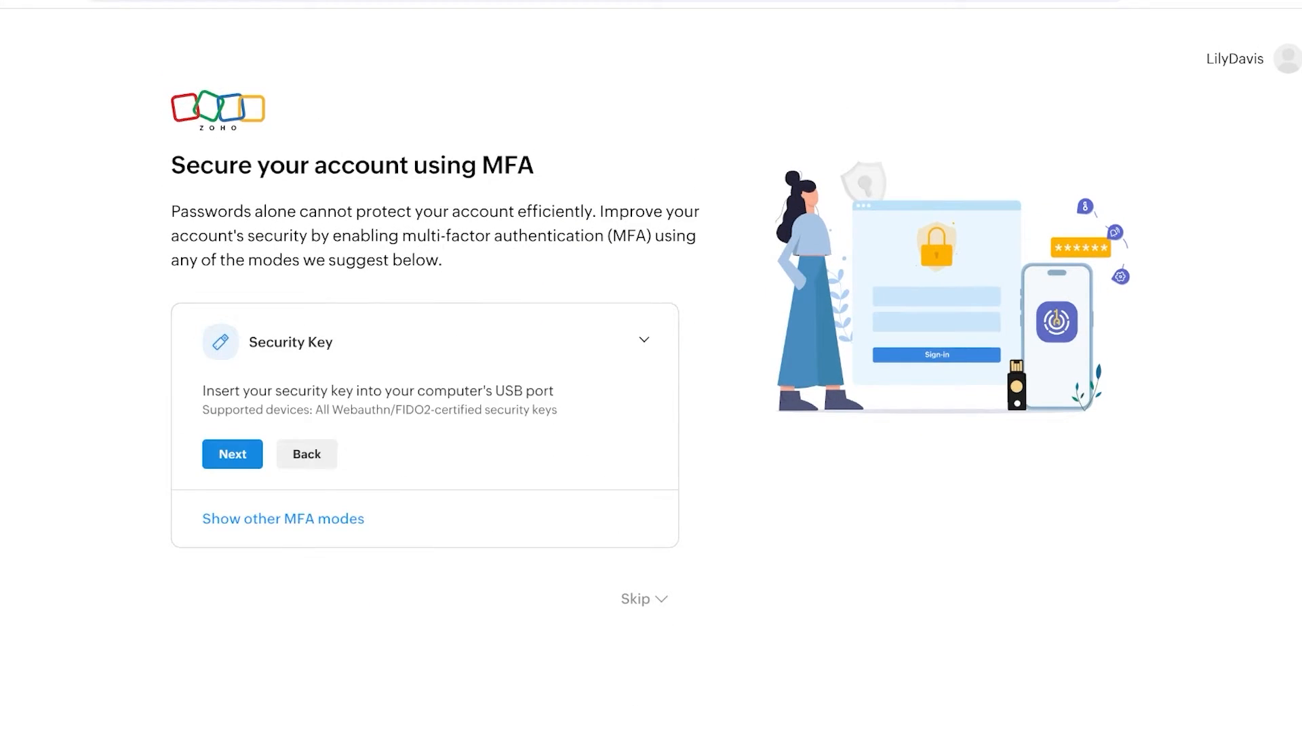
left_click(232, 454)
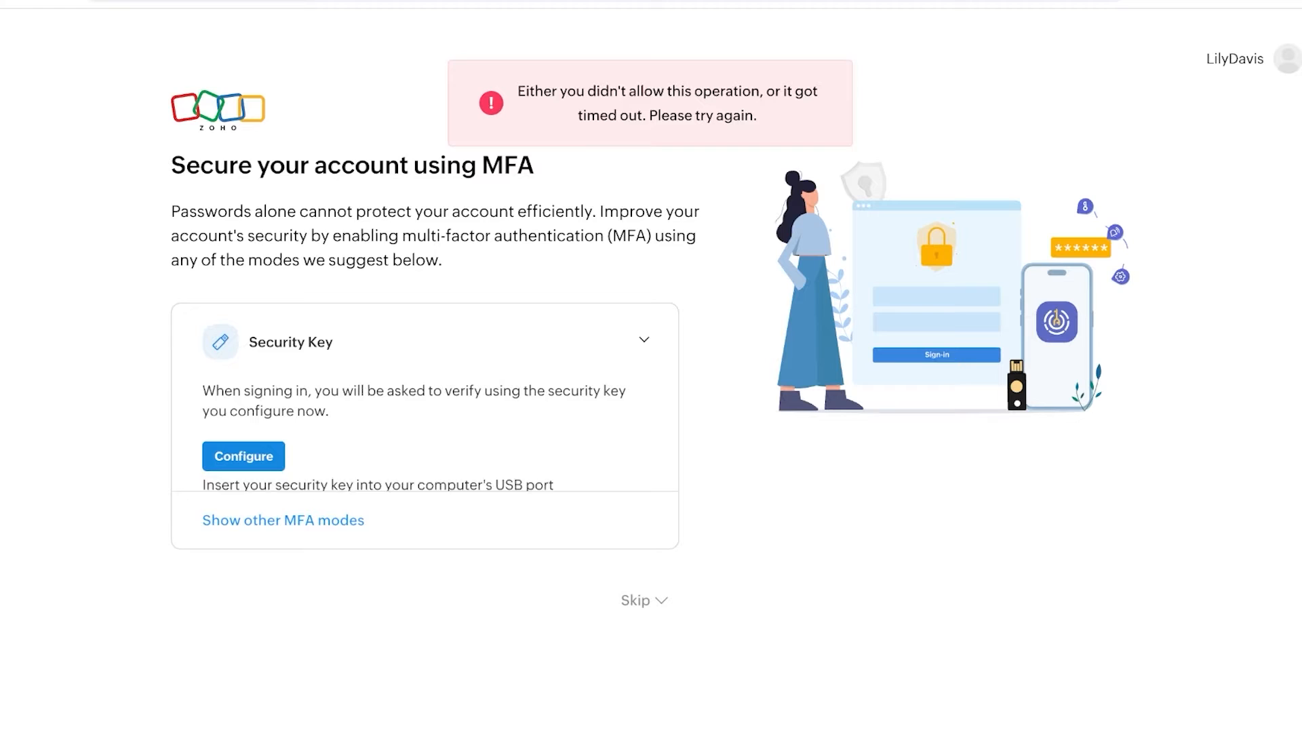
left_click(642, 601)
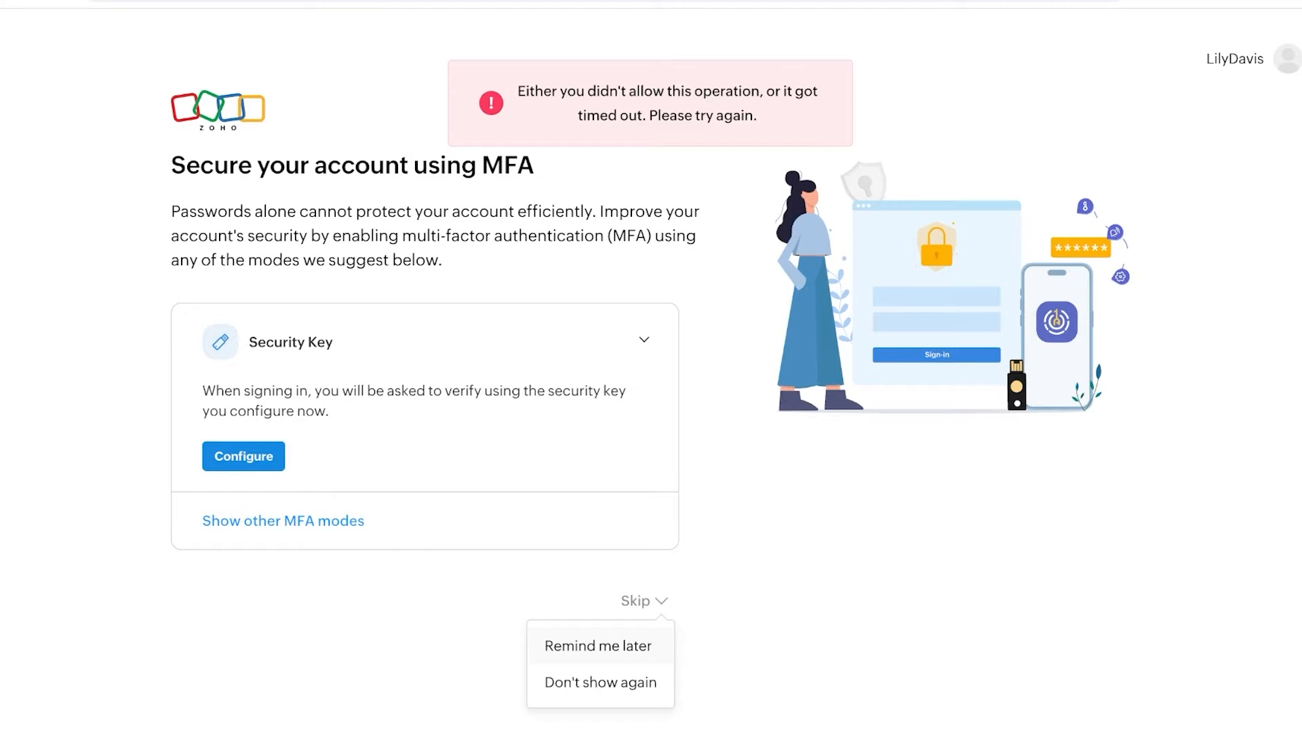
left_click(599, 682)
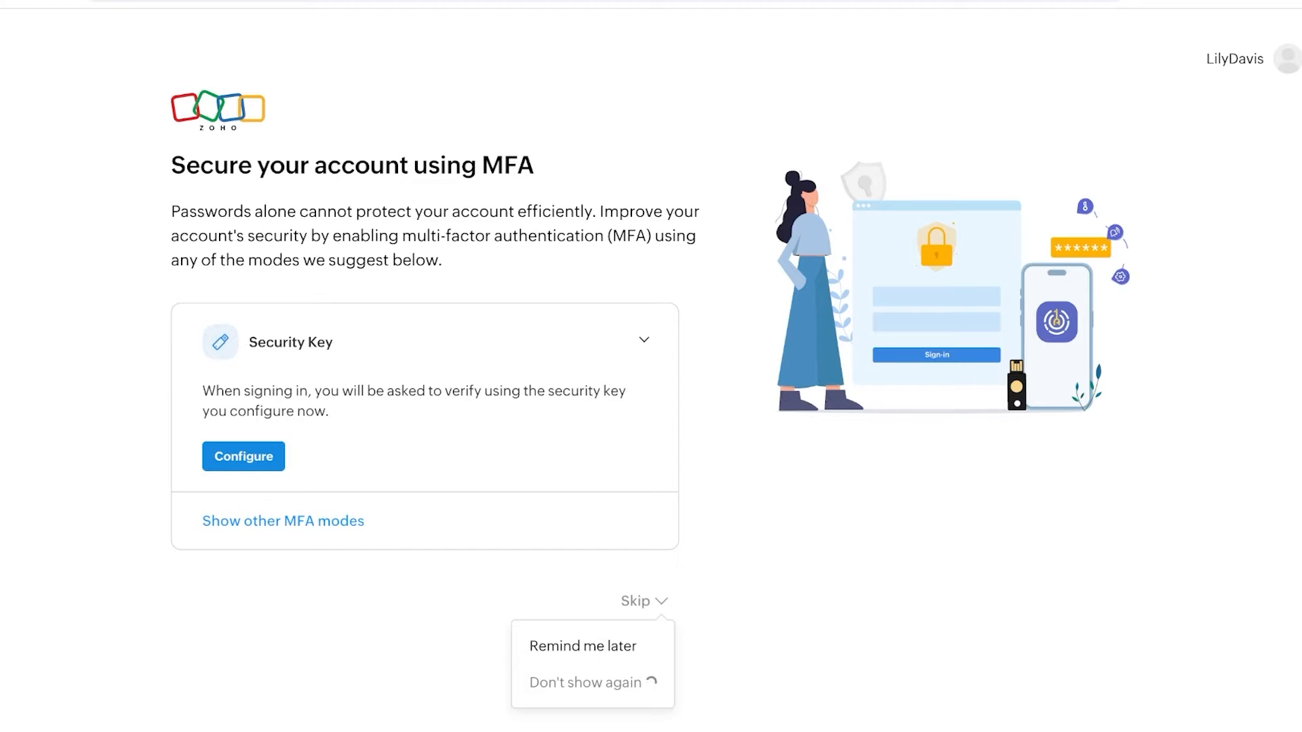
left_click(585, 682)
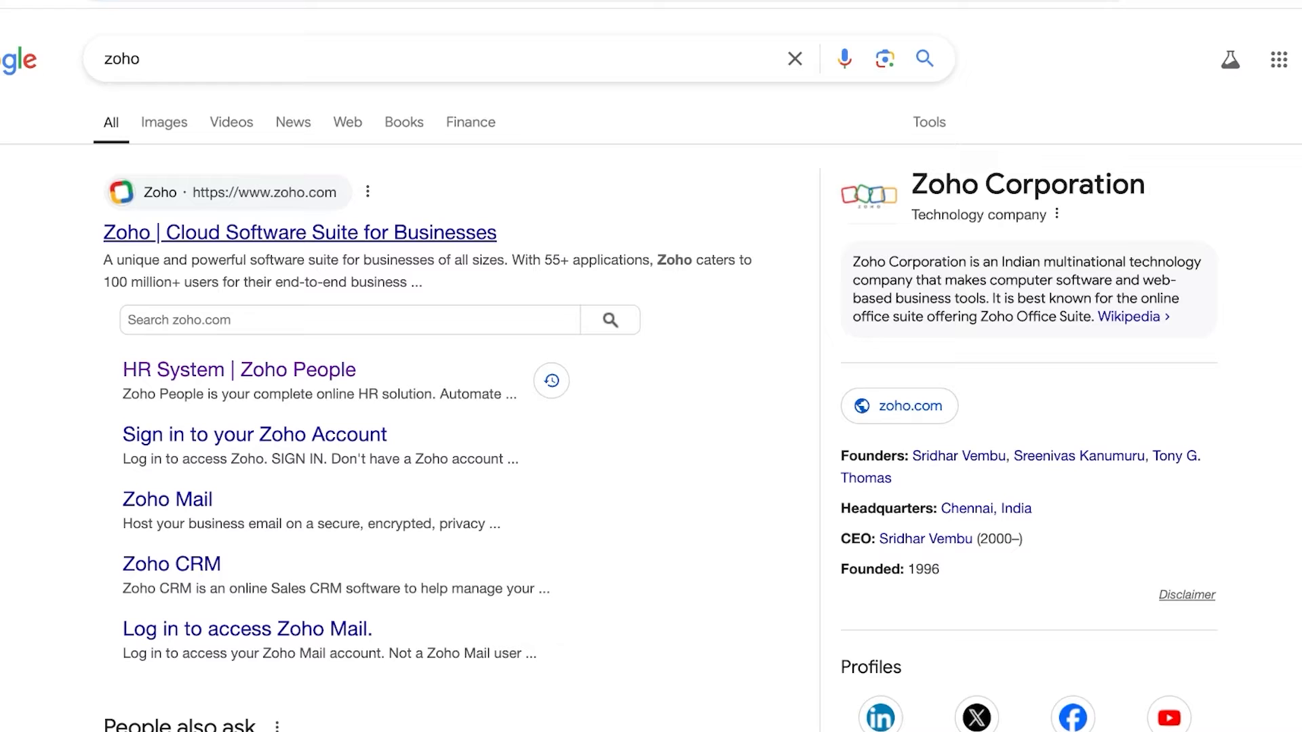
Step: Open the Zoho site from search results and review the account's profile settings
left_click(298, 232)
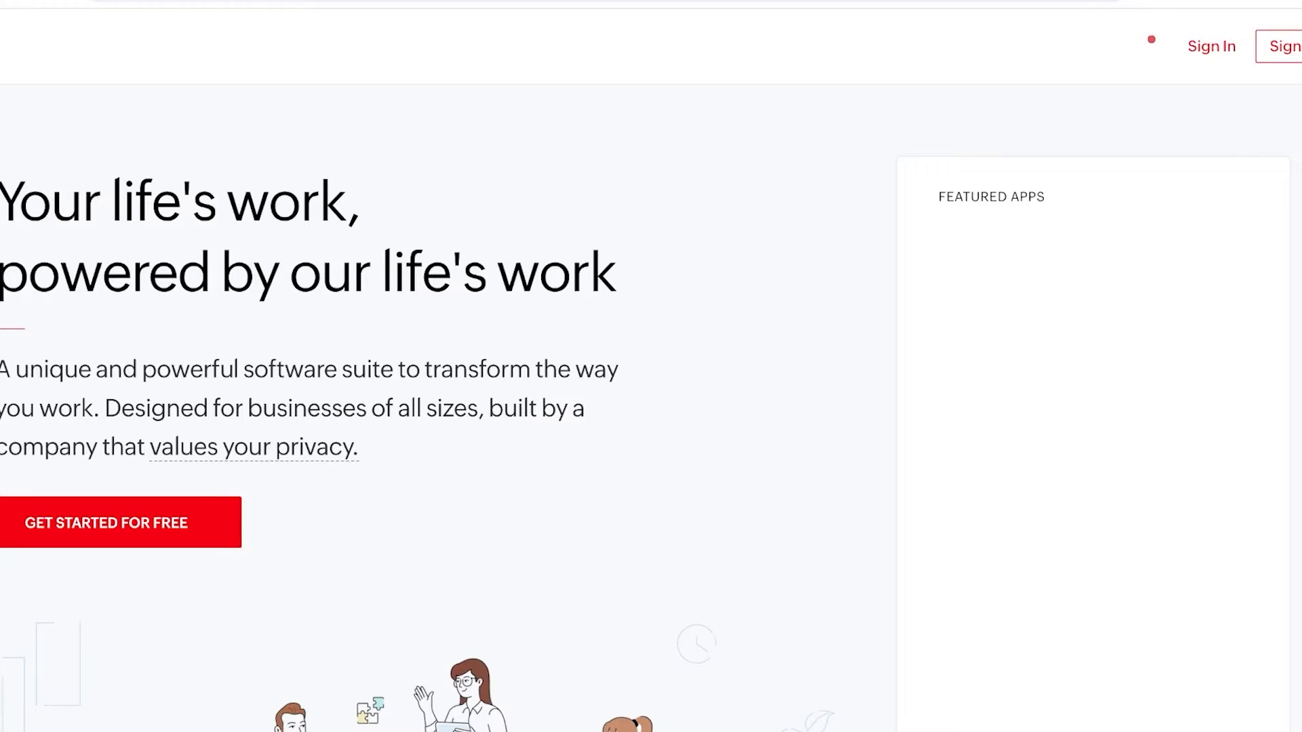
left_click(1284, 46)
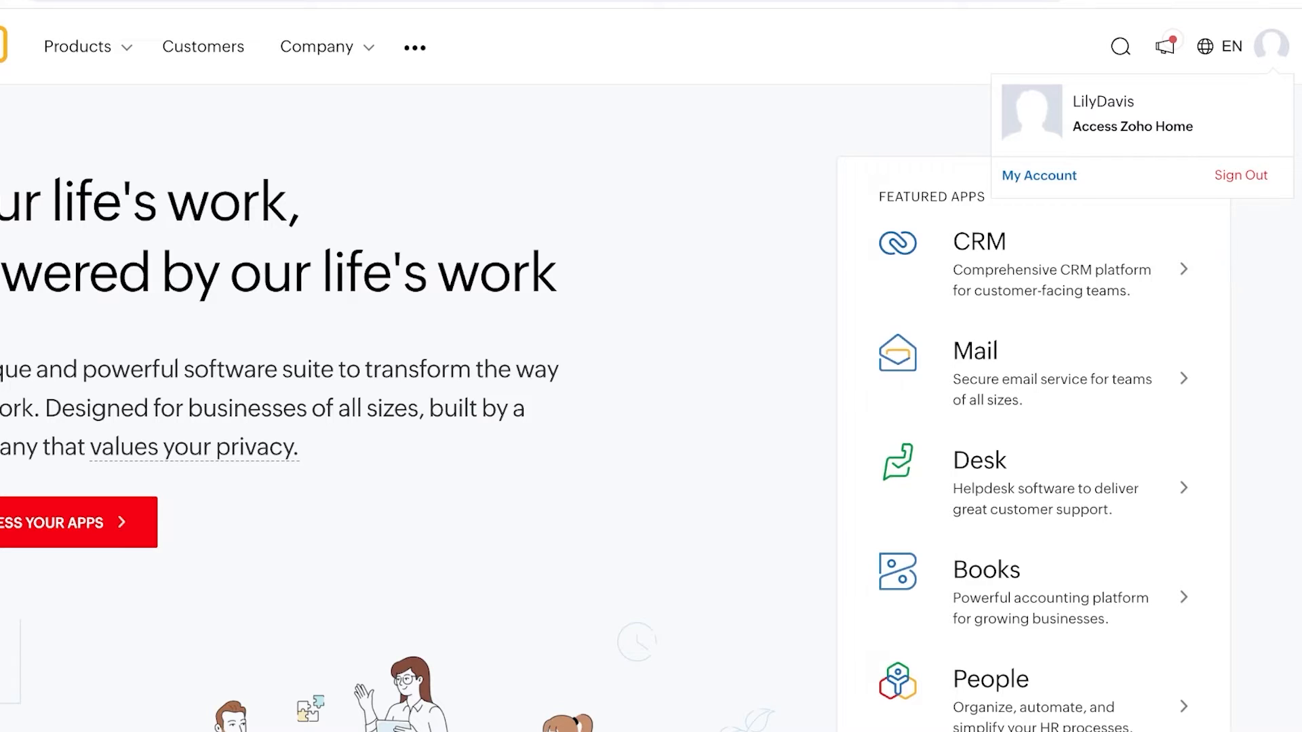
left_click(1039, 174)
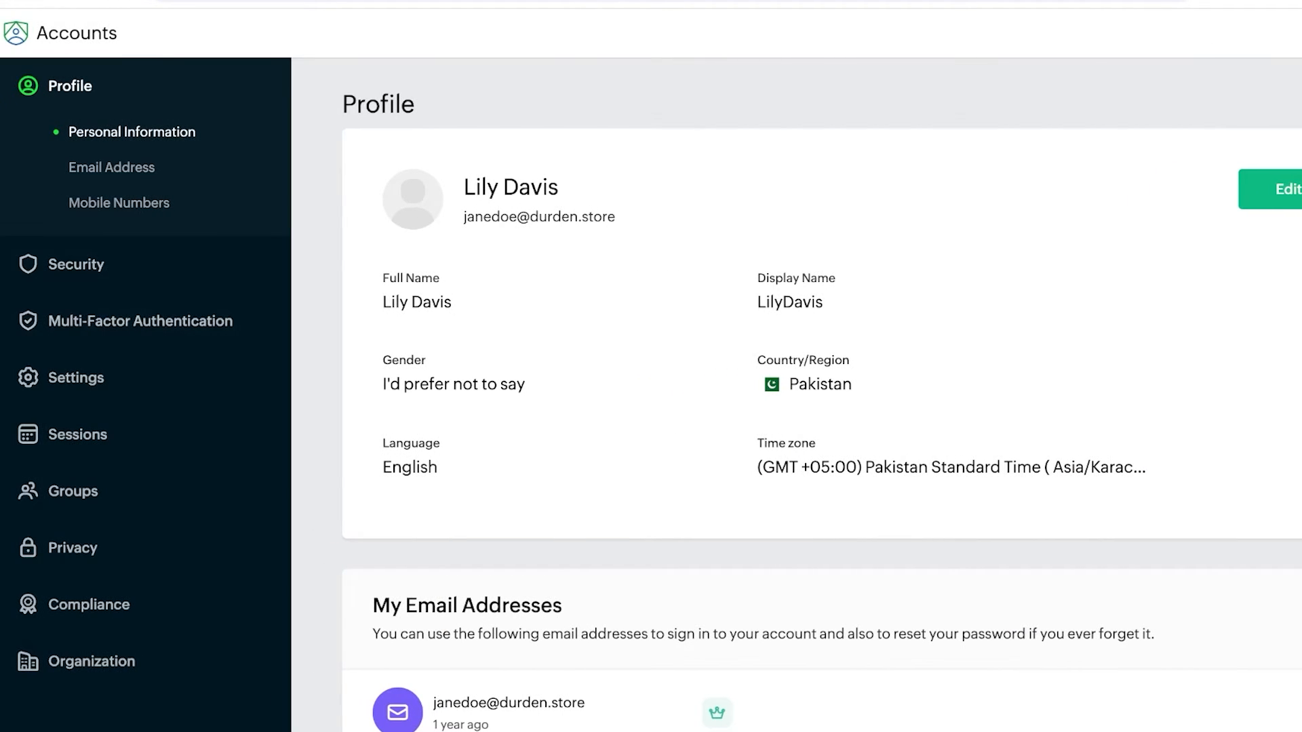
mouse_move(72, 547)
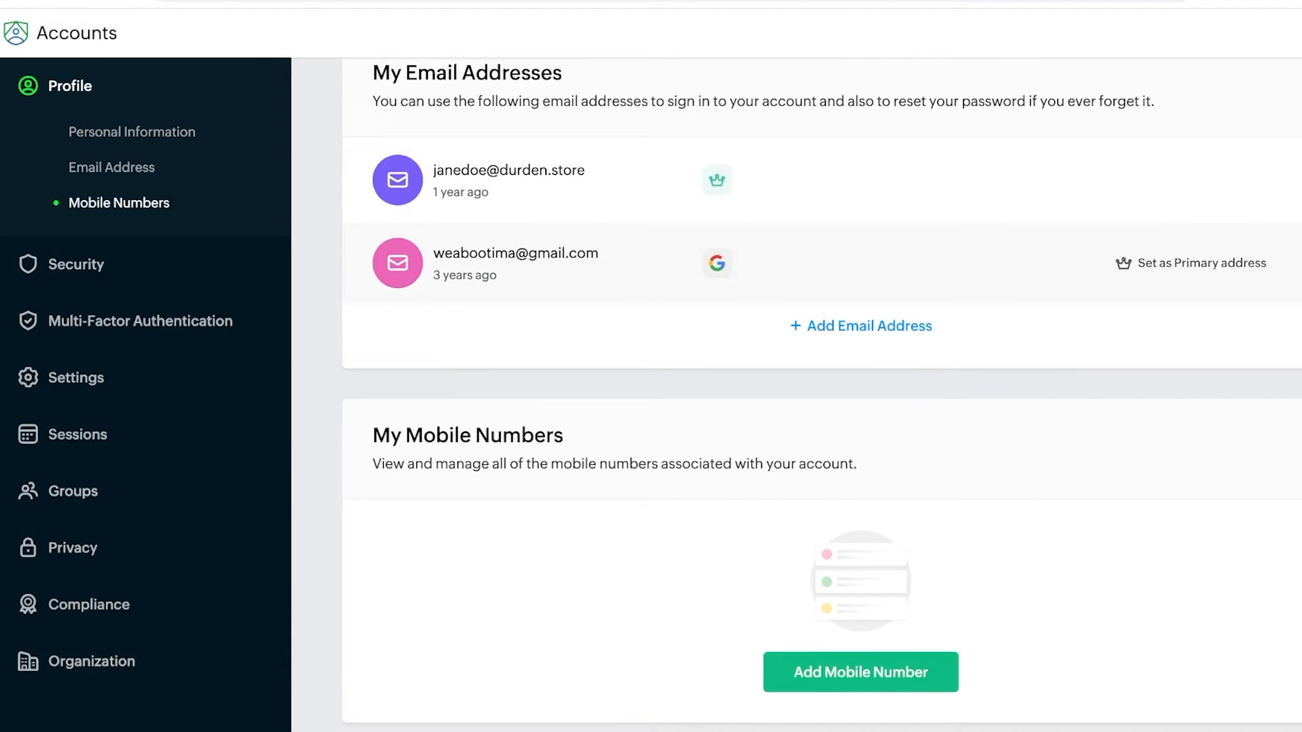
scroll("up", 3)
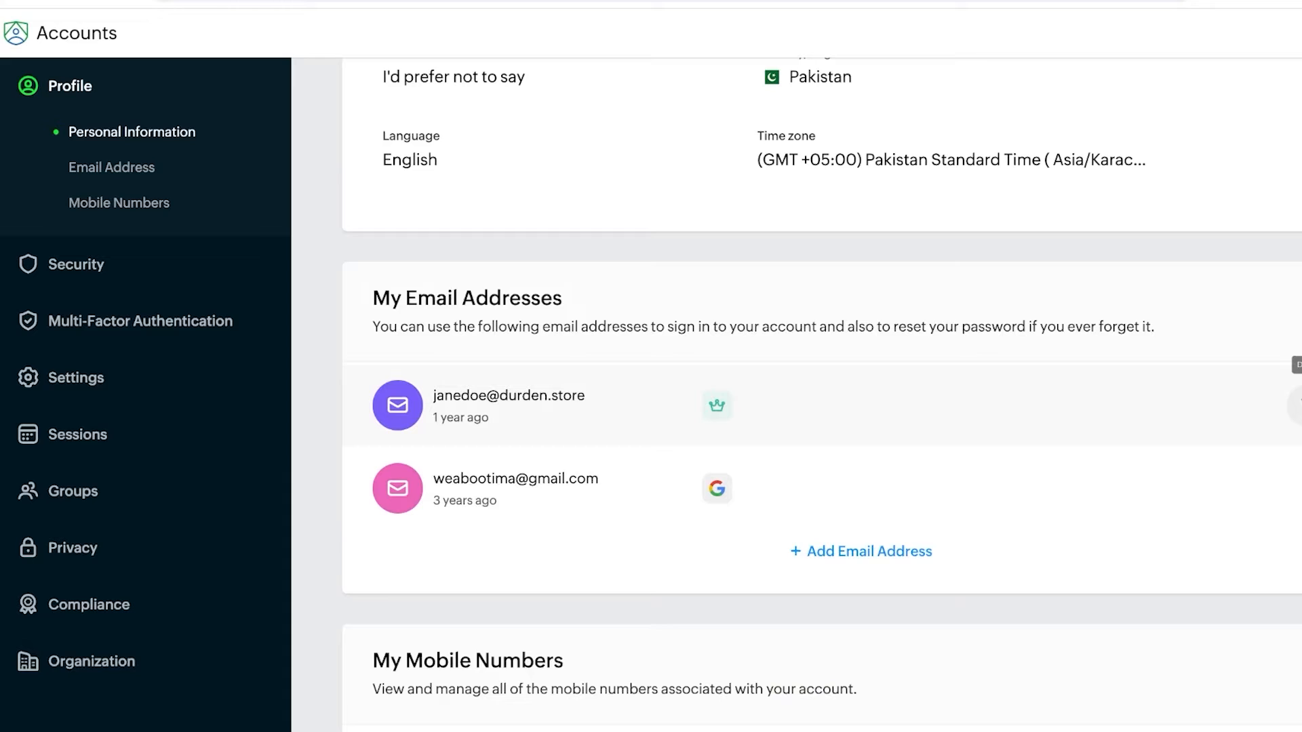
scroll("up", 3)
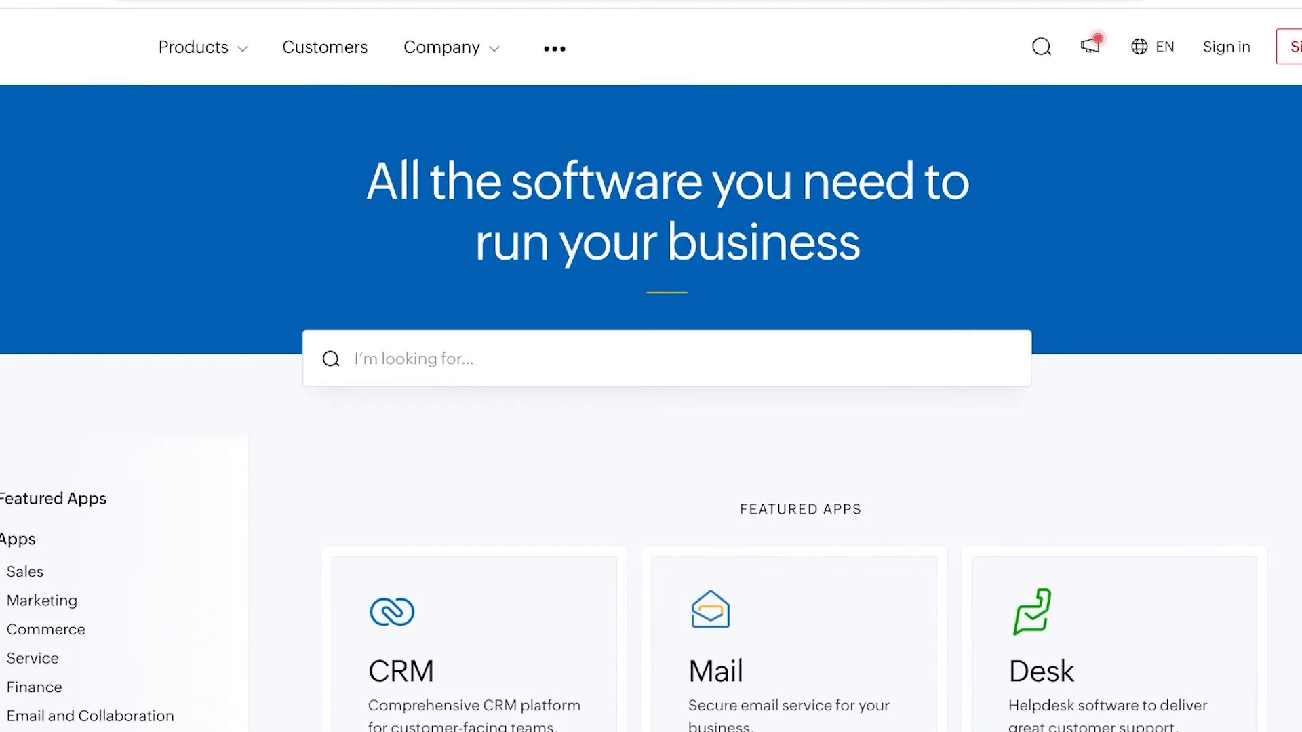
Step: Browse the apps catalogue to the Human Resources apps, then return to the Zoho home page
scroll("down", 3)
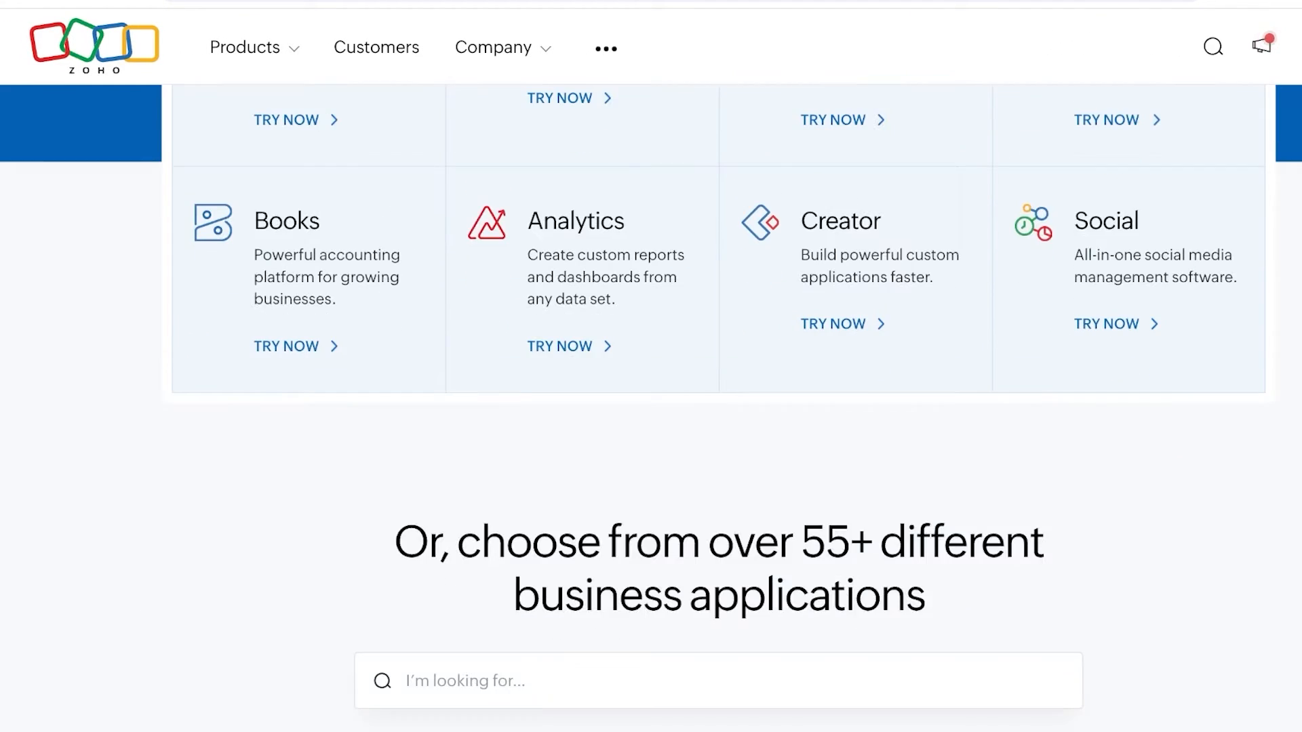
scroll("down", 3)
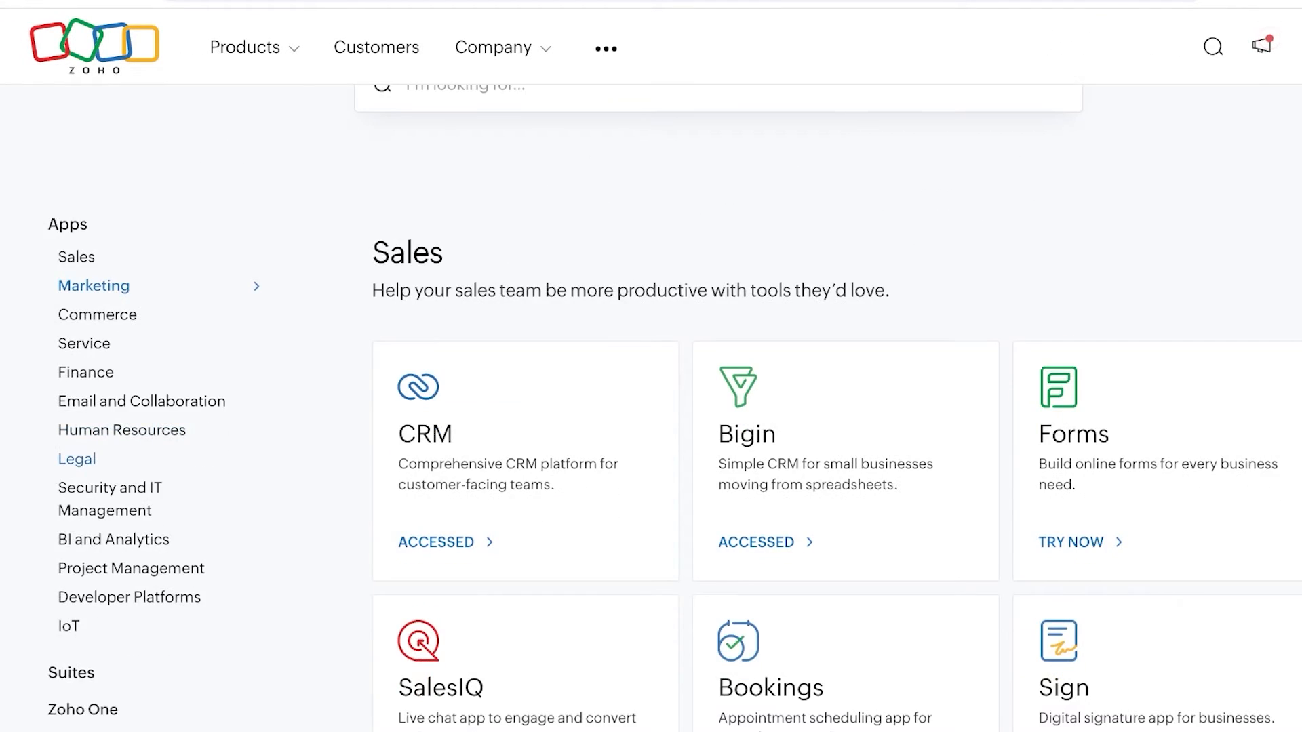
left_click(120, 429)
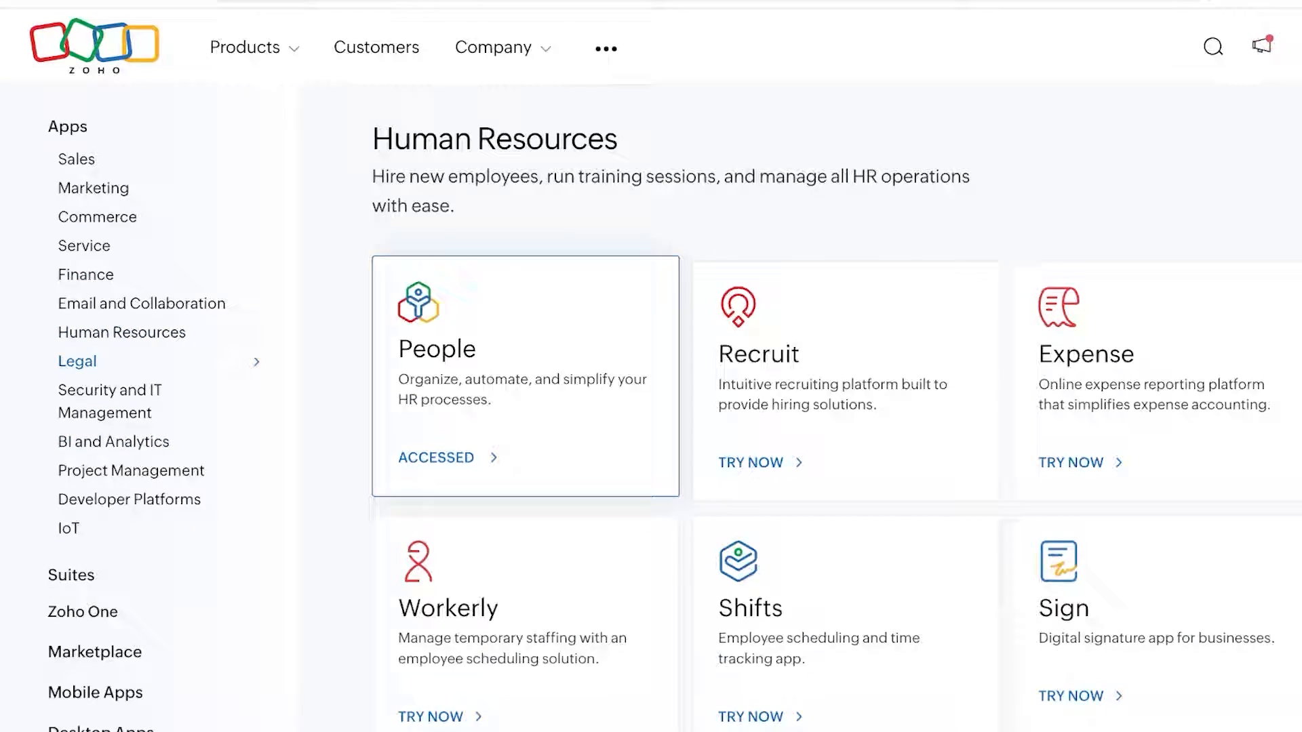
left_click(436, 457)
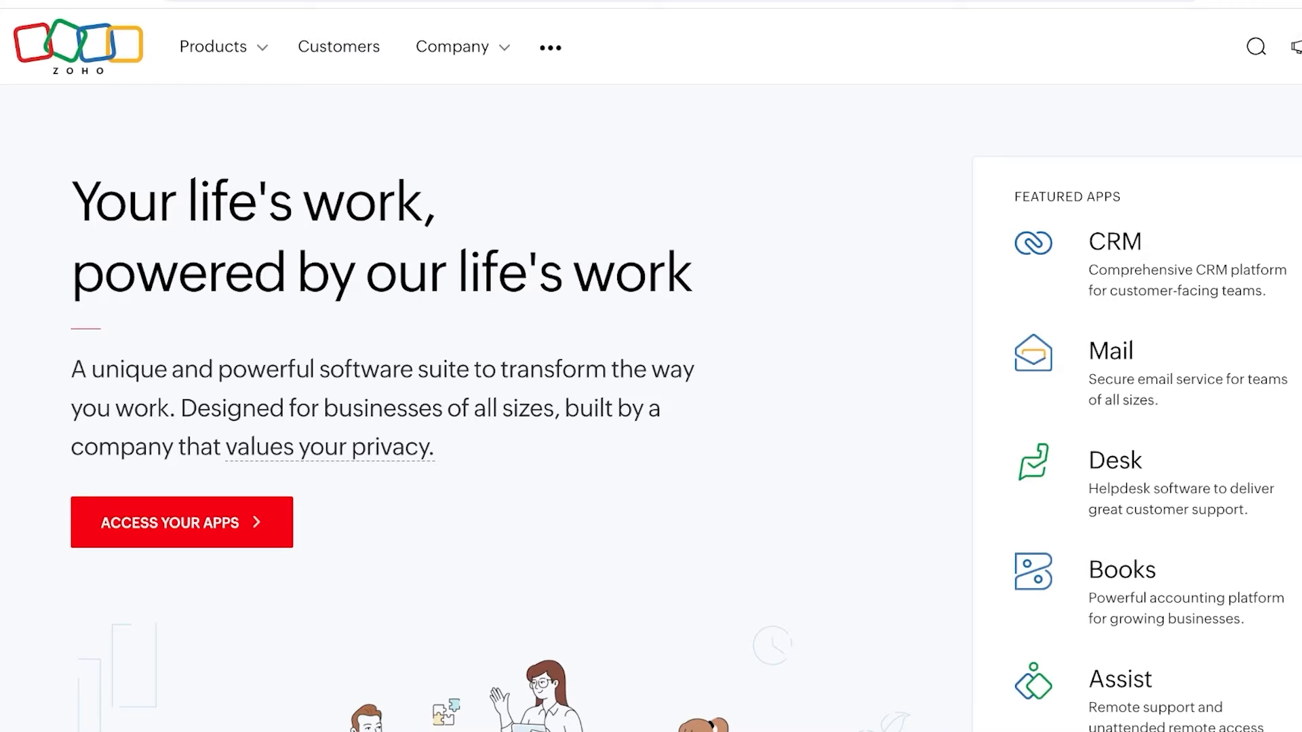
left_click(1293, 46)
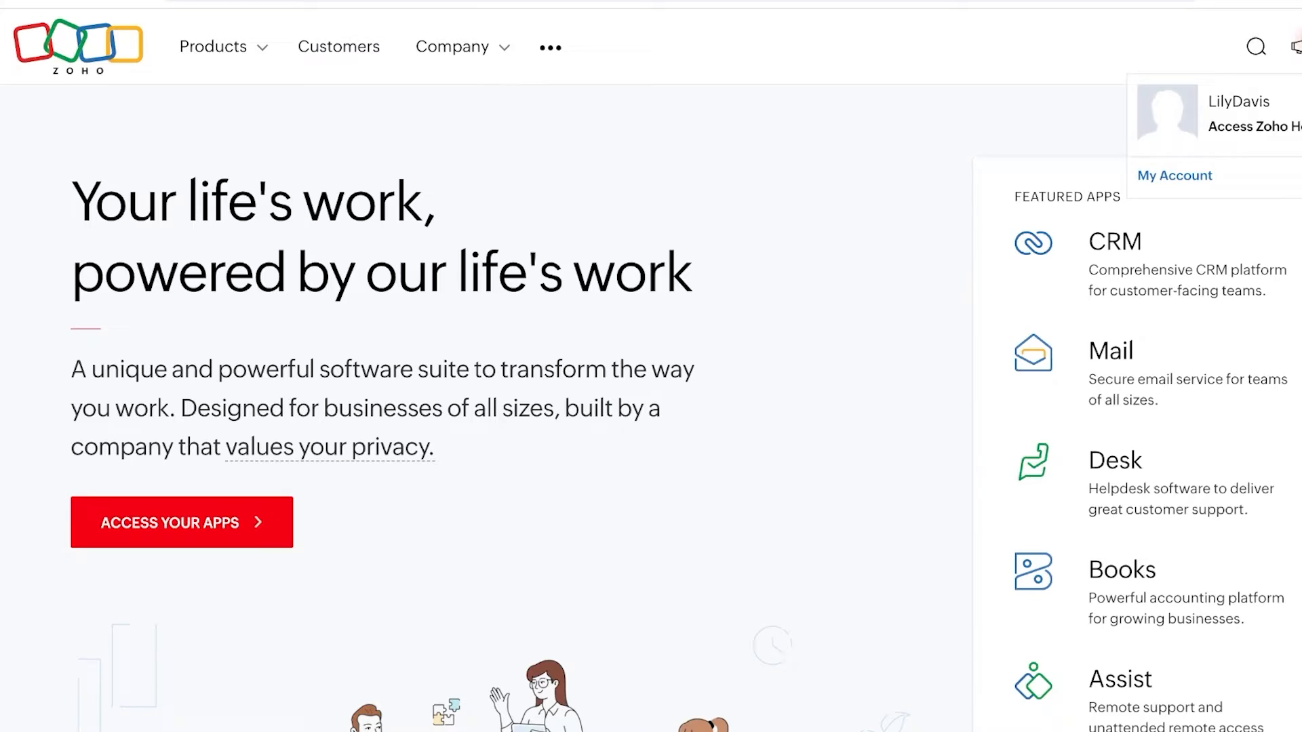
left_click(1174, 174)
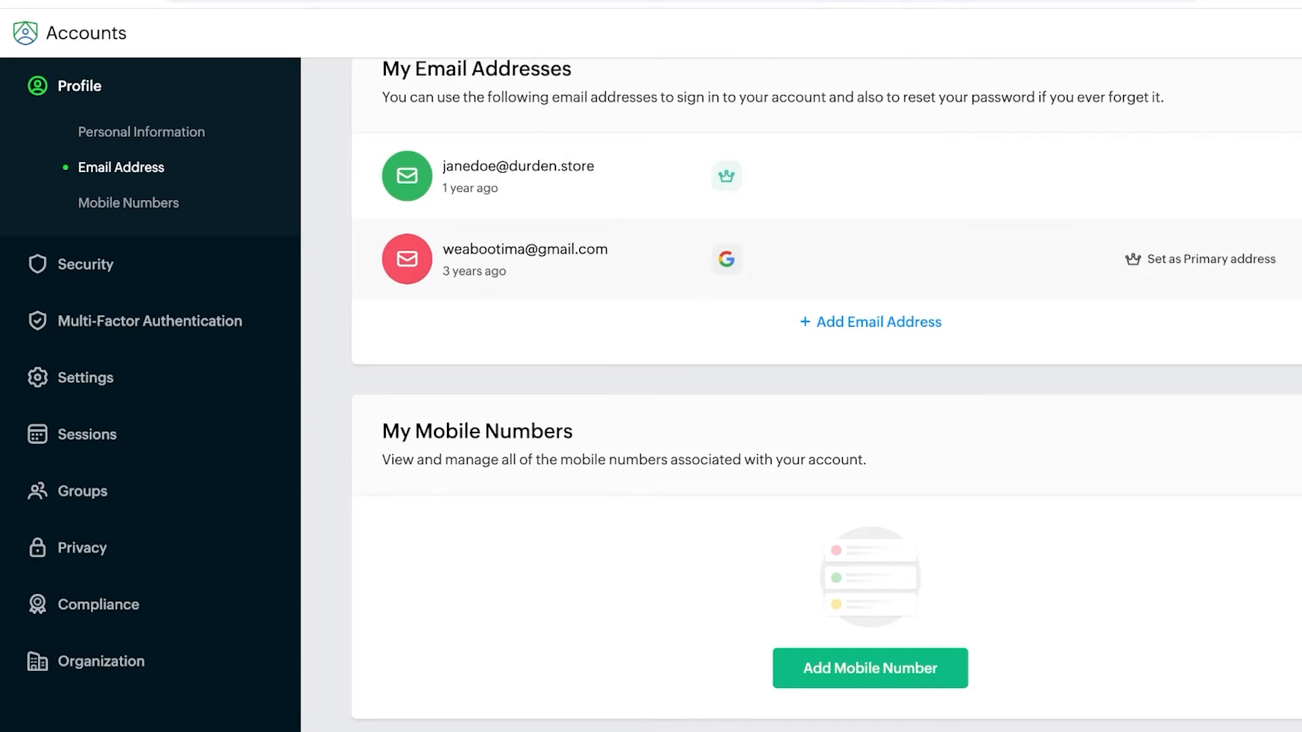
scroll("up", 3)
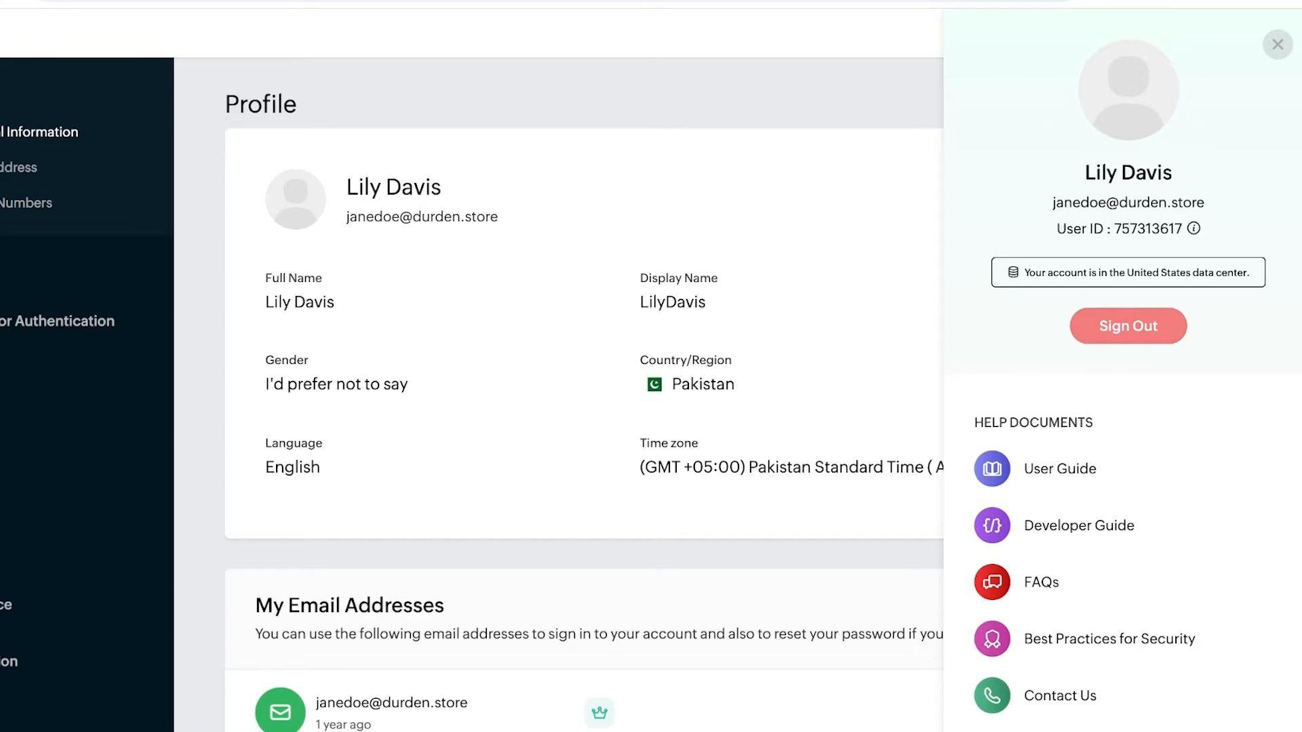
left_click(1126, 325)
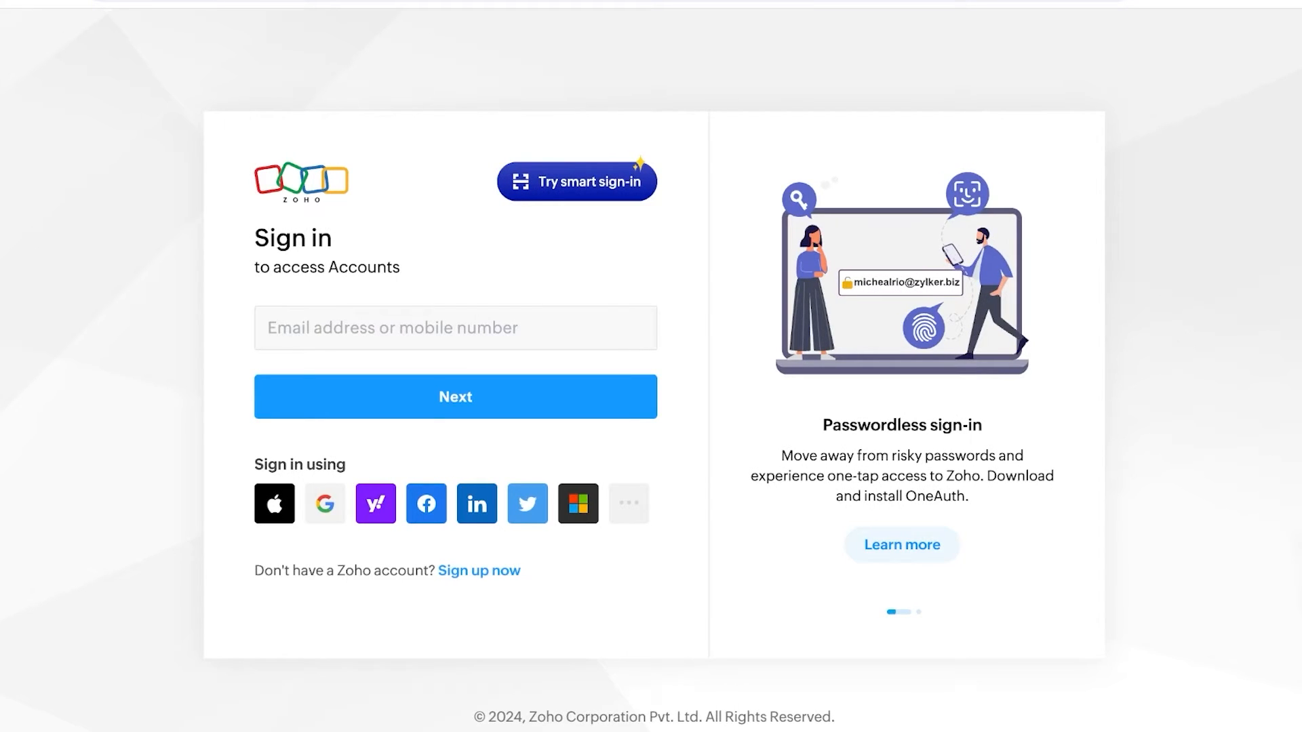
Step: Begin signing in to Zoho Accounts with a different Google account
left_click(324, 503)
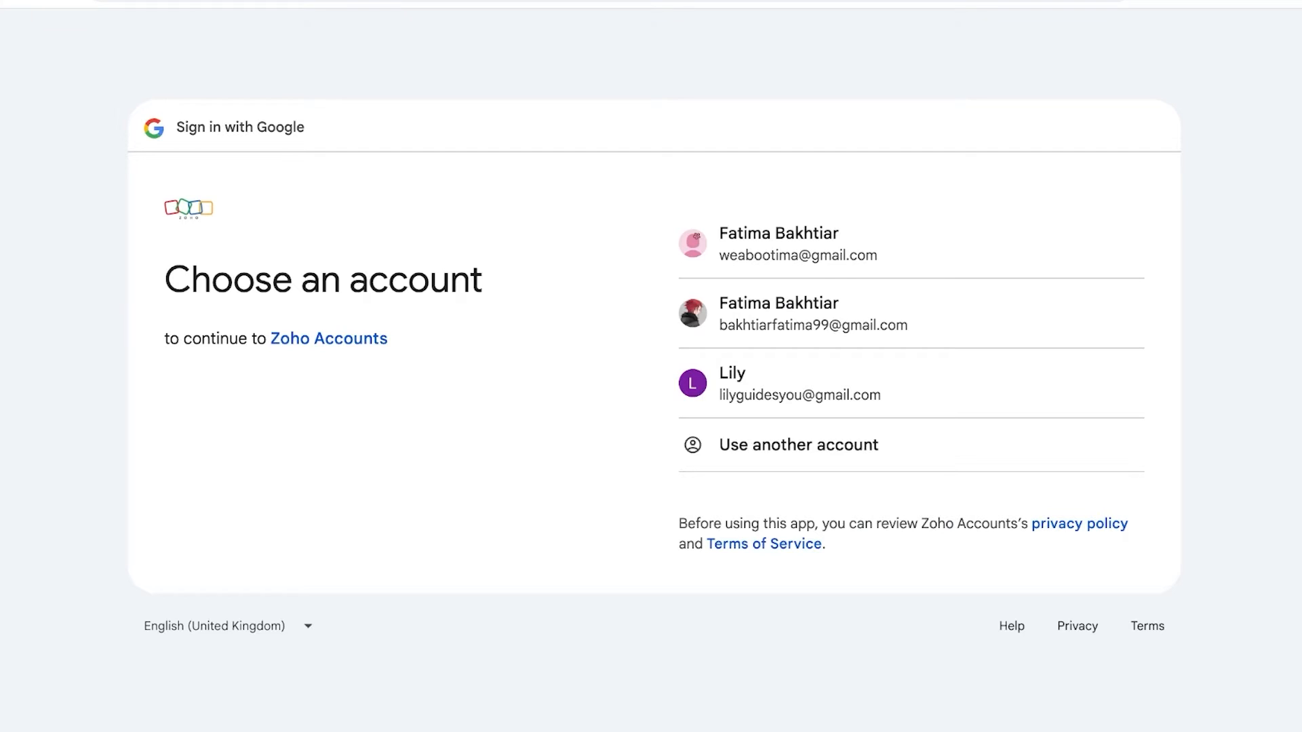
left_click(779, 313)
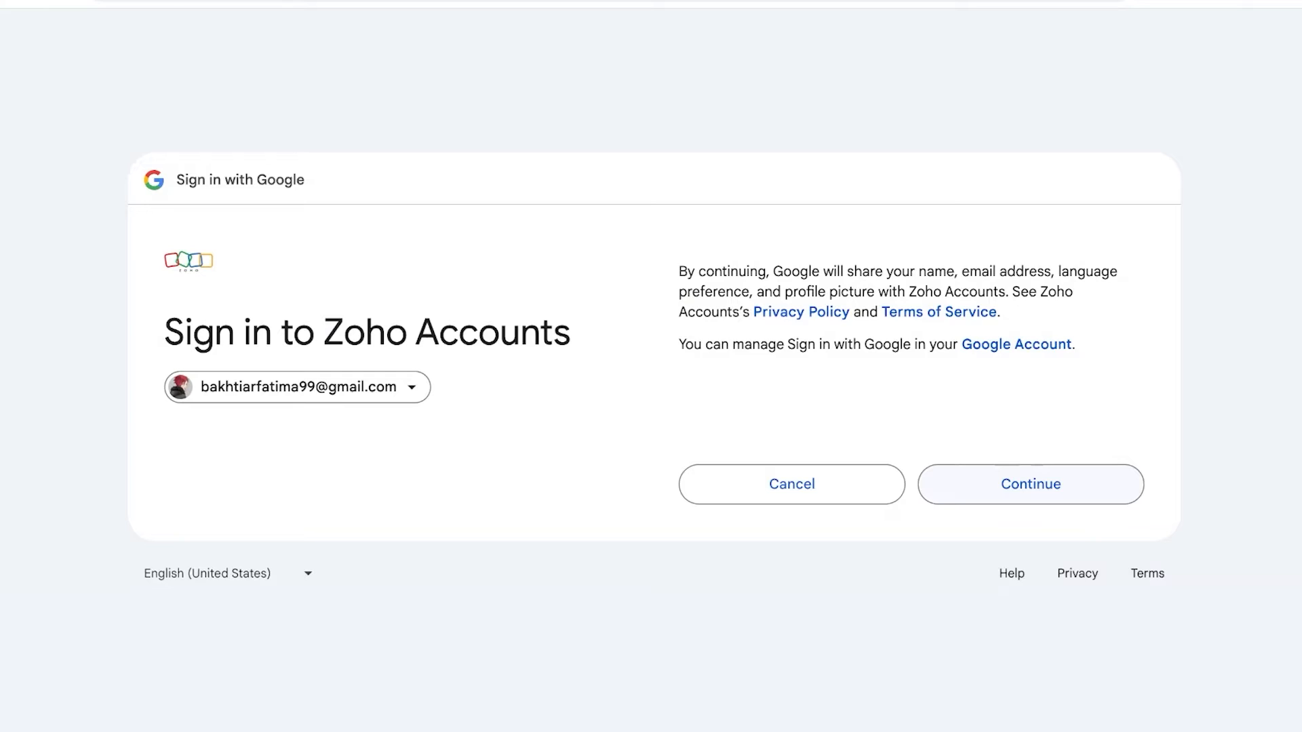
left_click(1030, 484)
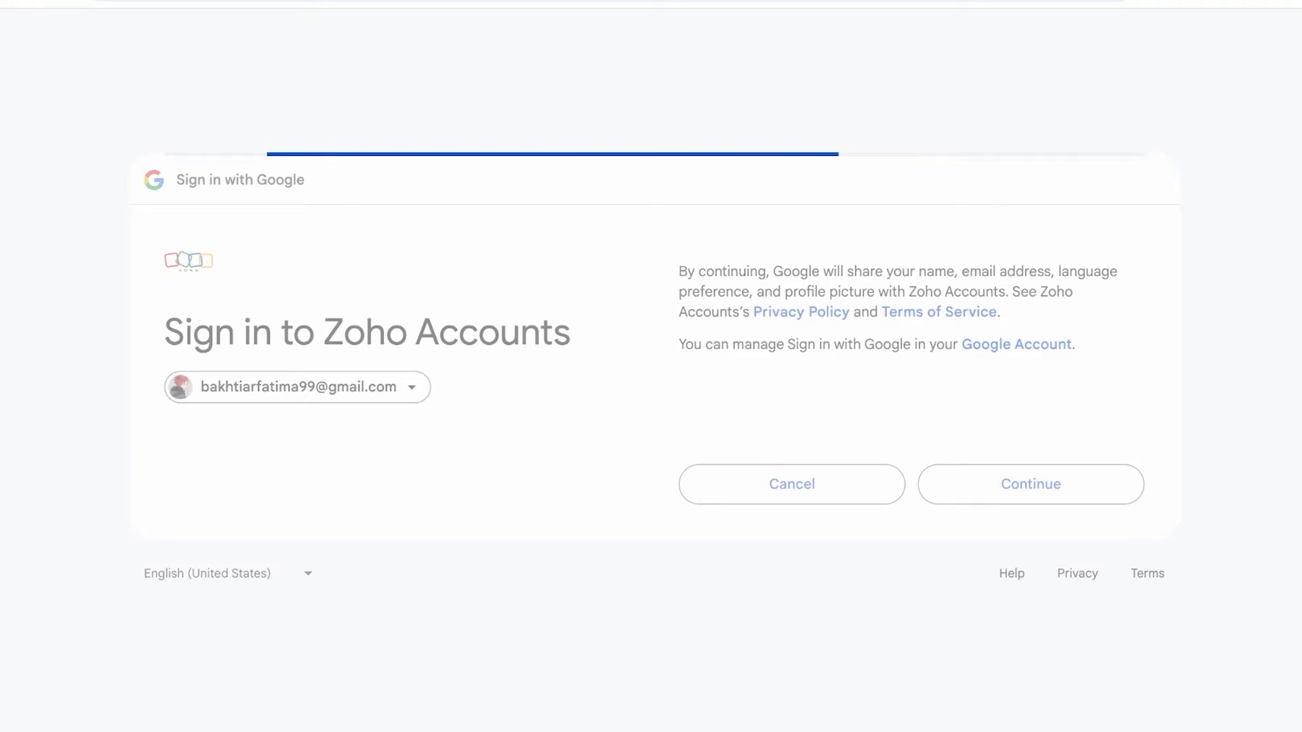
left_click(1029, 484)
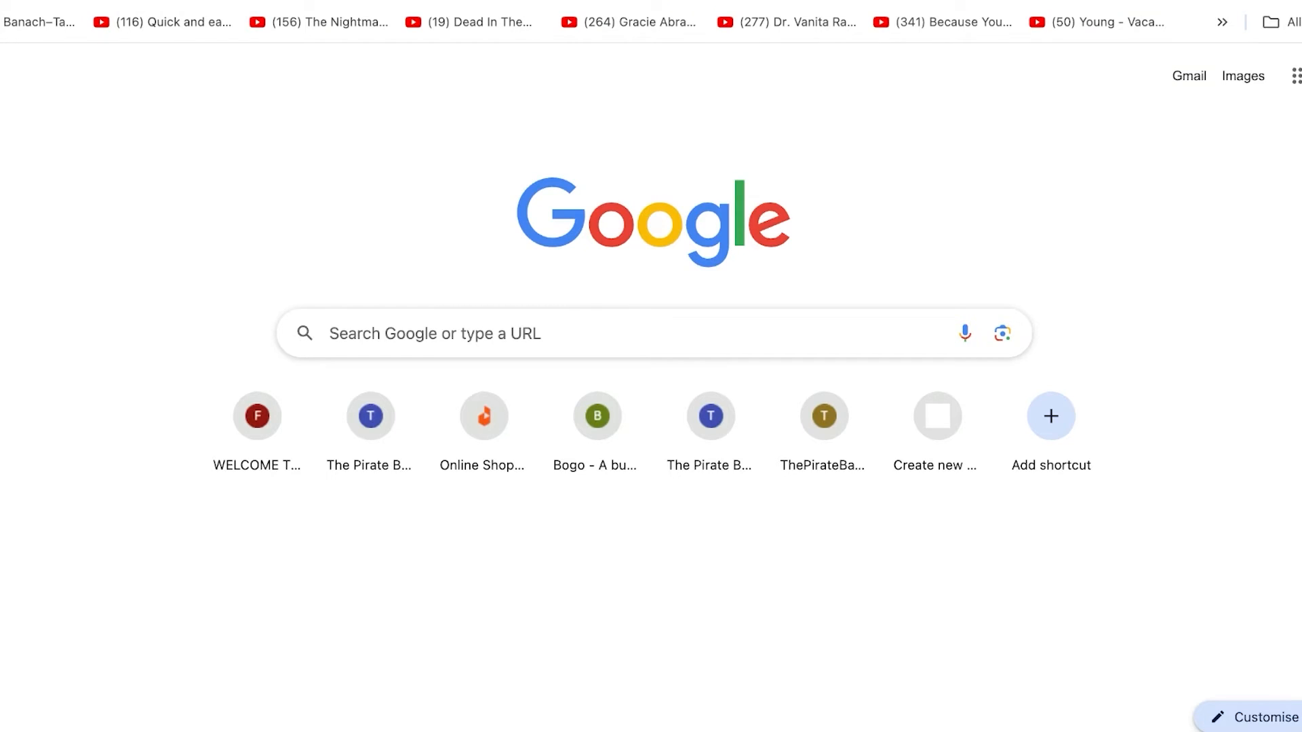
Step: Verify the one-time code from the Zoho password reset email in Gmail
left_click(1187, 76)
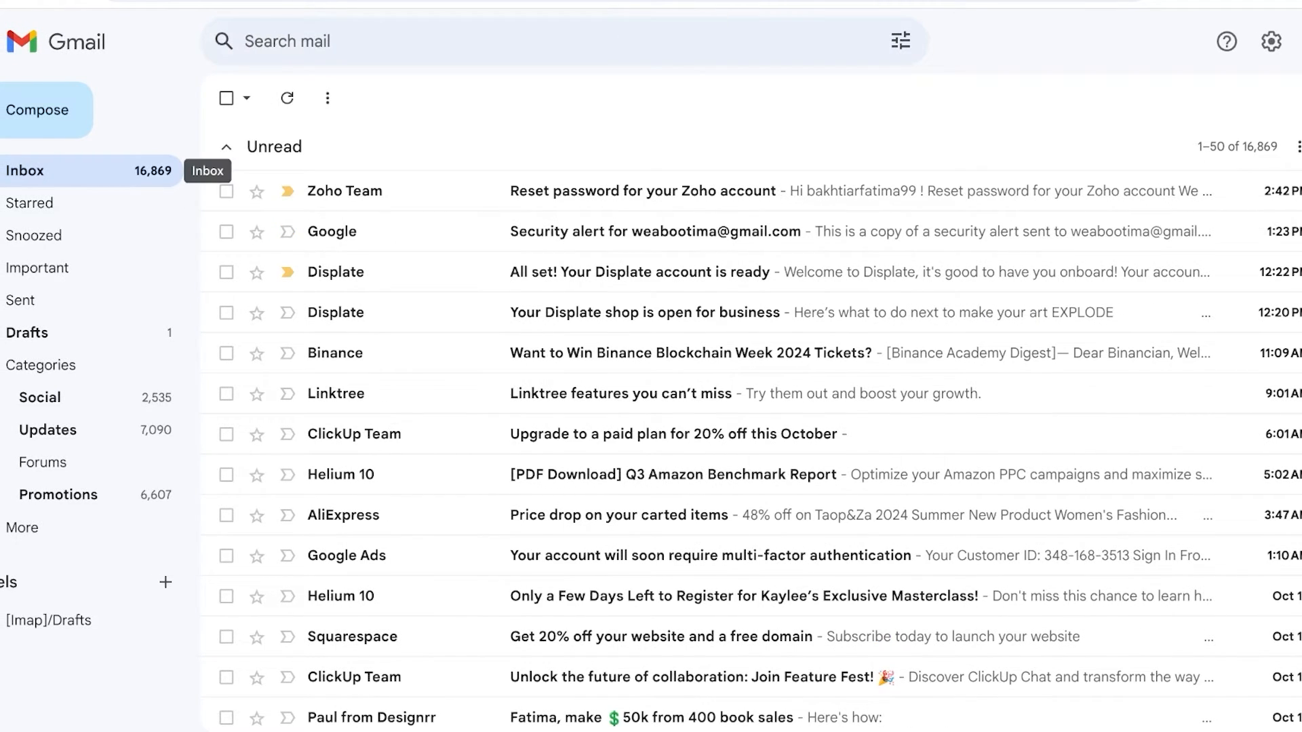
left_click(642, 190)
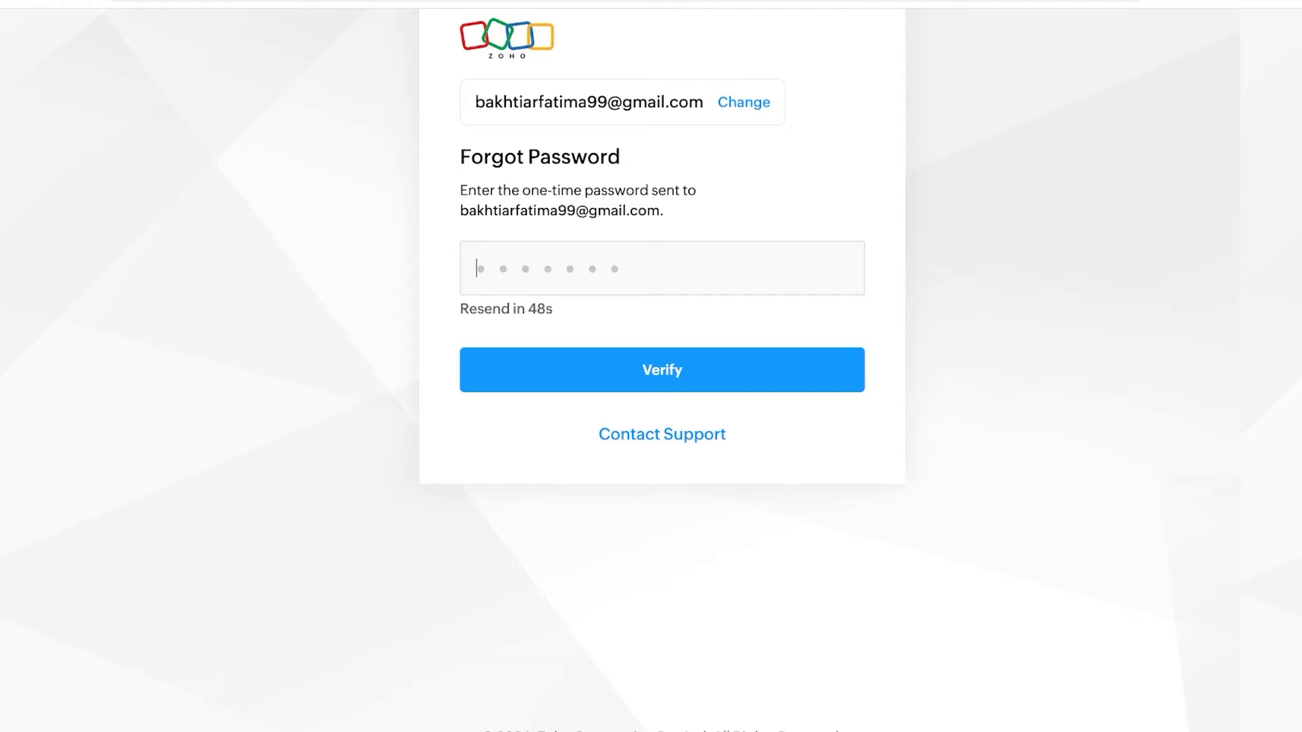
left_click(661, 368)
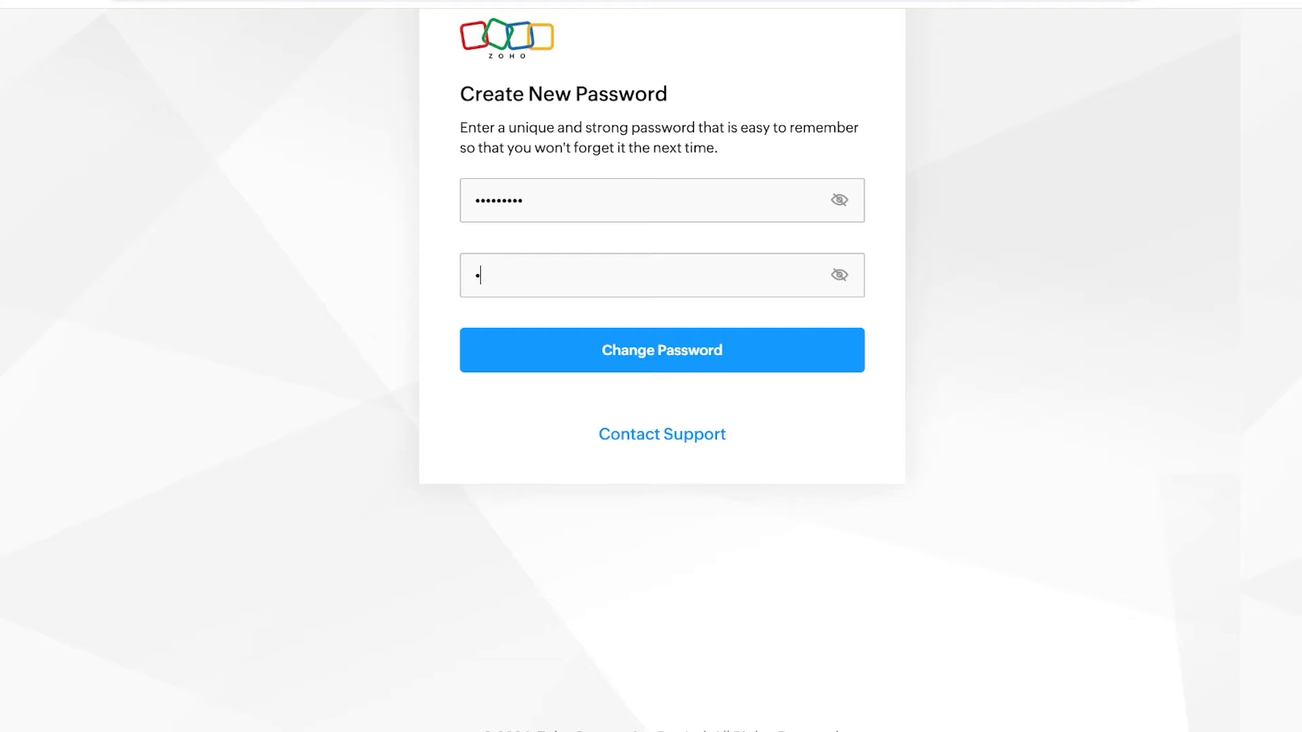
Step: Set and confirm the new account password, then continue to the sign-in page
type("password")
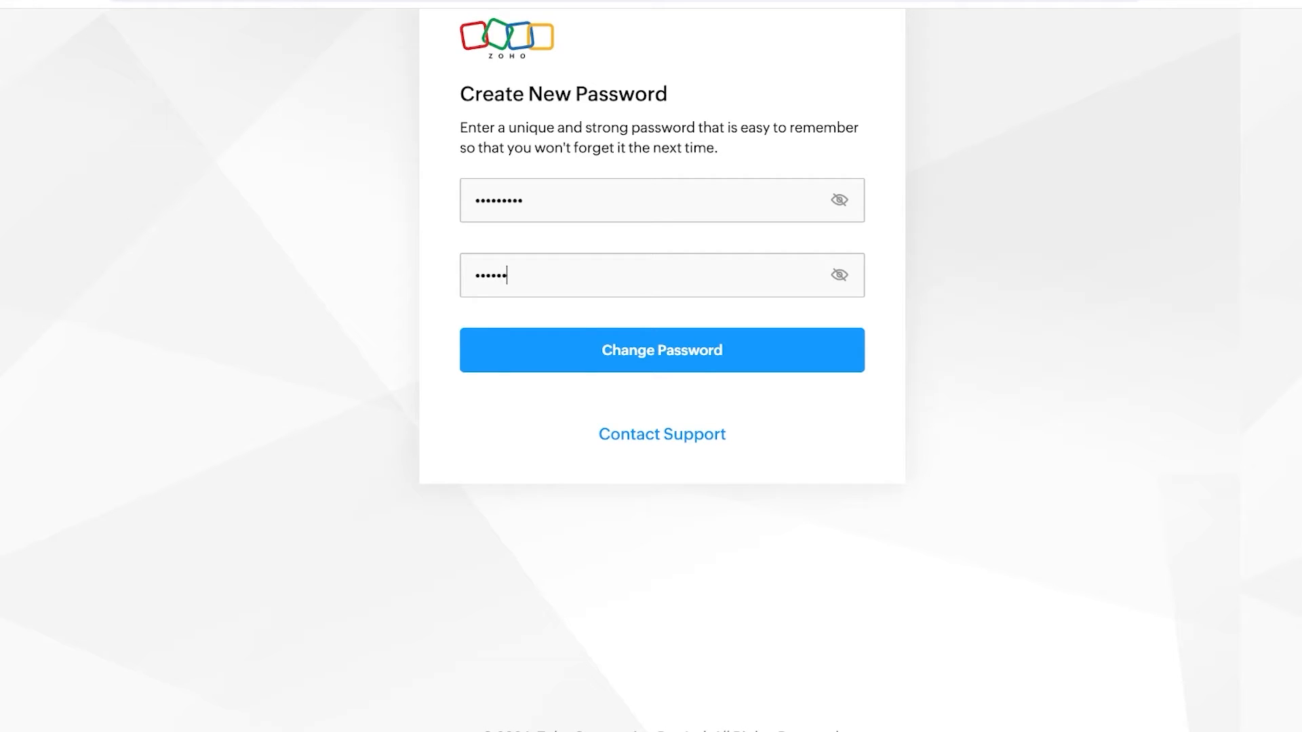
left_click(662, 350)
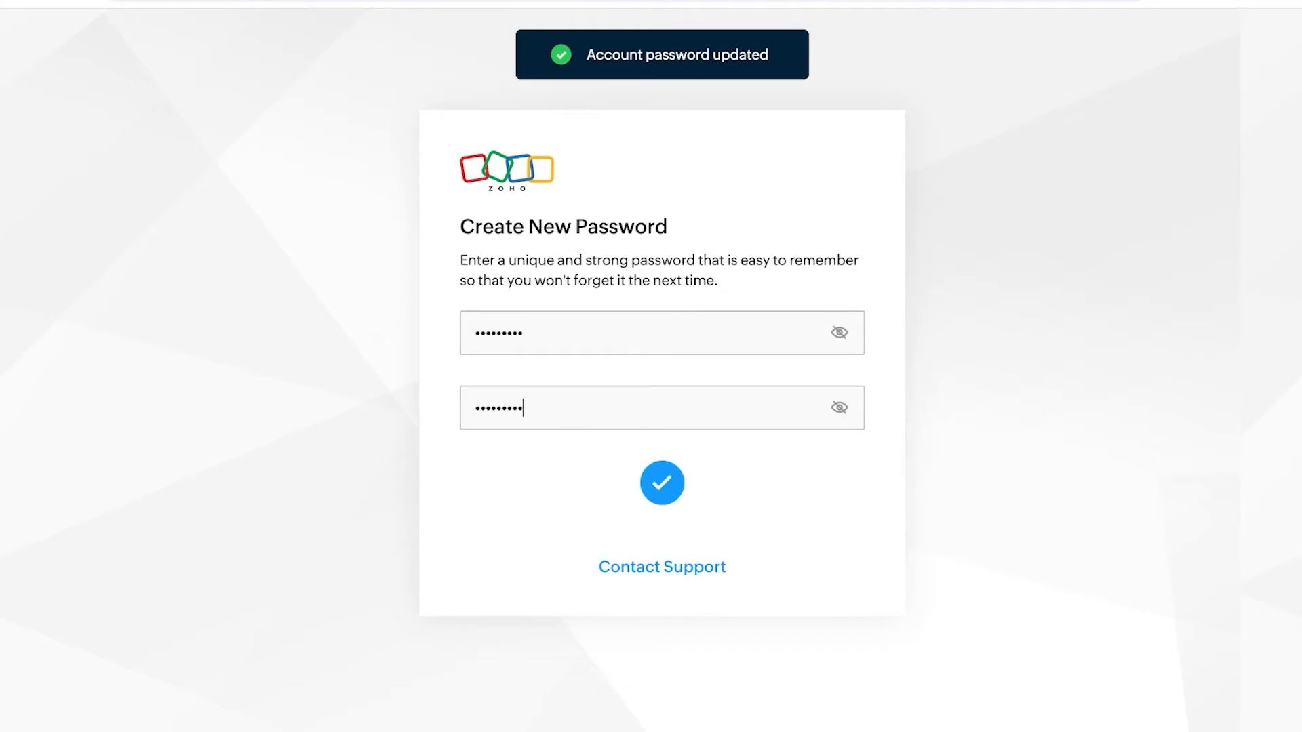
left_click(662, 483)
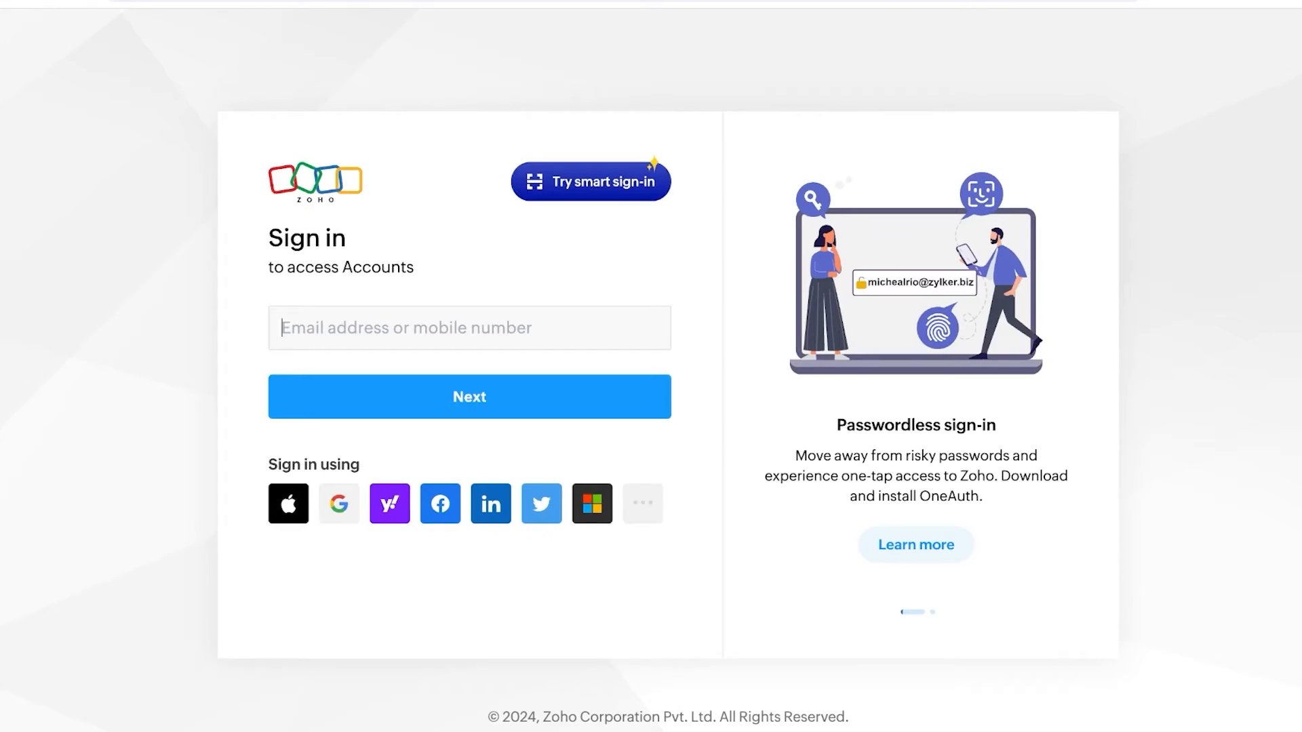
Step: Sign in to Zoho Accounts with the 'bakht' email address and new password
type("bakht")
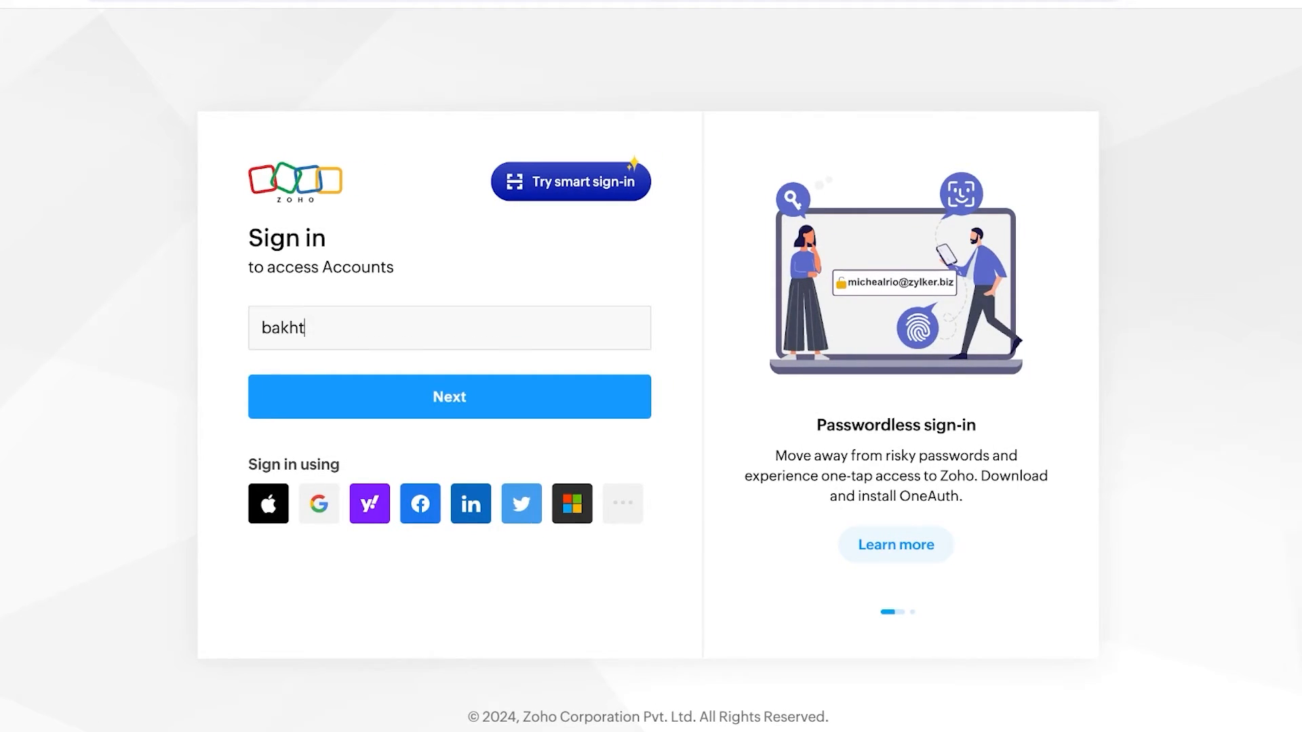
left_click(317, 503)
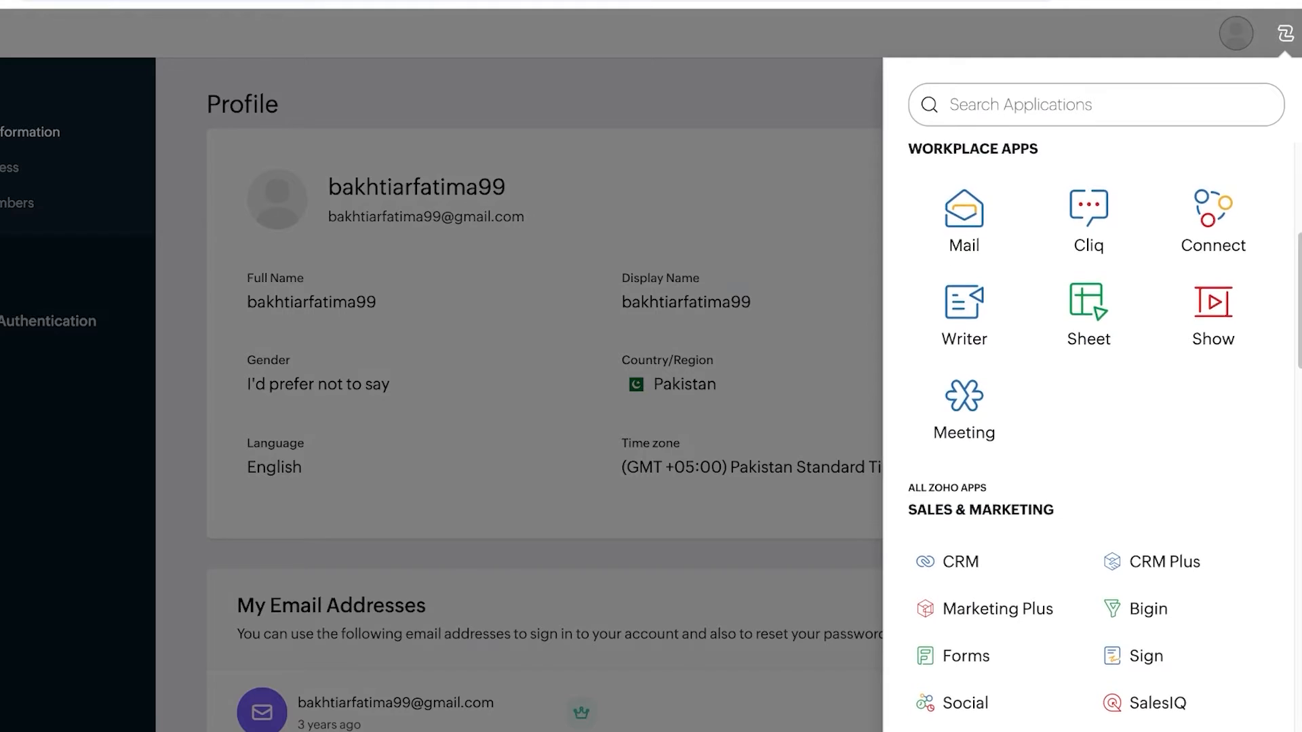
Step: Open Zoho People from the Human Resources group in the apps panel
left_click(960, 561)
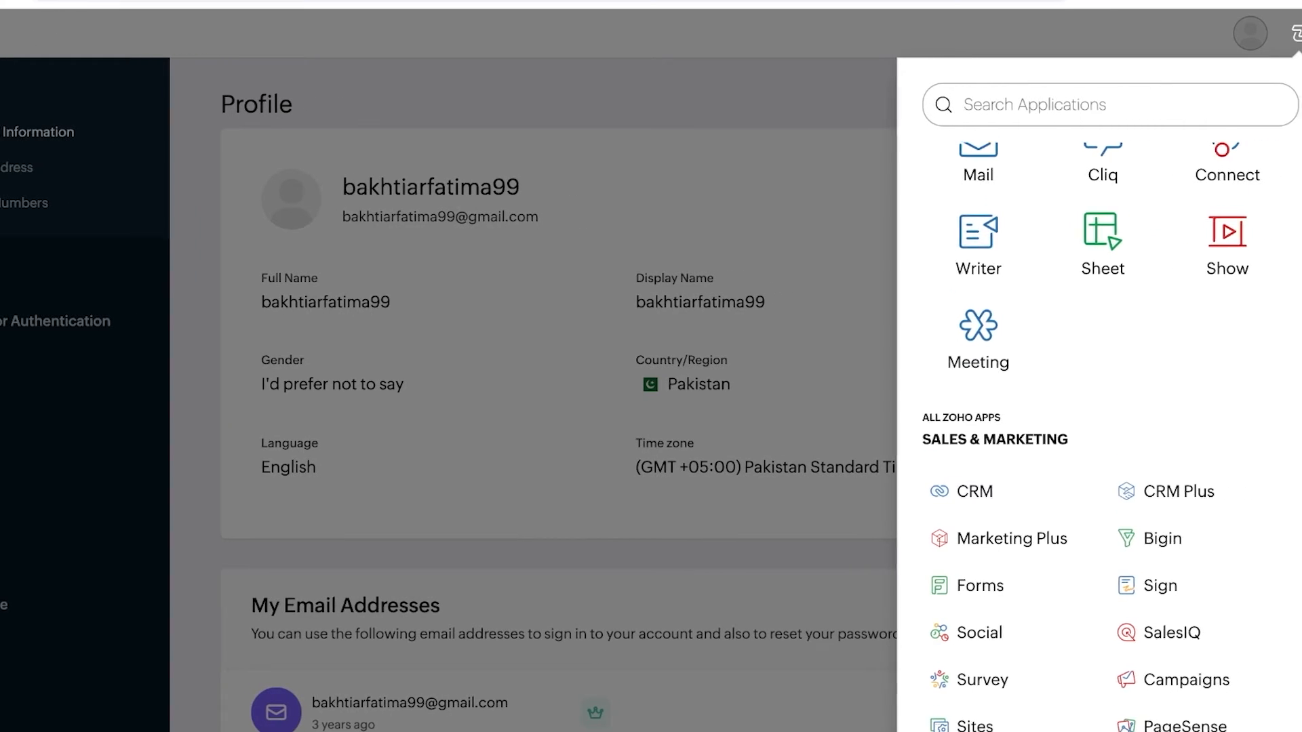
scroll("down", 3)
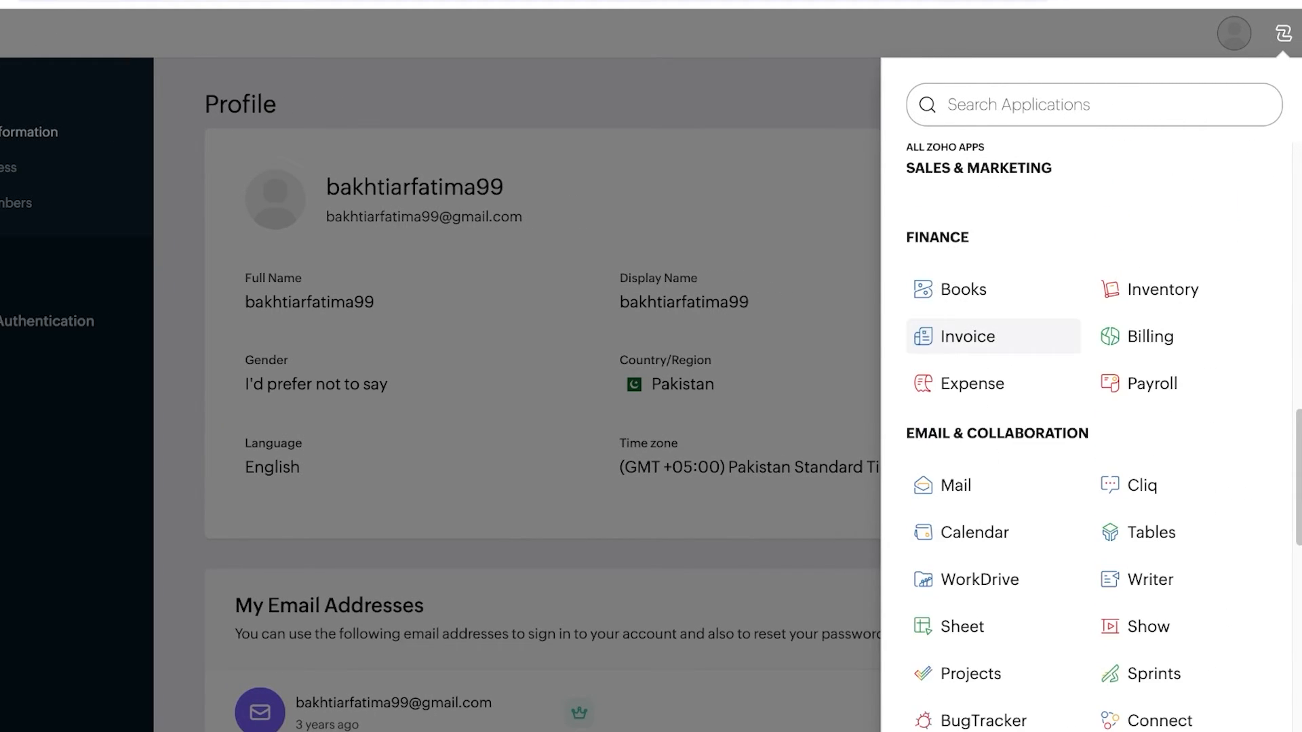
scroll("down", 3)
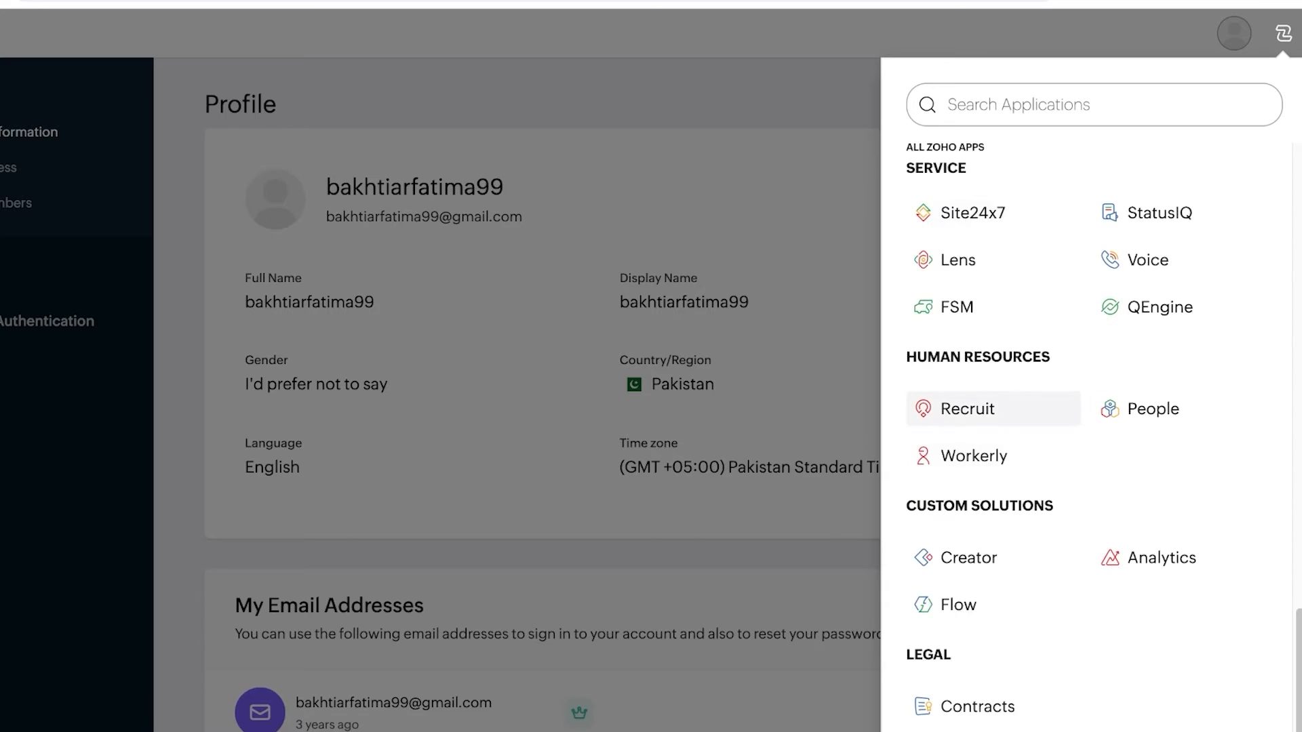
left_click(1153, 408)
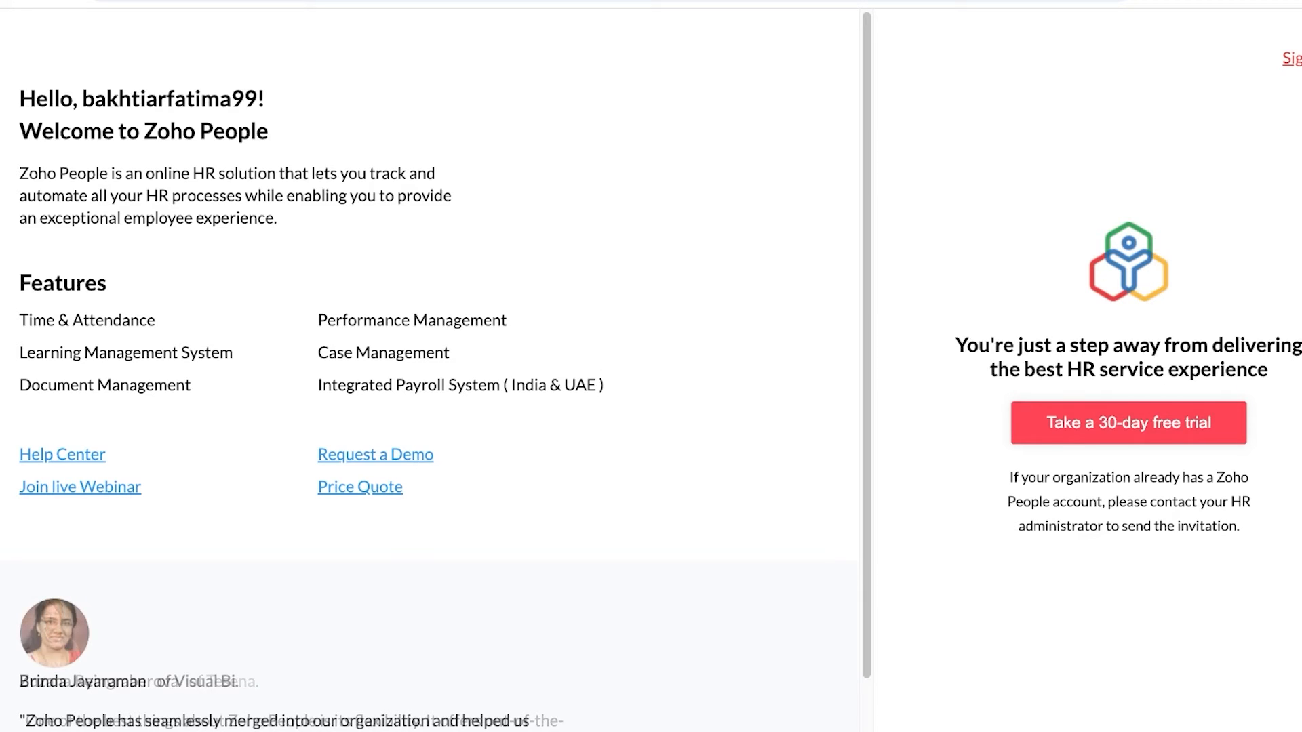
Step: Take the 30-day Zoho People free trial to reach the Company Information form
left_click(1127, 423)
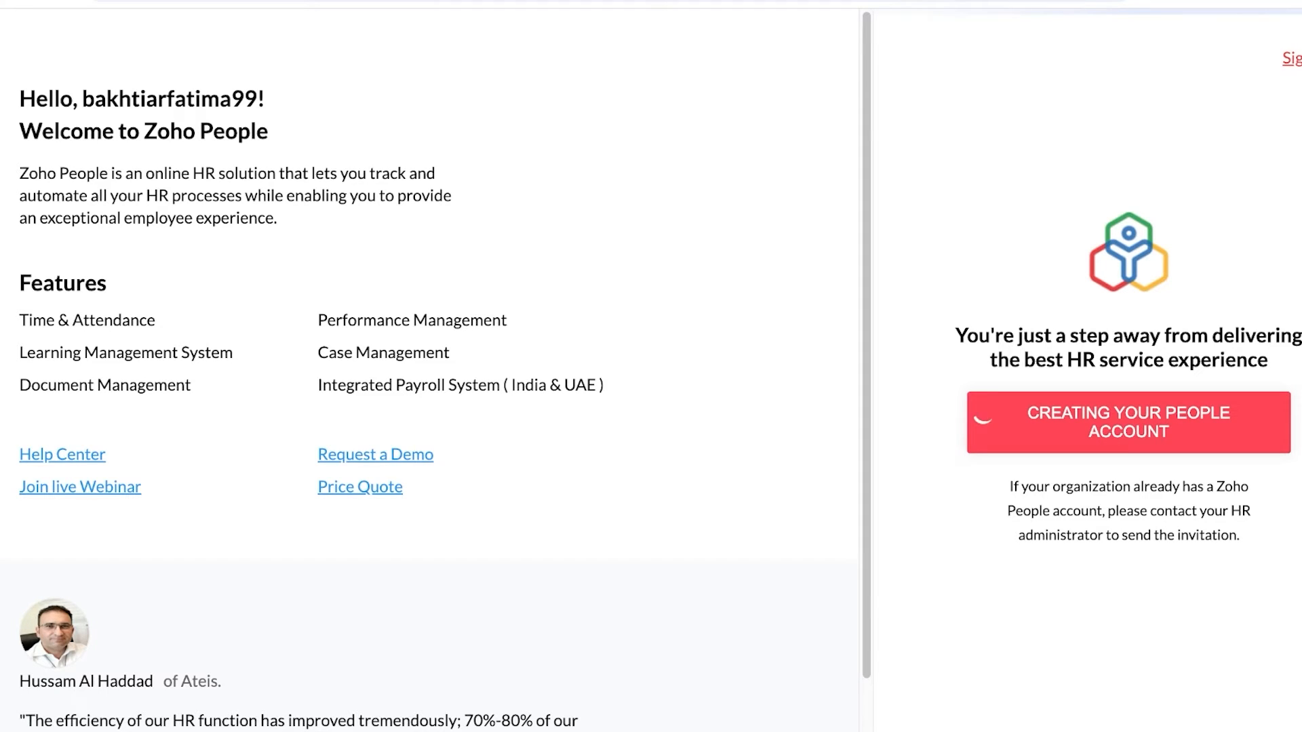
left_click(1127, 421)
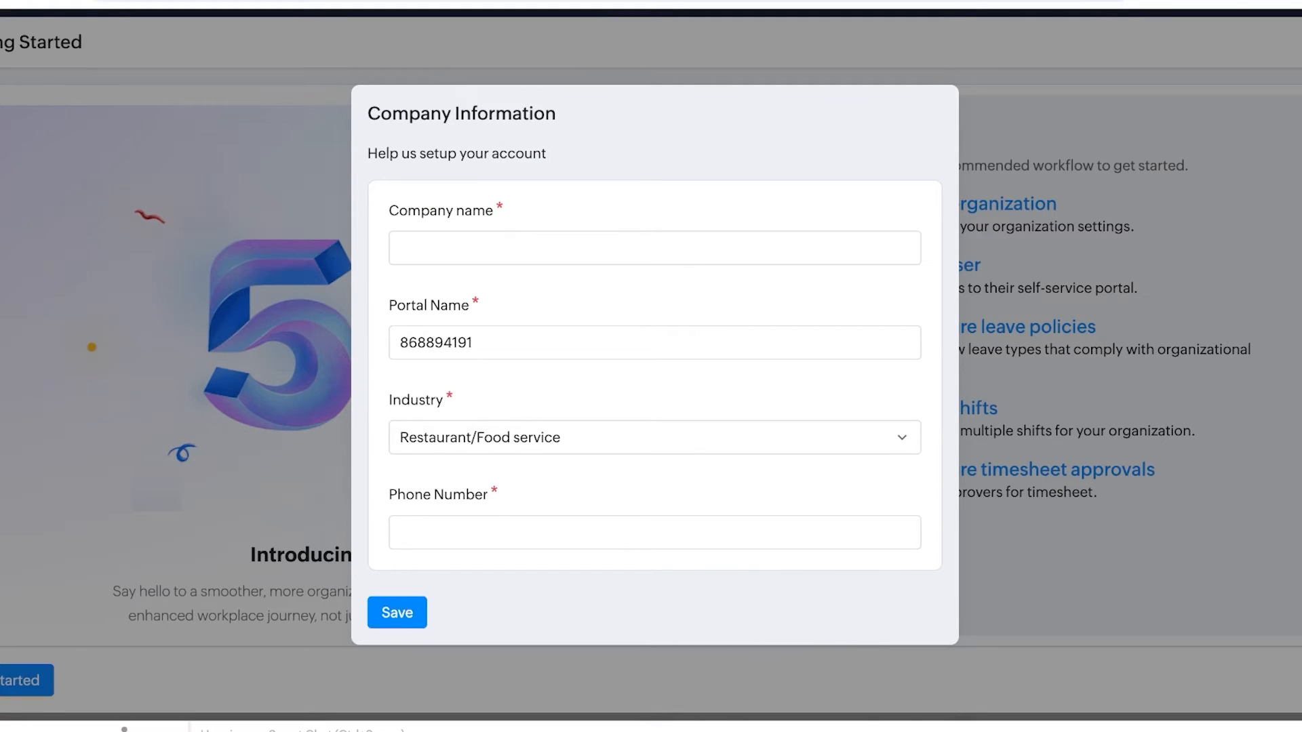
type("Spencer")
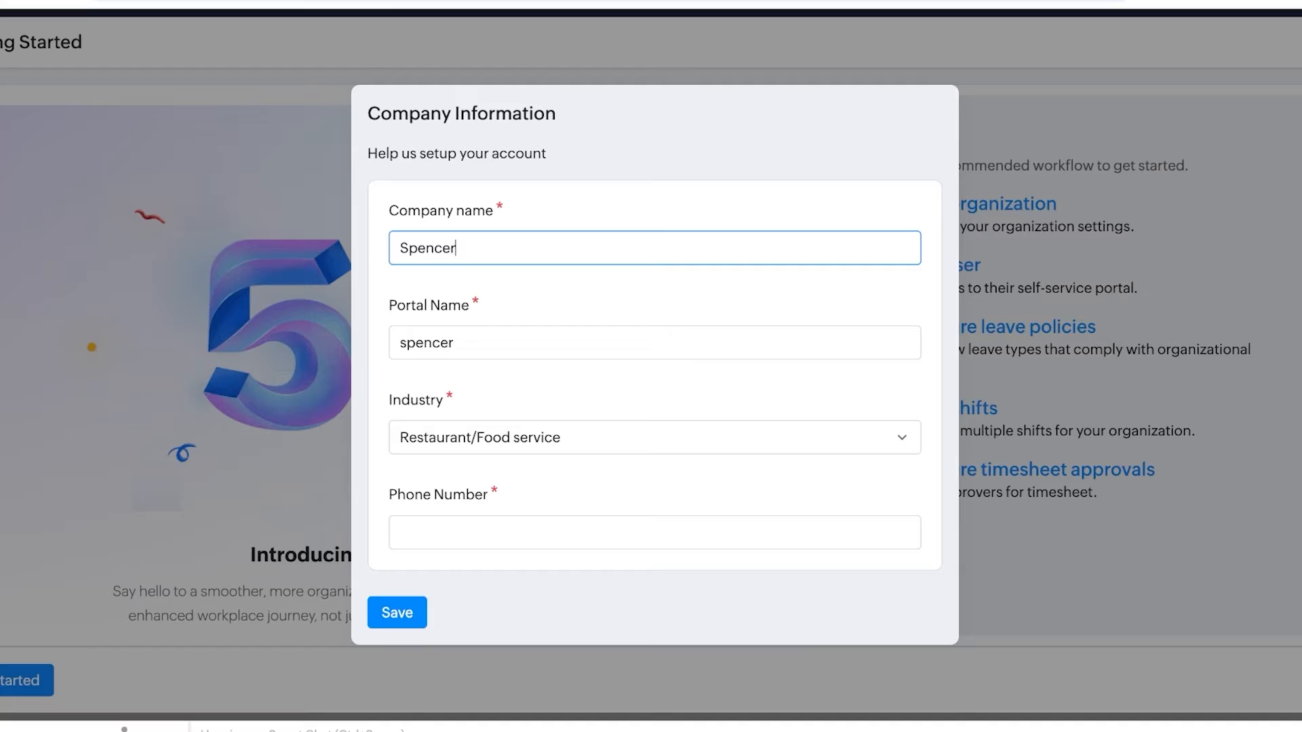
left_click(652, 438)
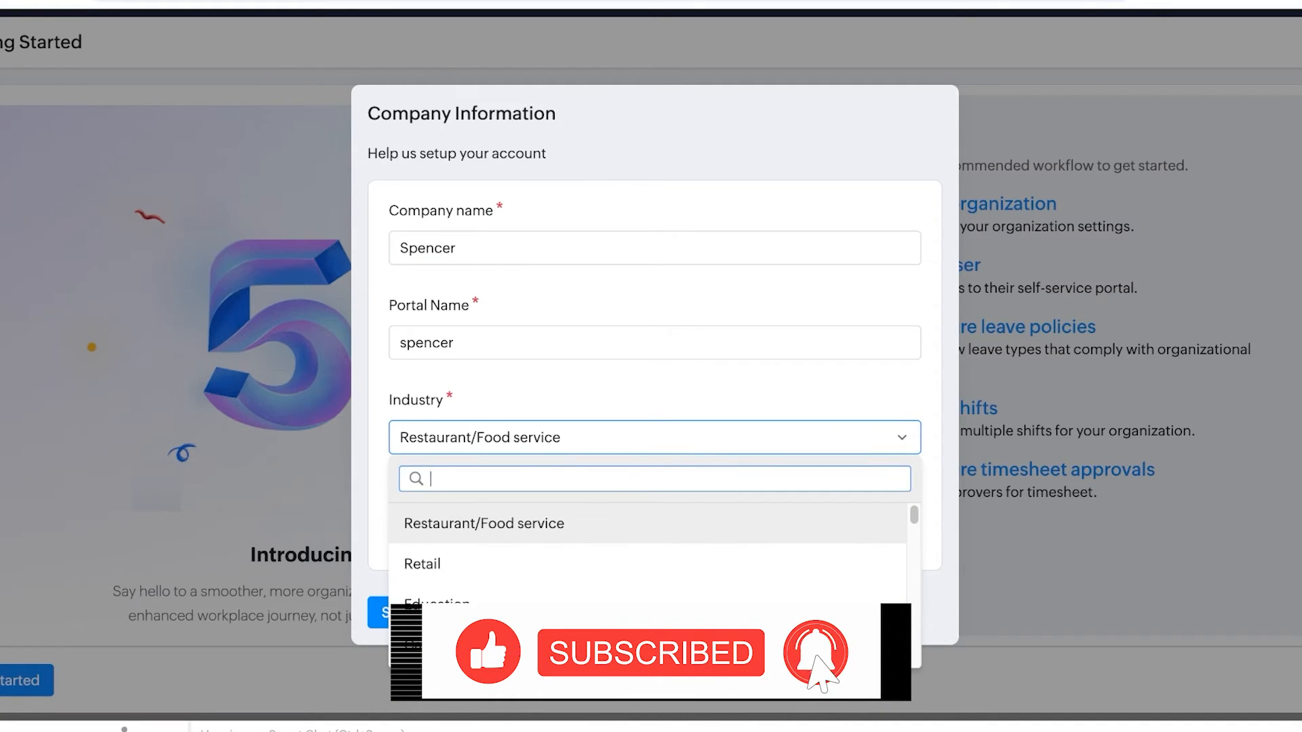
left_click(422, 564)
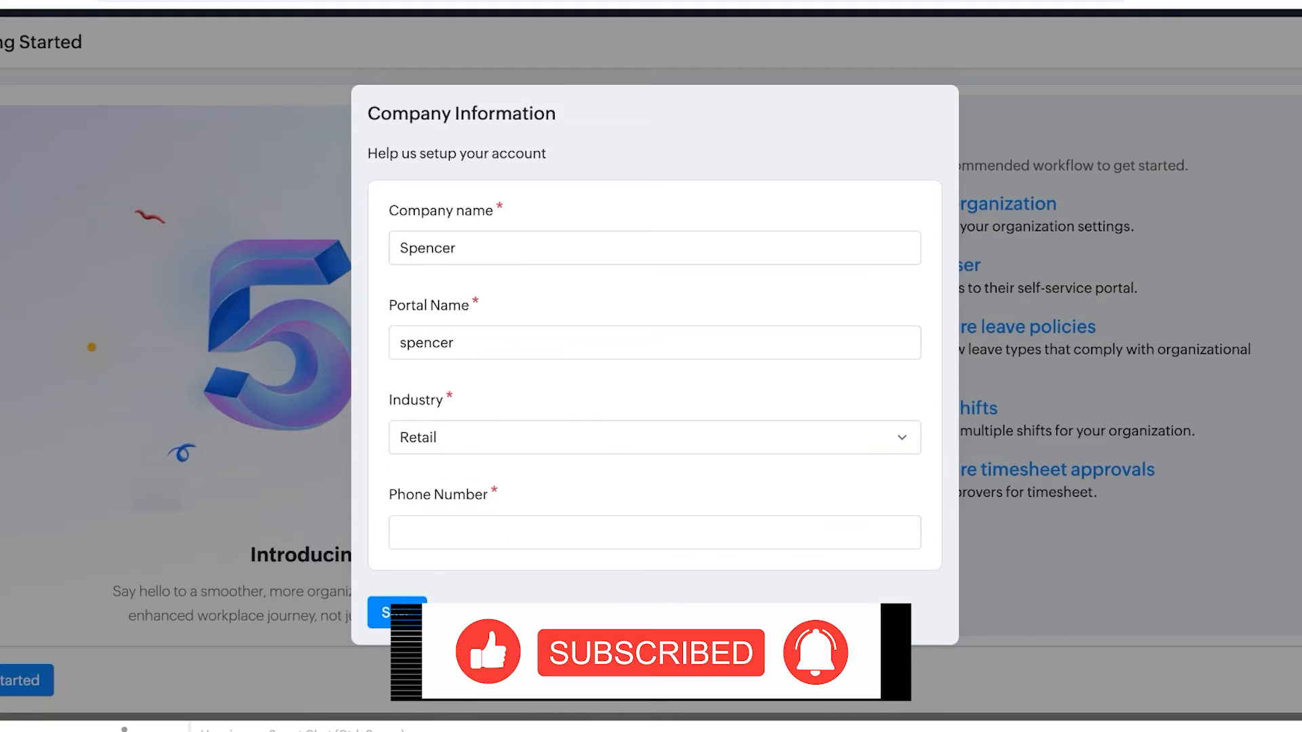
left_click(653, 438)
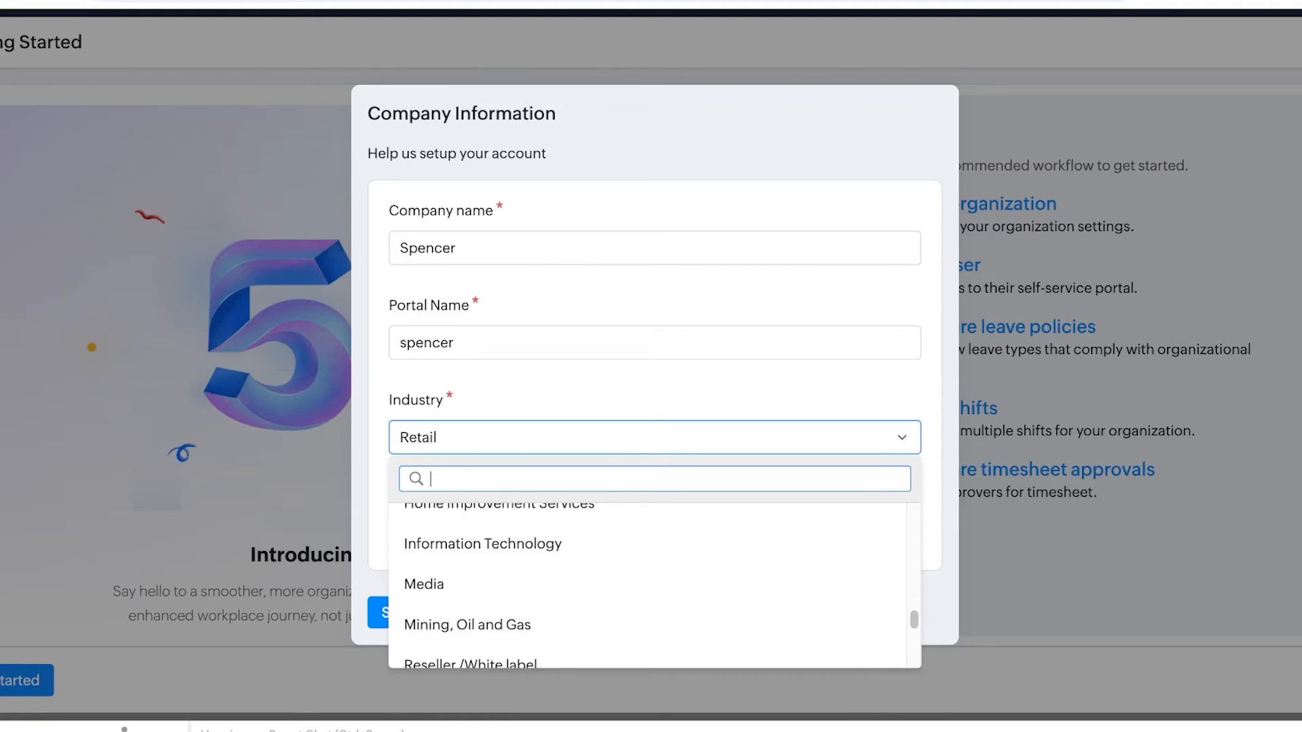
left_click(483, 543)
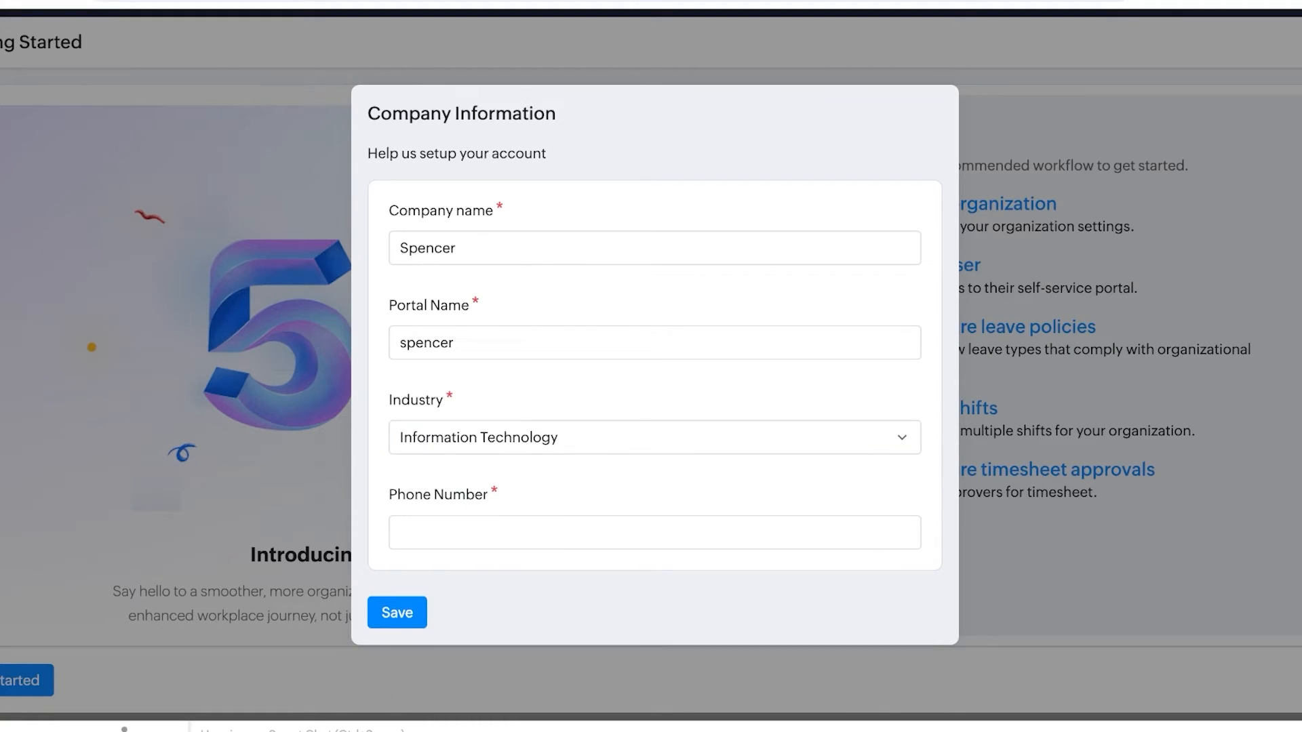
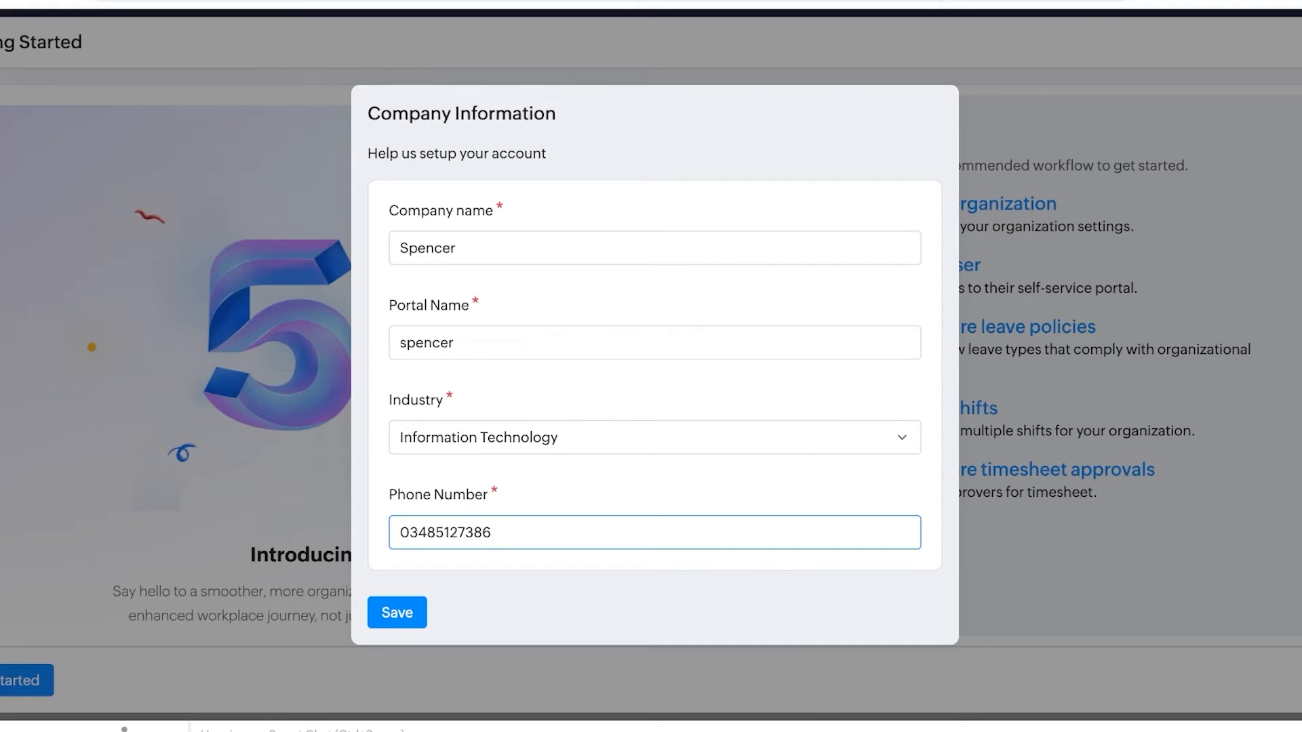
left_click(395, 613)
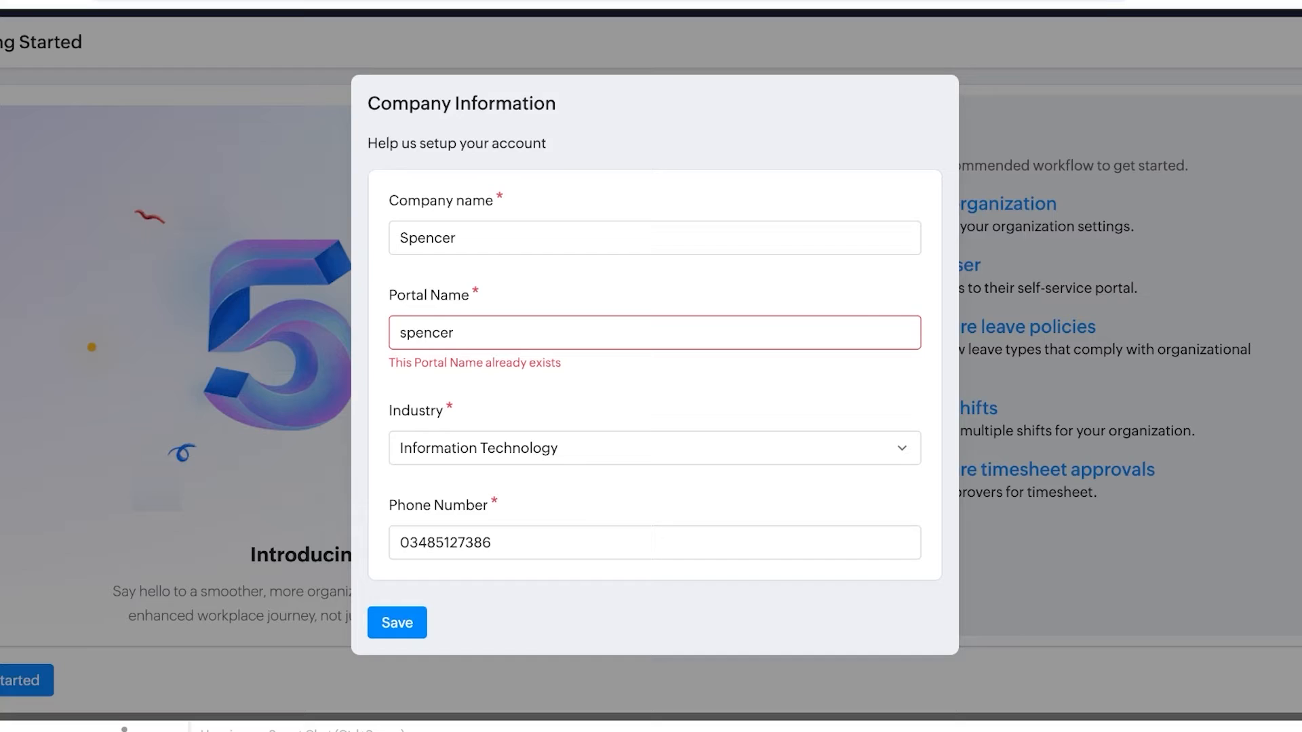
Step: Change the taken portal name to spencer1 and save the company details again
type("1")
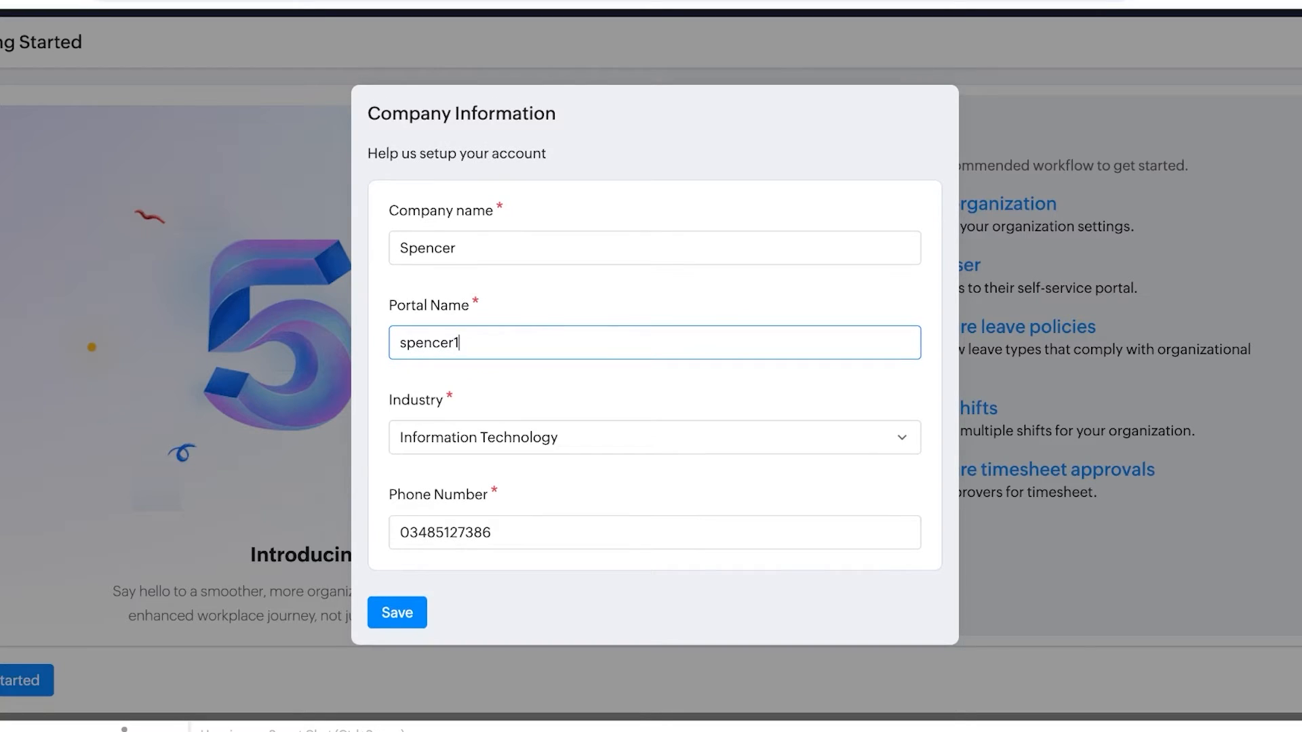
left_click(396, 611)
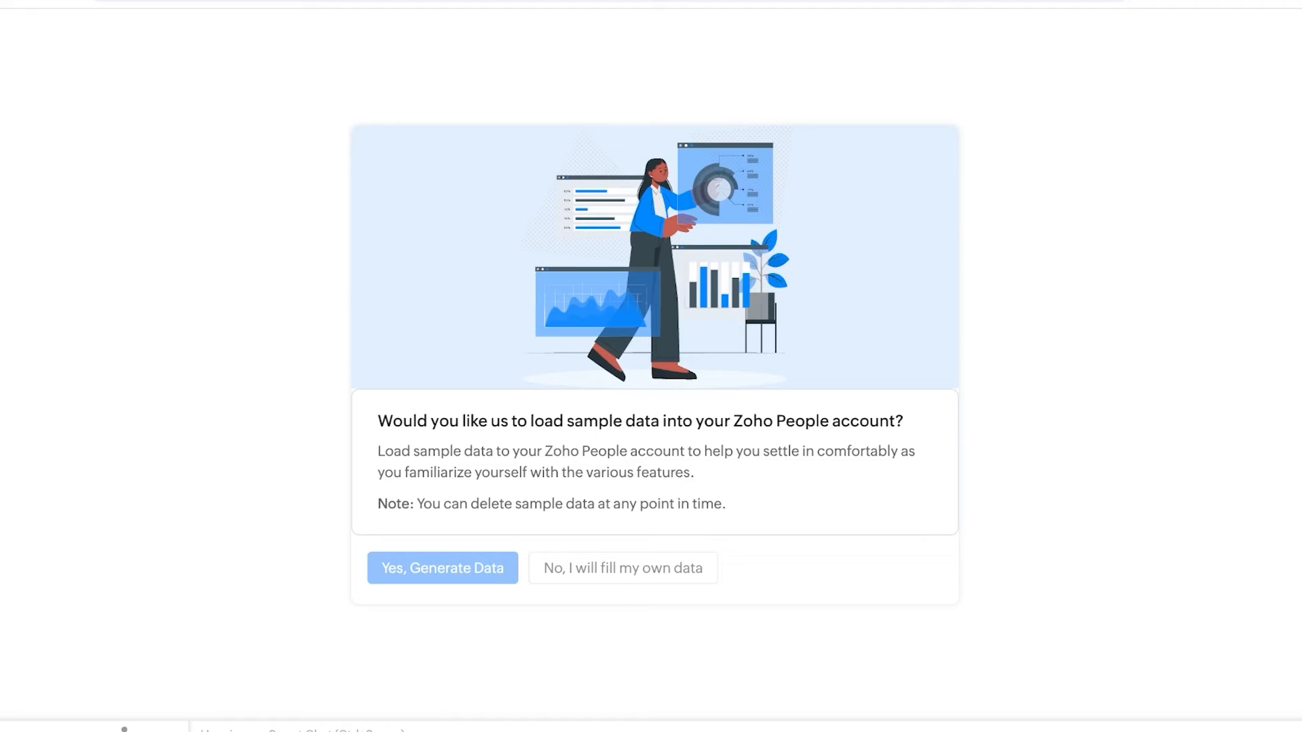
Step: Generate the sample data, dismiss the notice and continue into Manage Accounts > Organization Setup
left_click(442, 568)
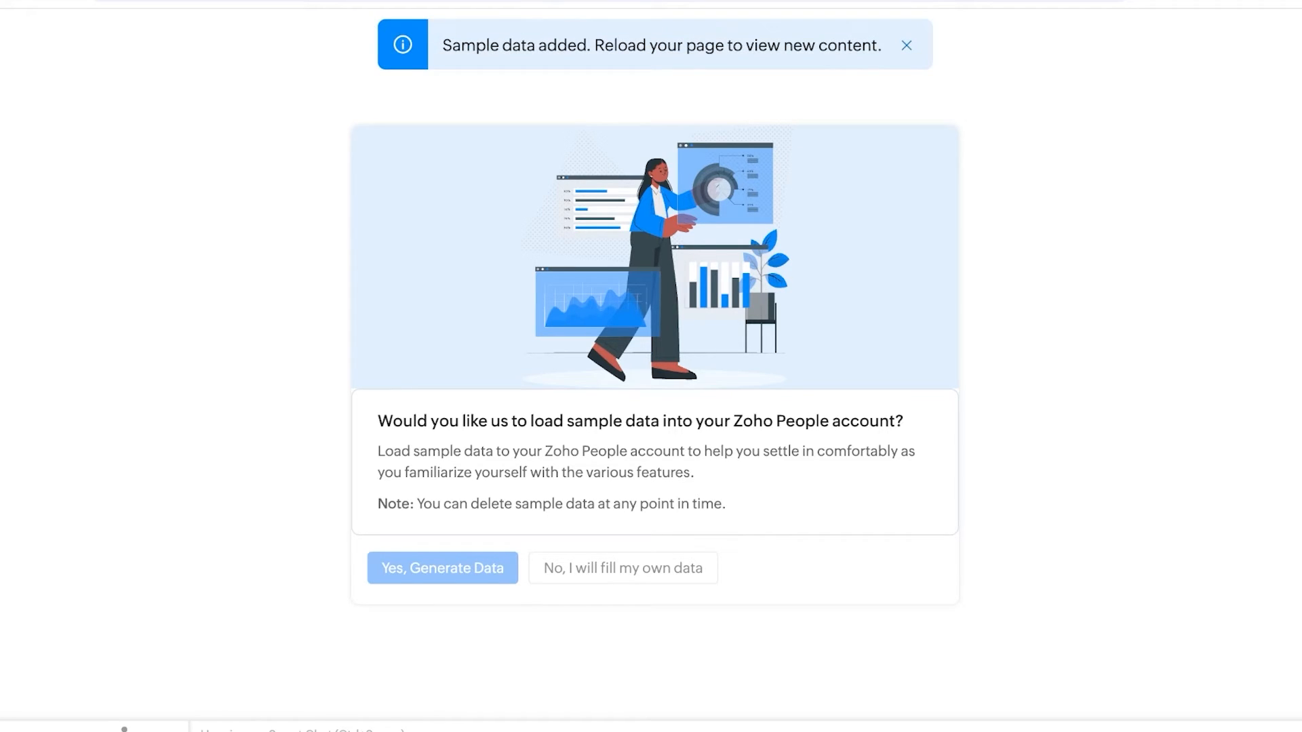
left_click(906, 45)
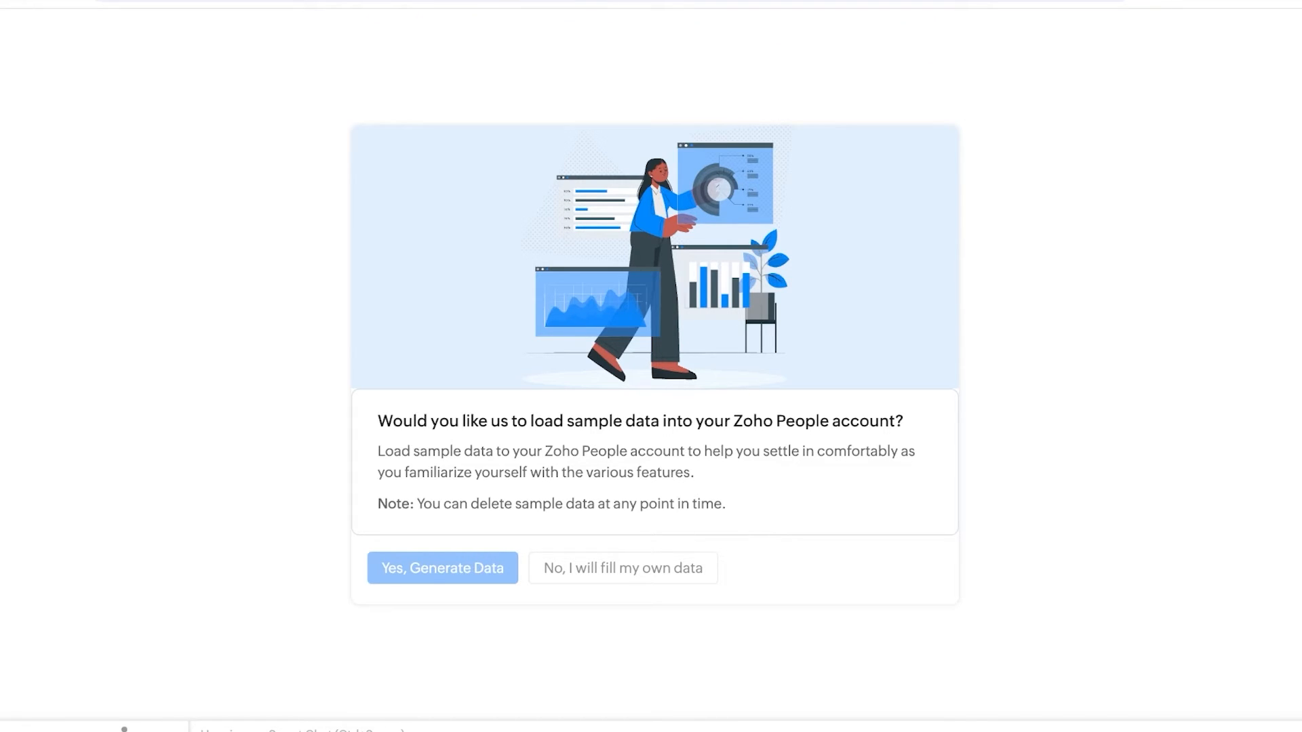
left_click(623, 568)
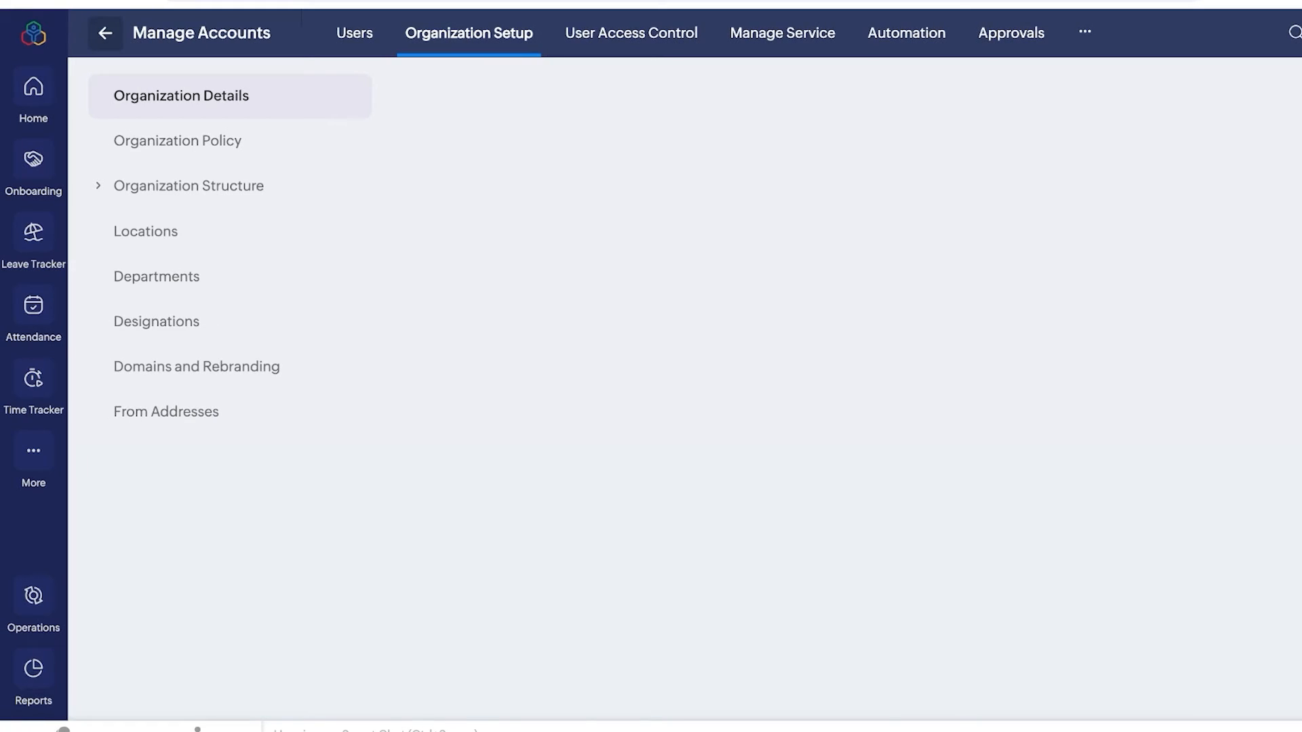
Step: Go to Home, skip the feature tour and look over the overview's extra profile sections
left_click(33, 94)
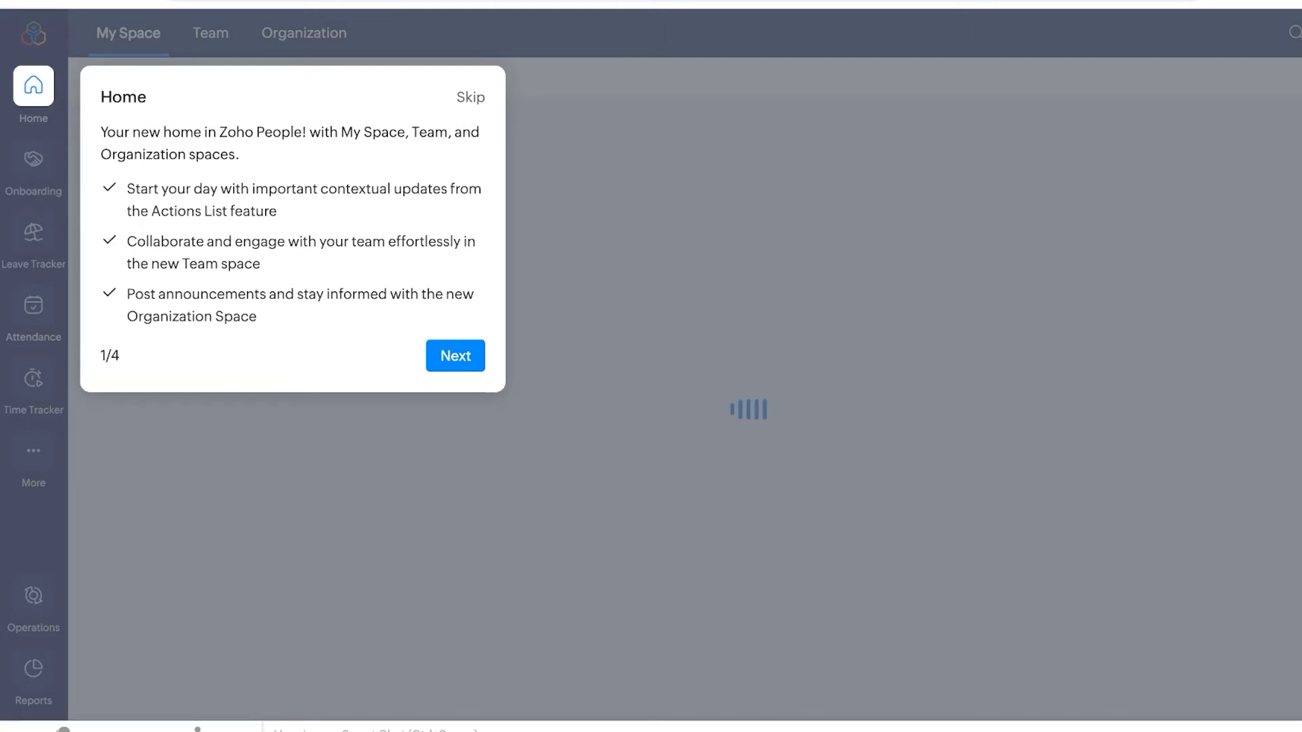
left_click(455, 355)
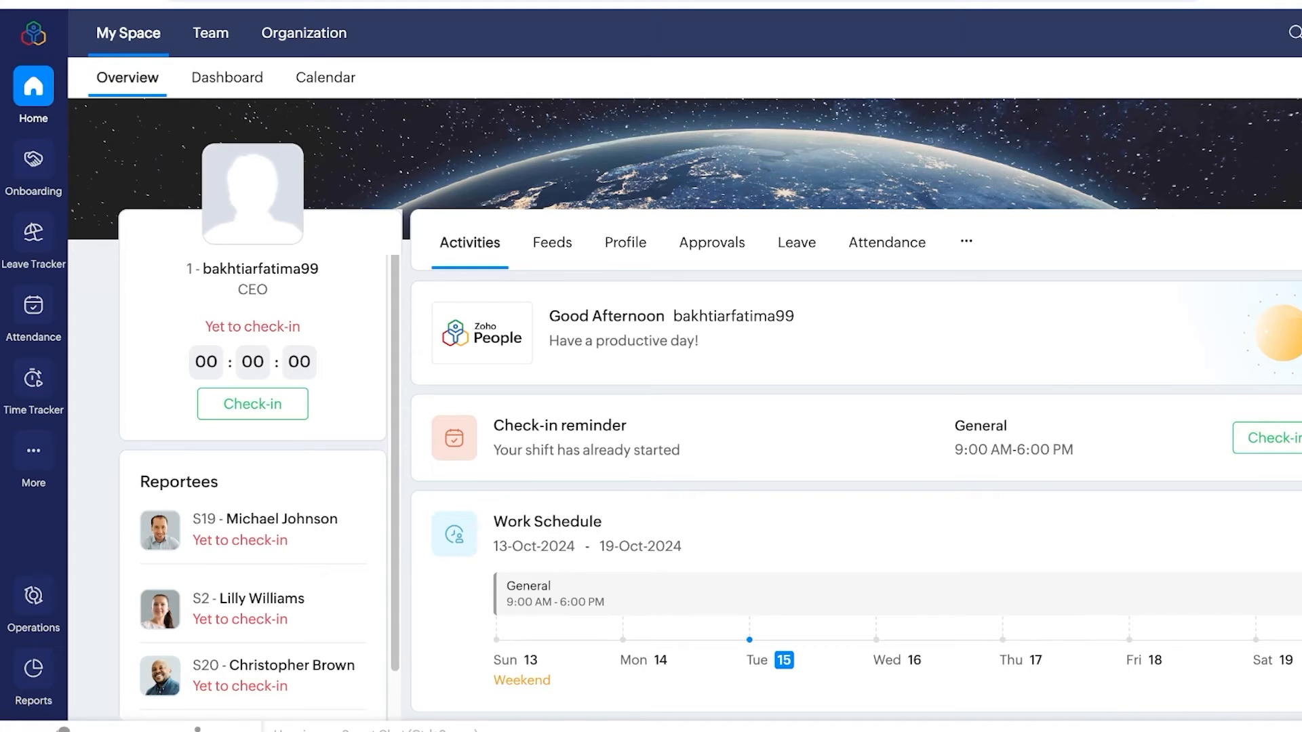
scroll("down", 3)
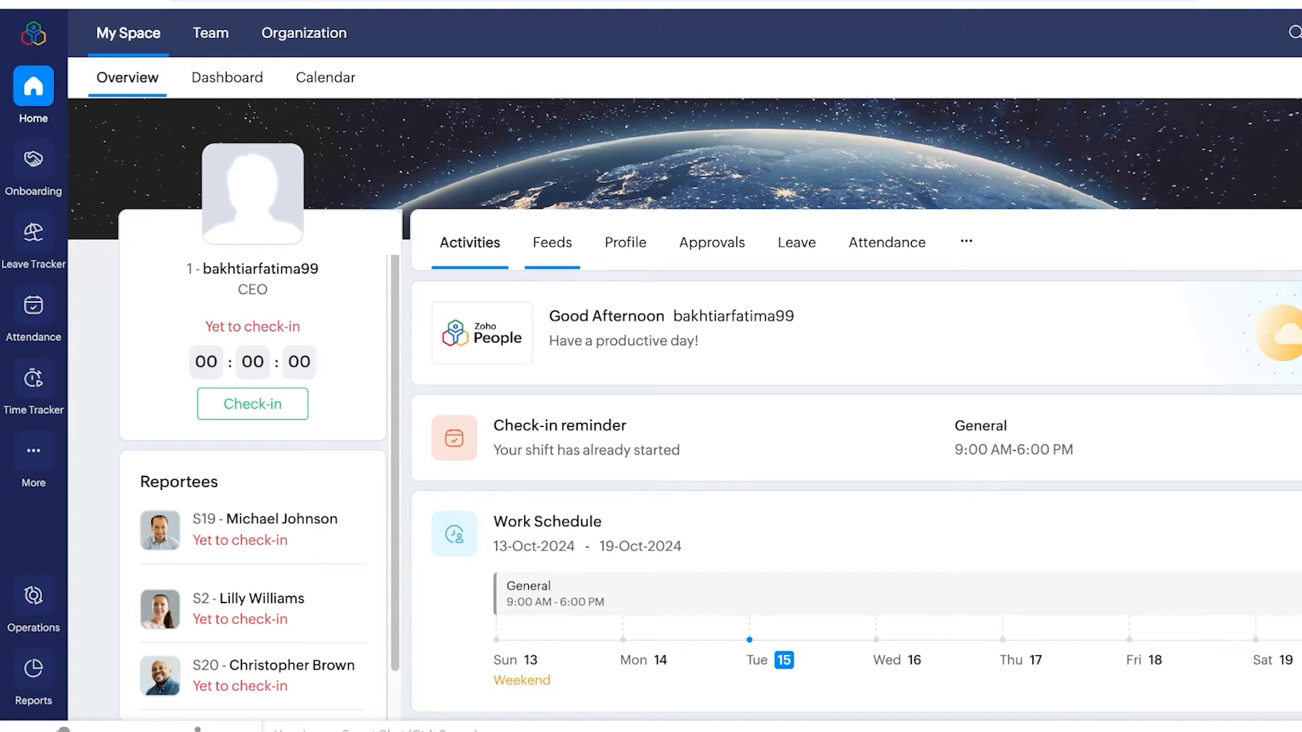
left_click(886, 243)
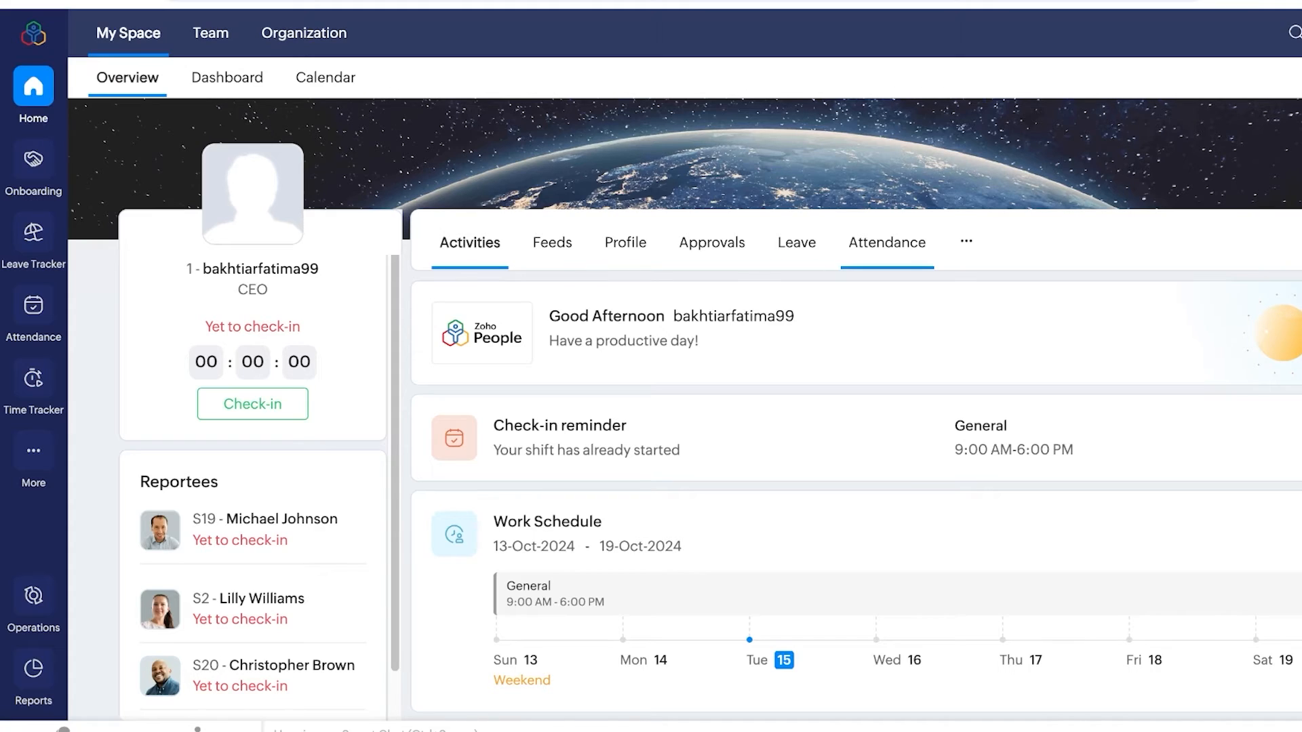
left_click(964, 241)
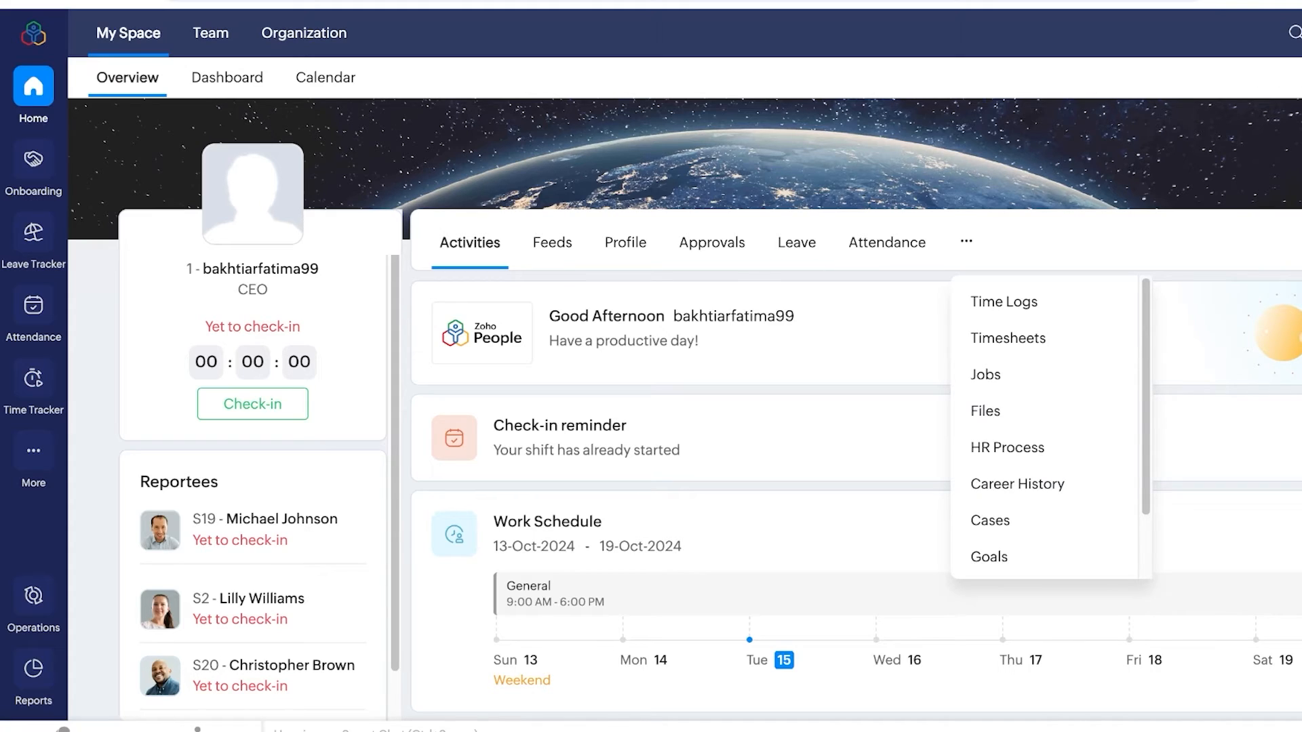
mouse_move(1003, 301)
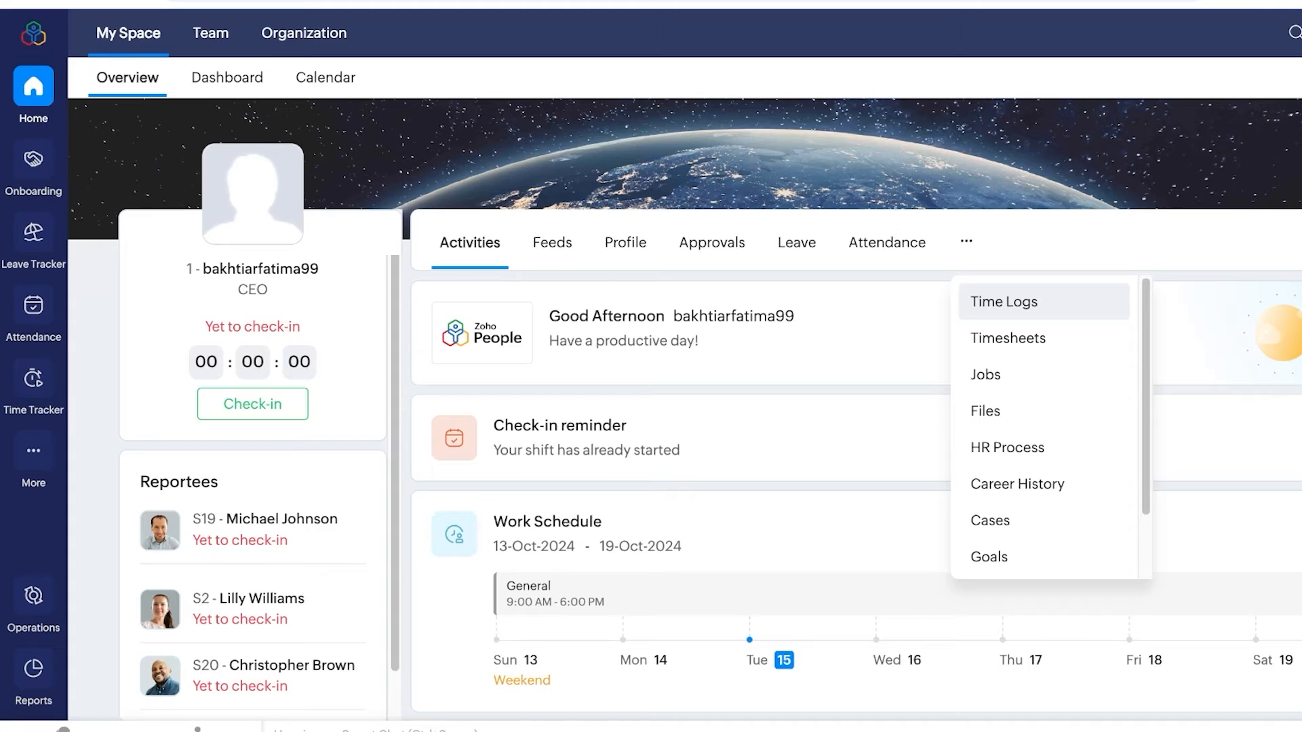
mouse_move(1007, 337)
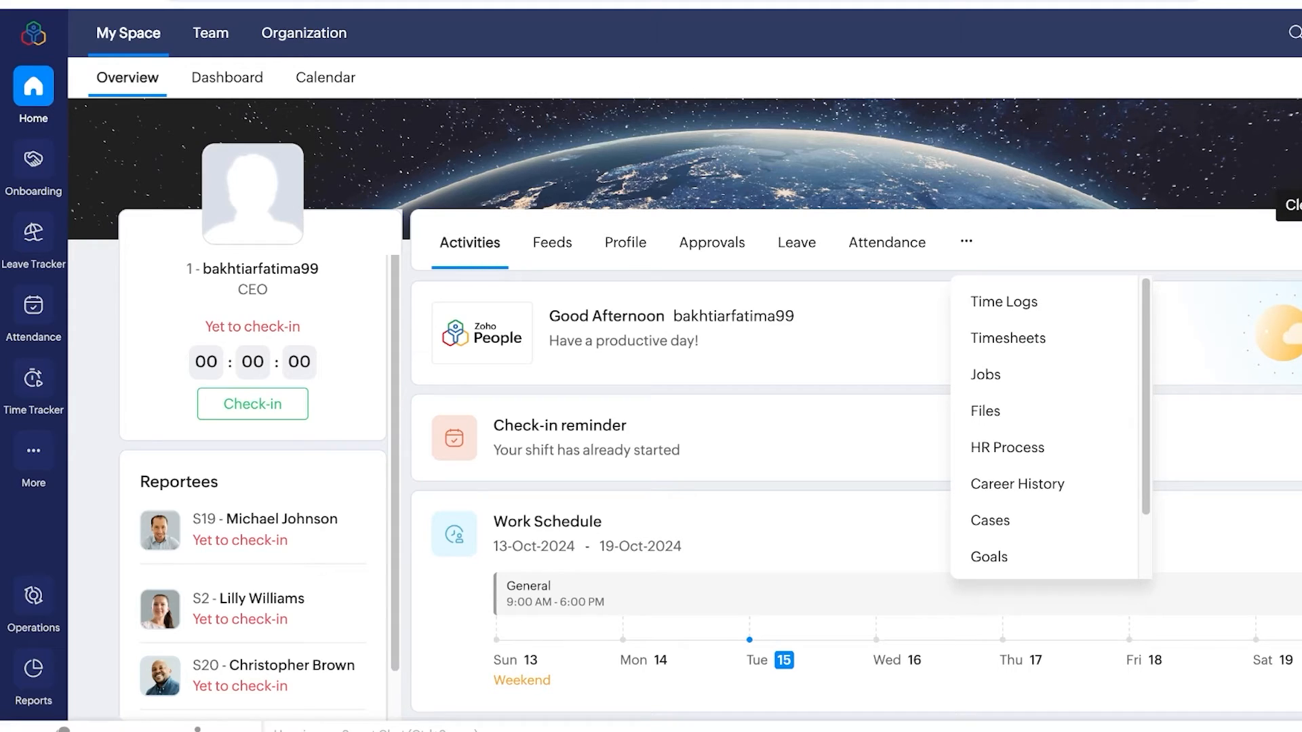
mouse_move(32, 312)
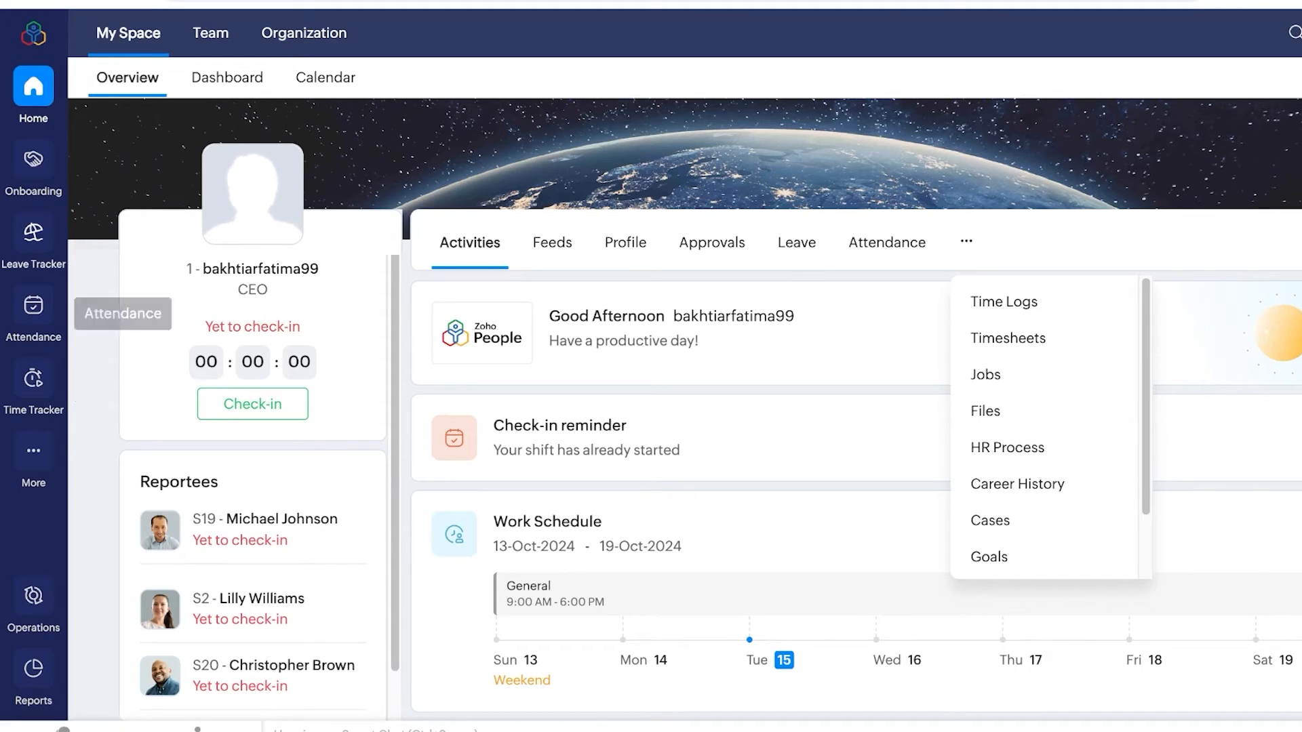
Step: Show the onboarding candidate list with its five sample candidates
left_click(33, 166)
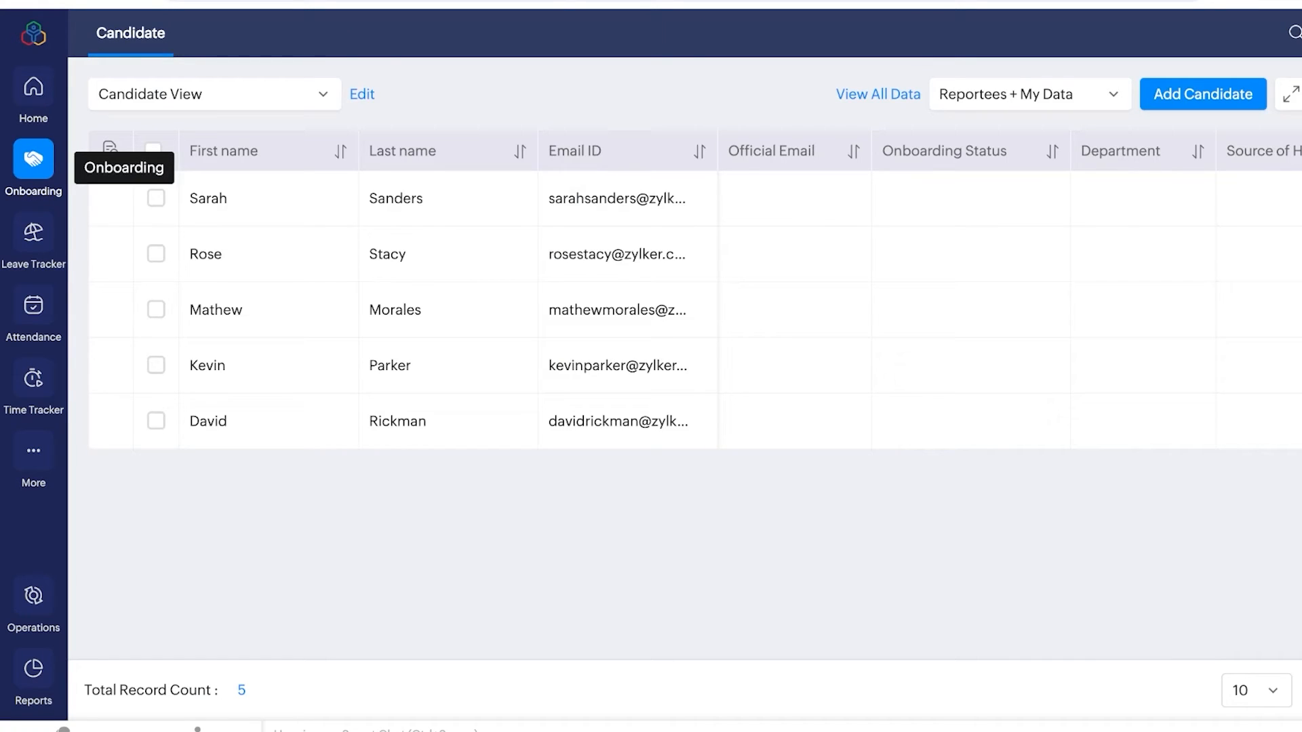
Step: Browse the Leave Tracker and Attendance modules, landing on the HR Operations page
left_click(33, 242)
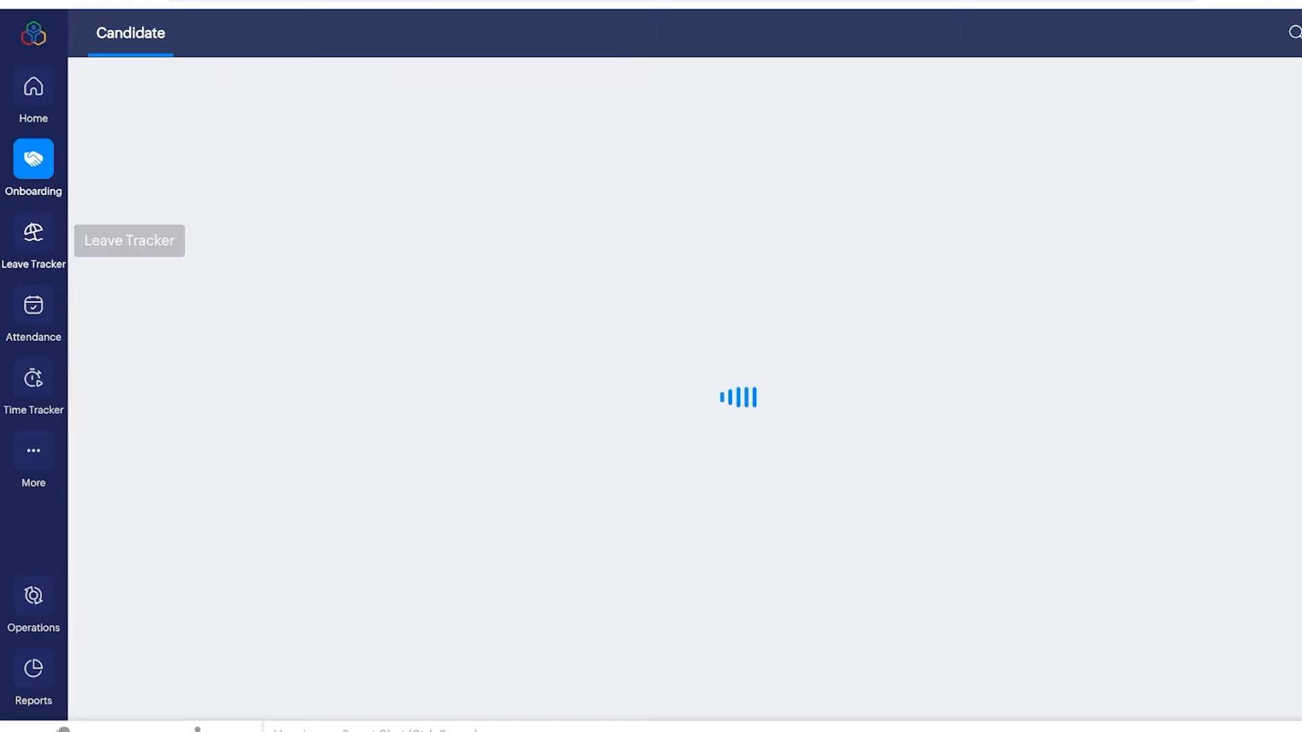
left_click(32, 239)
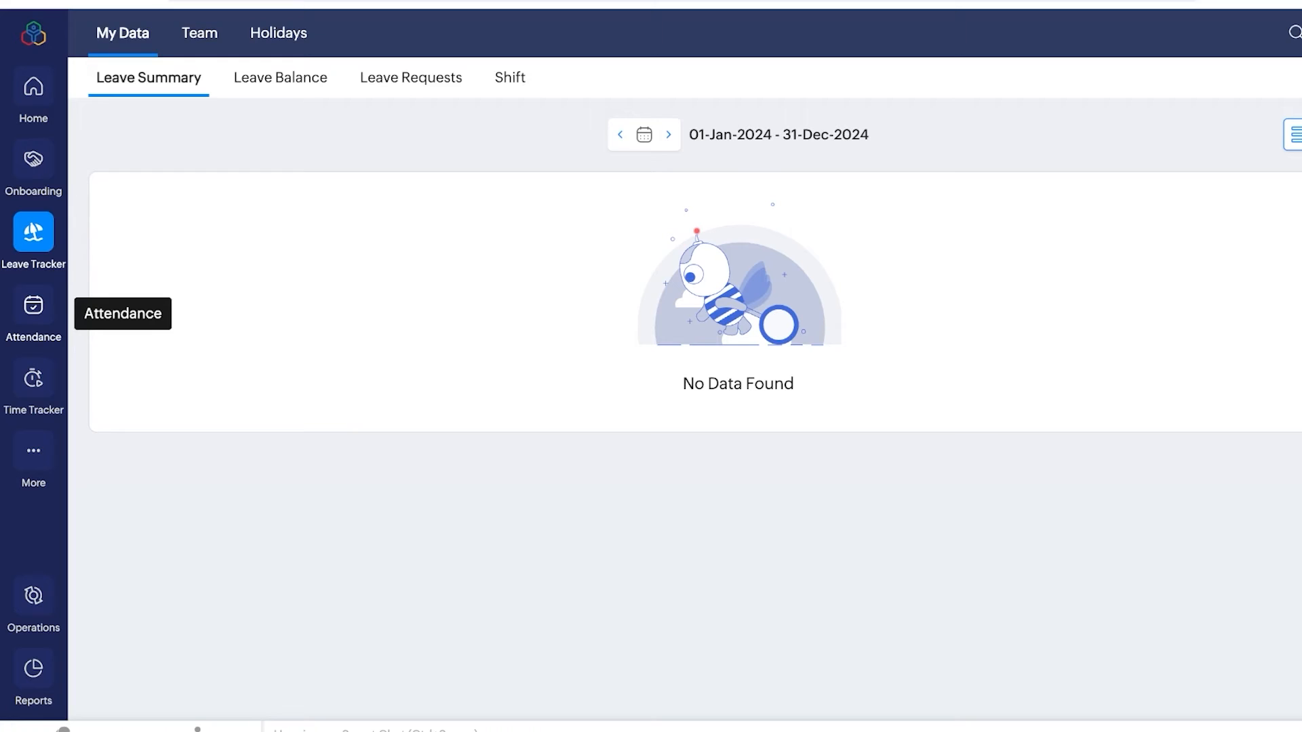
left_click(32, 313)
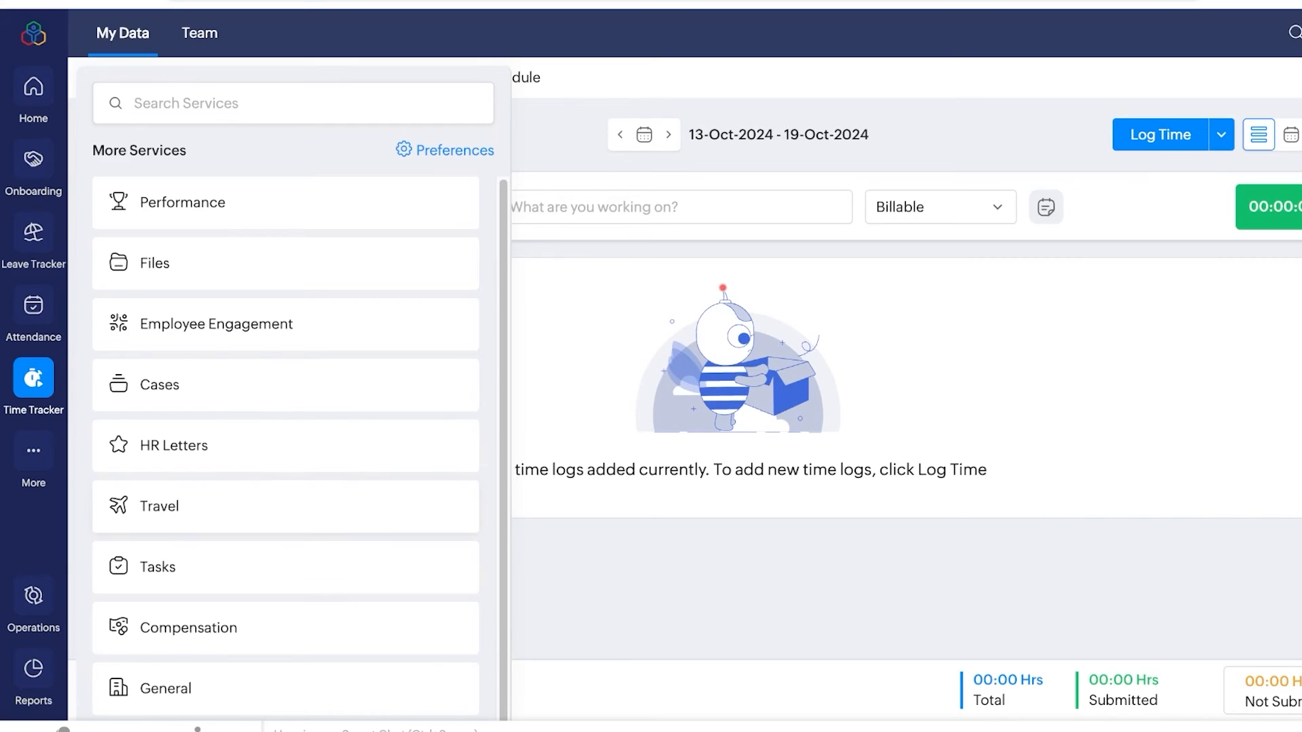
mouse_move(32, 449)
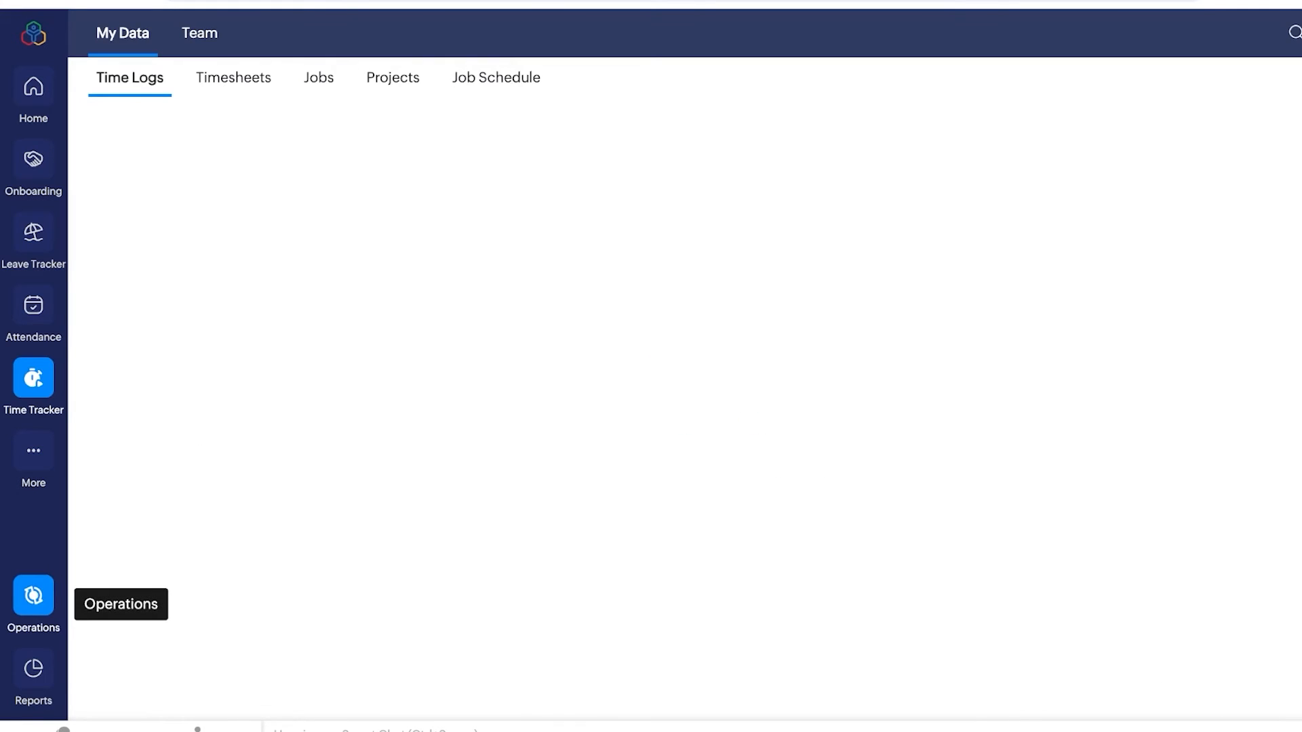
left_click(32, 598)
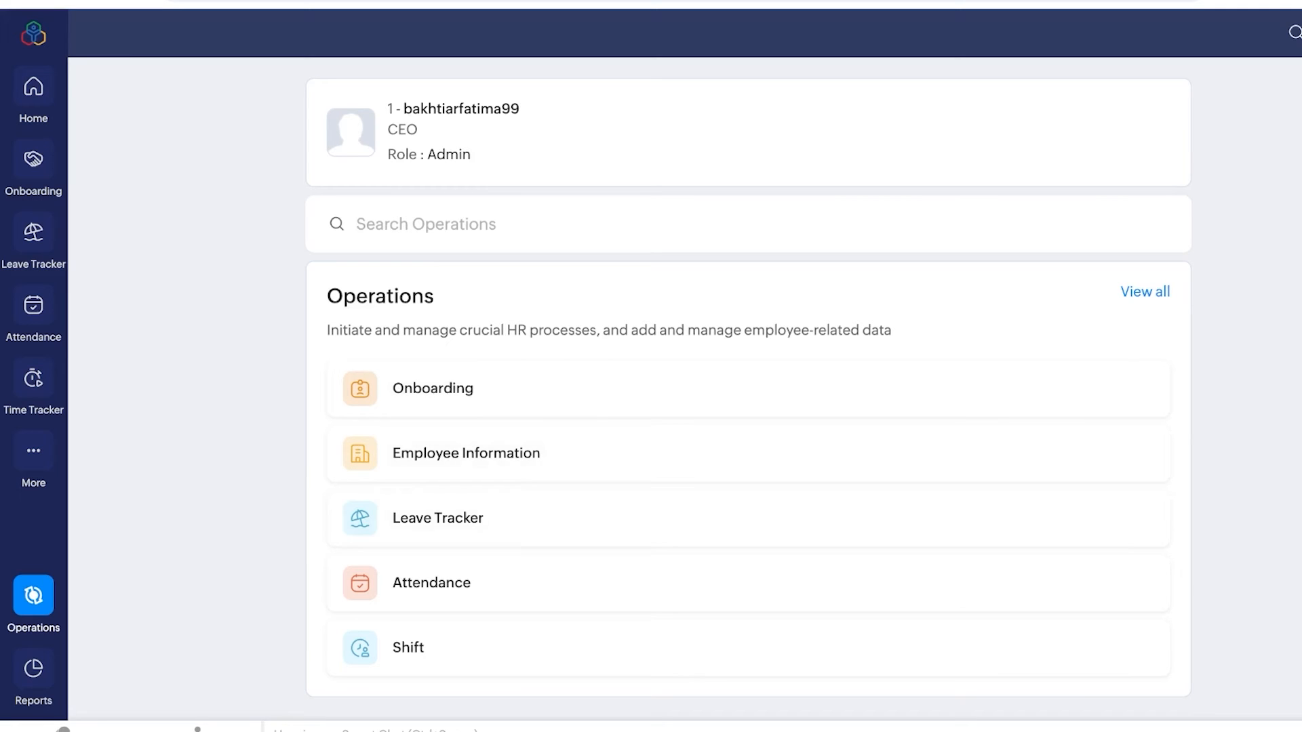
Step: Enter Employee Information, try the employee search with 'gh', view the headcount Insights, then the Employees list
left_click(465, 453)
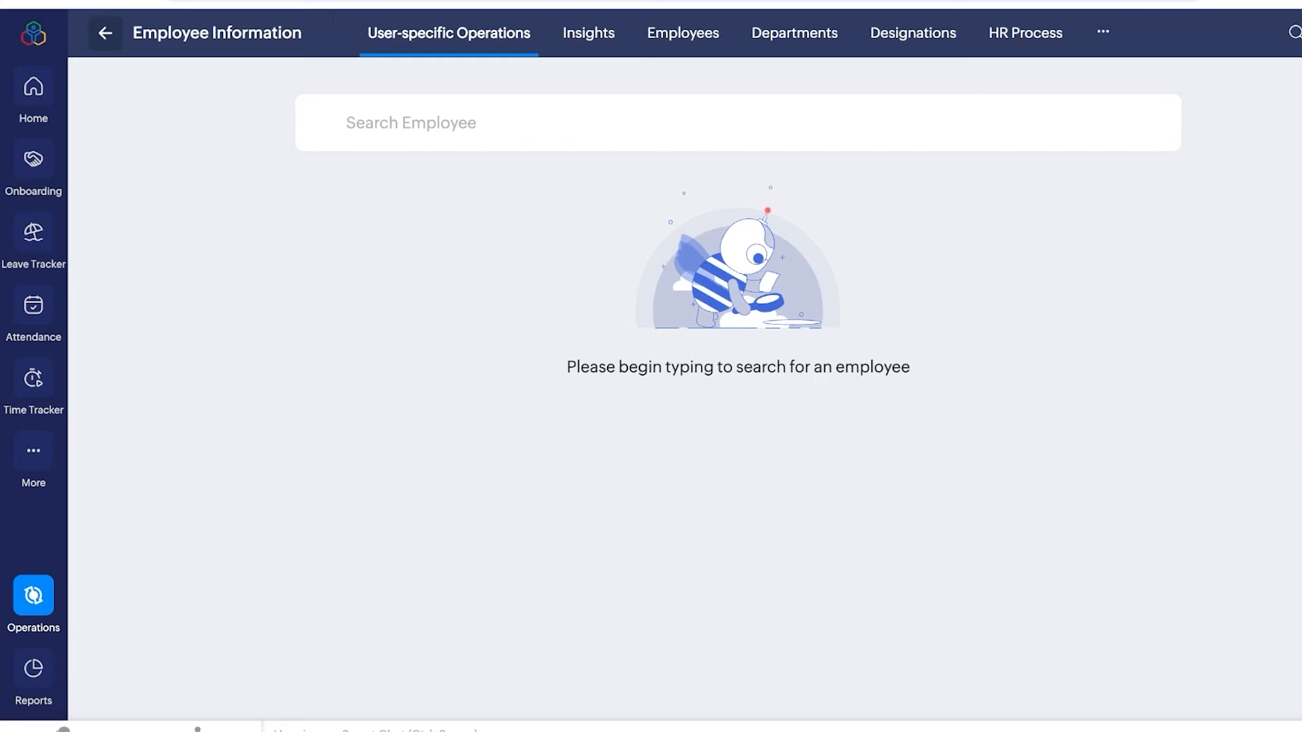
type("gh")
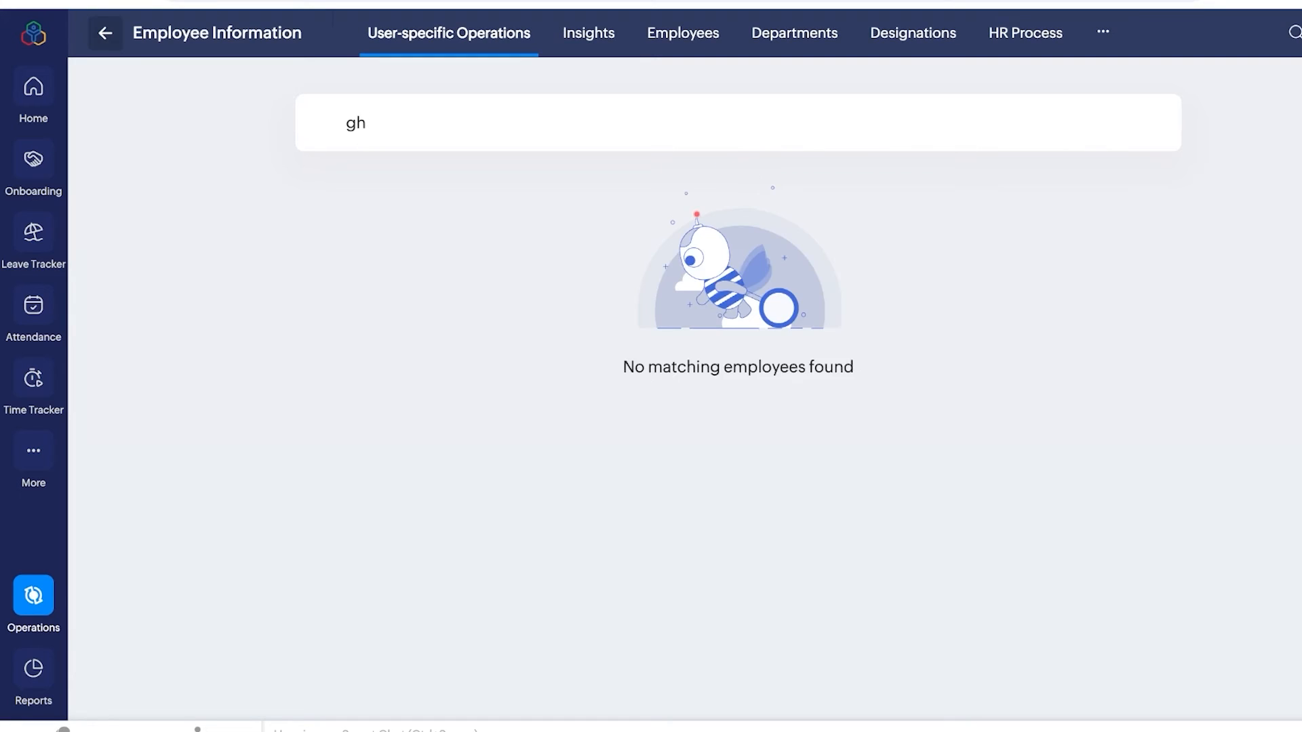
left_click(588, 33)
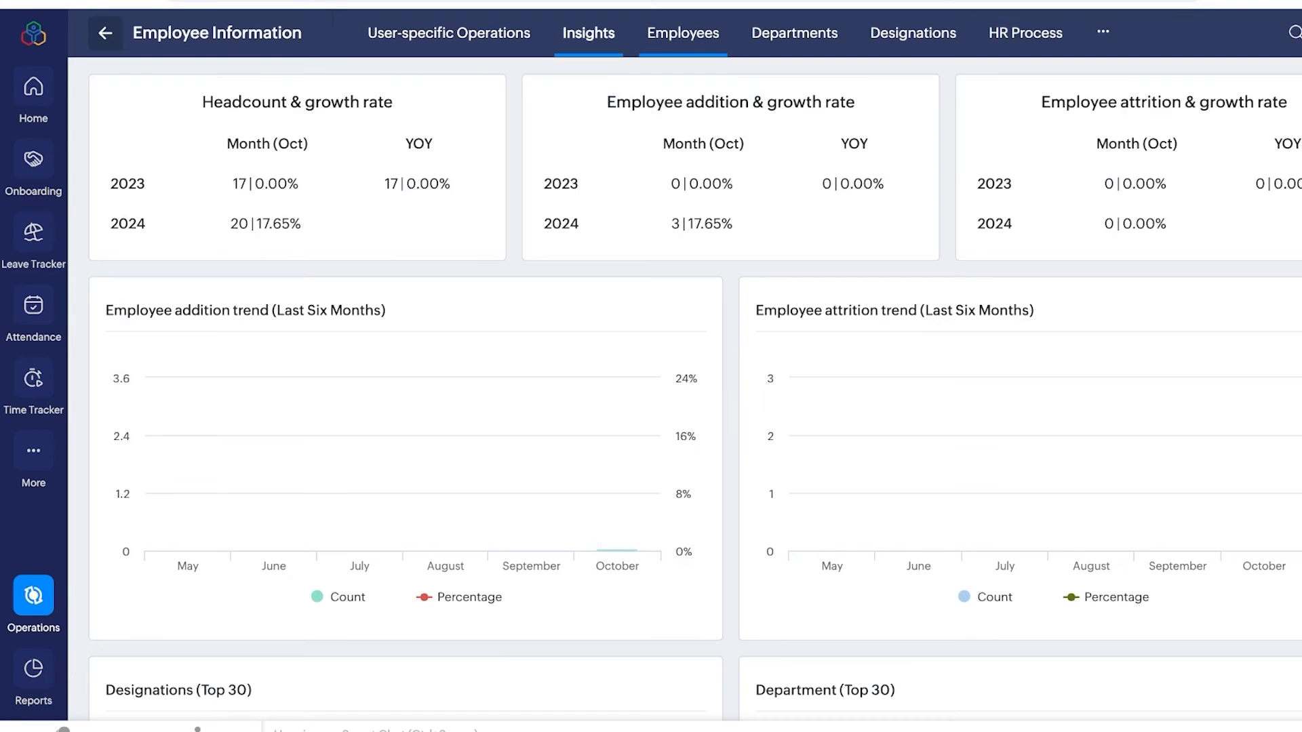
left_click(682, 32)
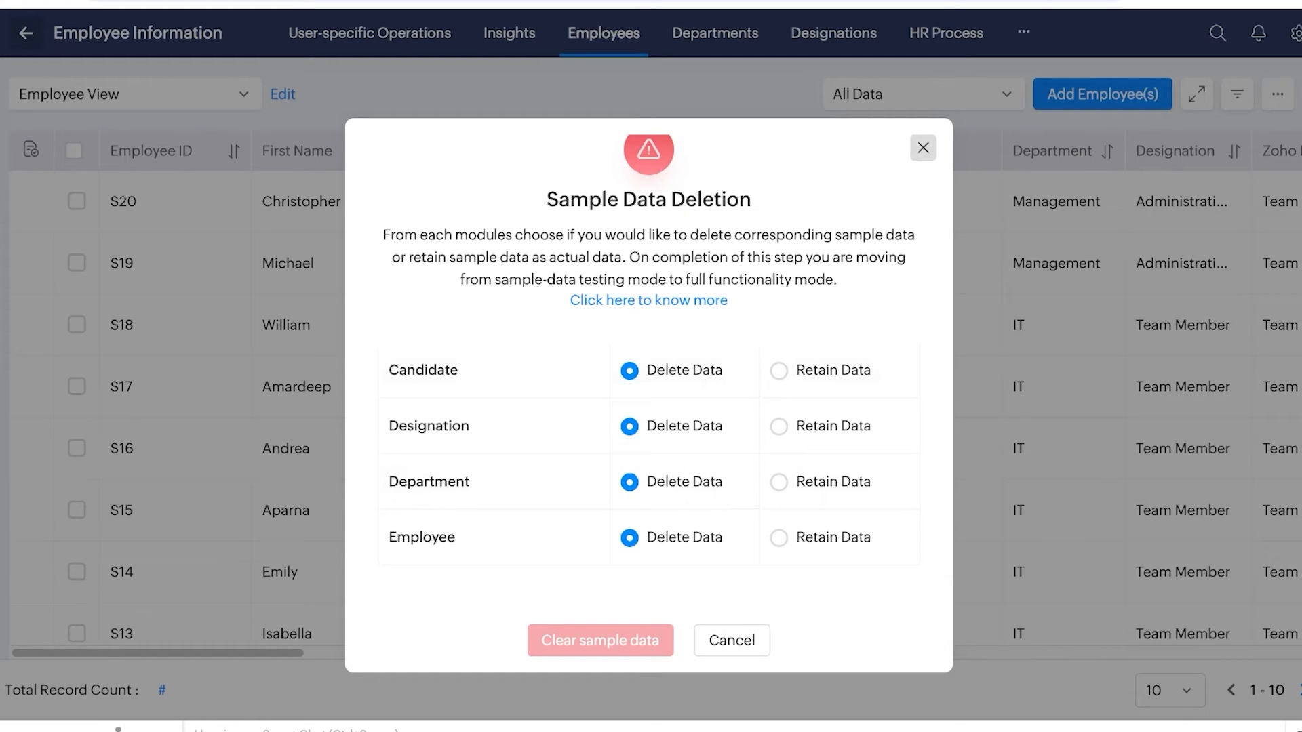
Step: Clear all sample data with Delete Data for every module and reload the portal
left_click(598, 640)
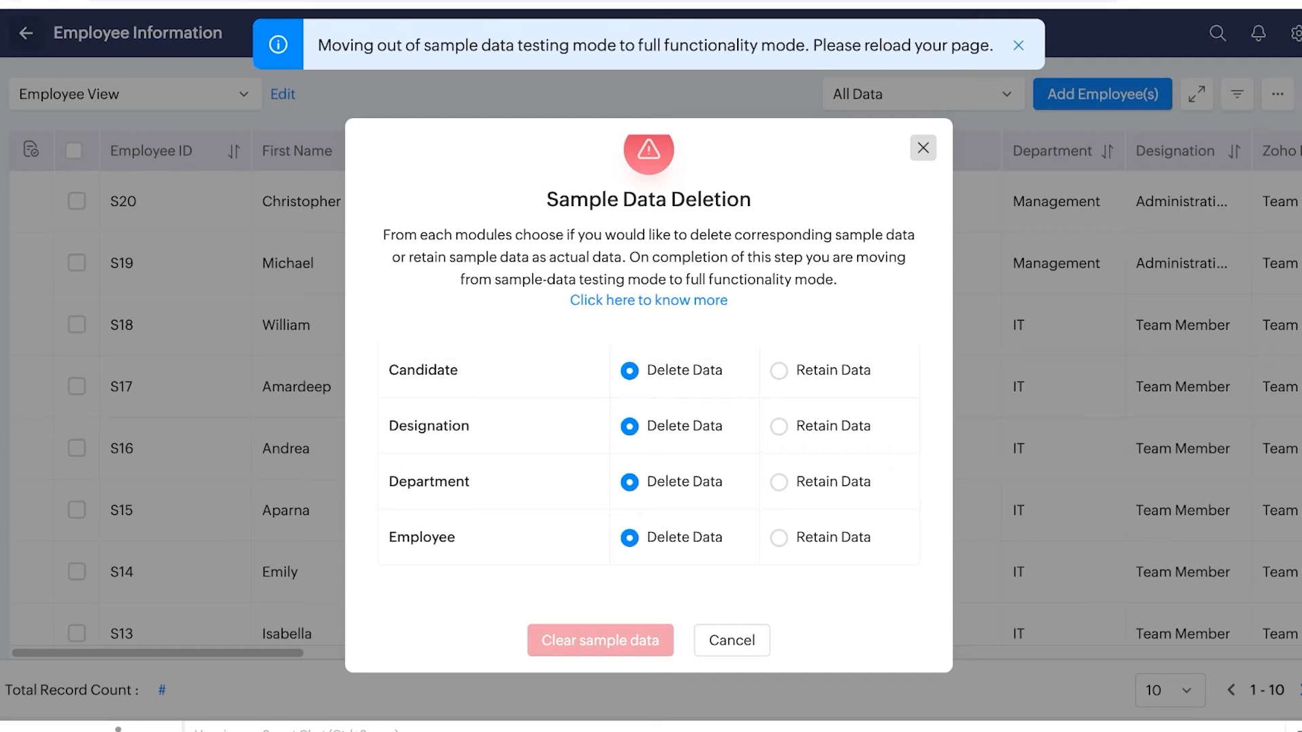
left_click(599, 640)
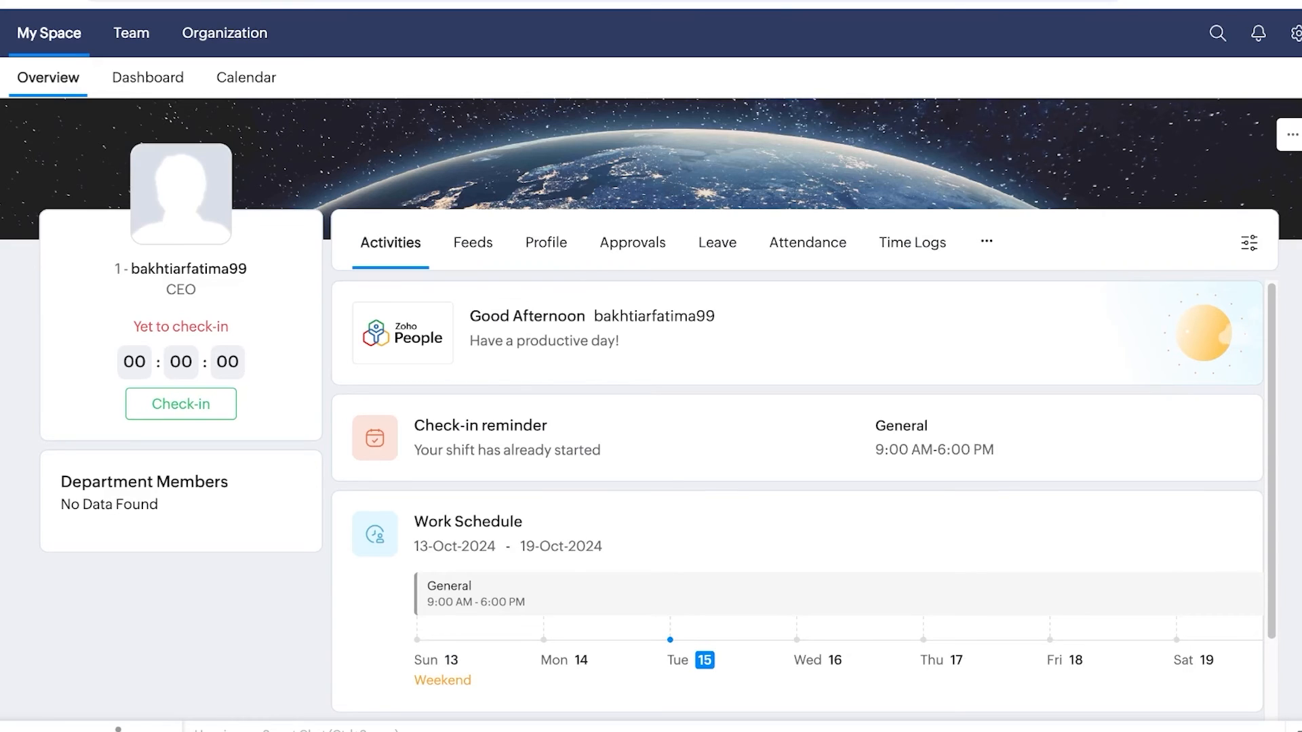
left_click(1292, 32)
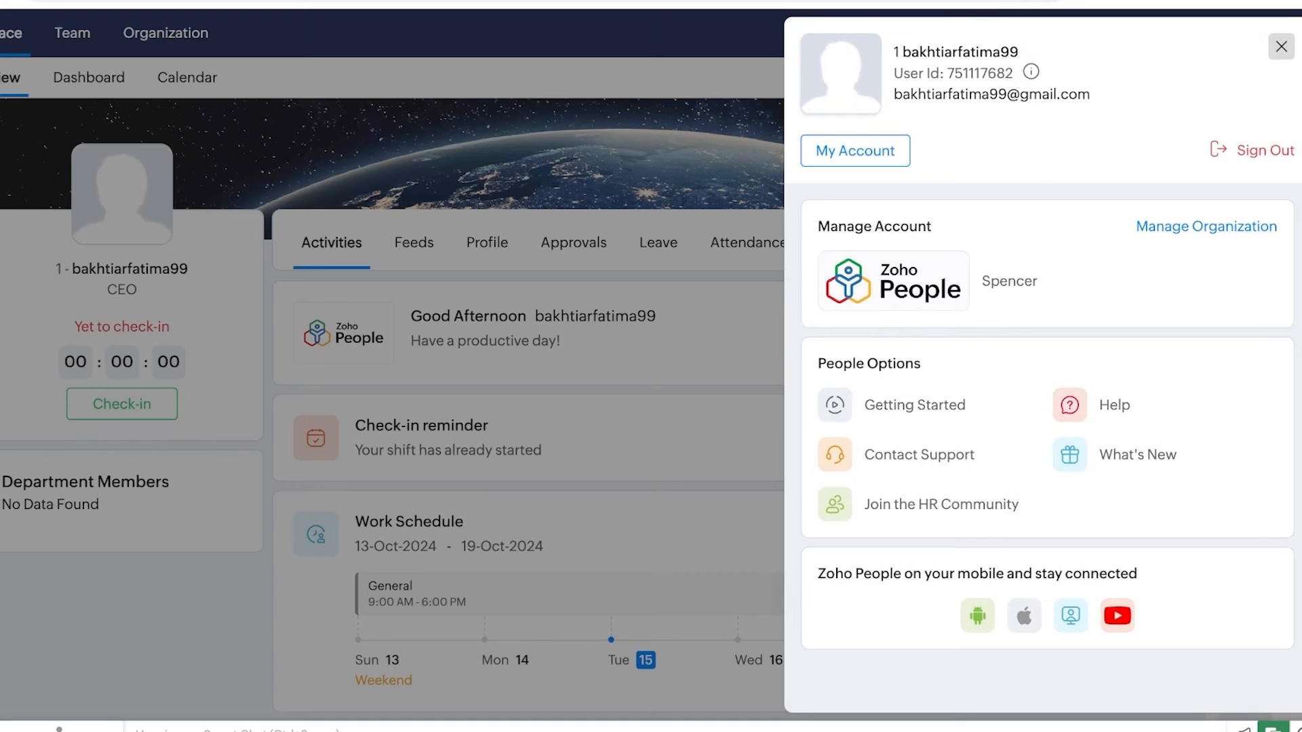
left_click(1280, 47)
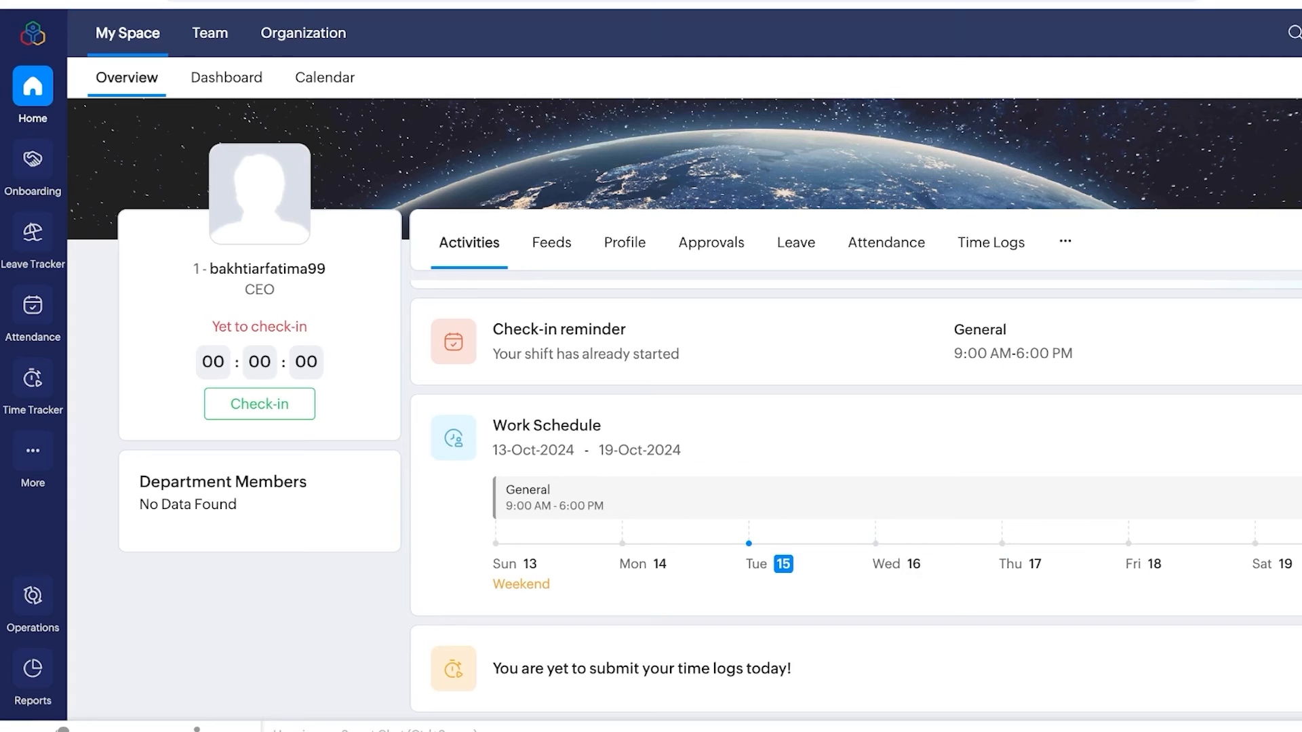
mouse_move(747, 536)
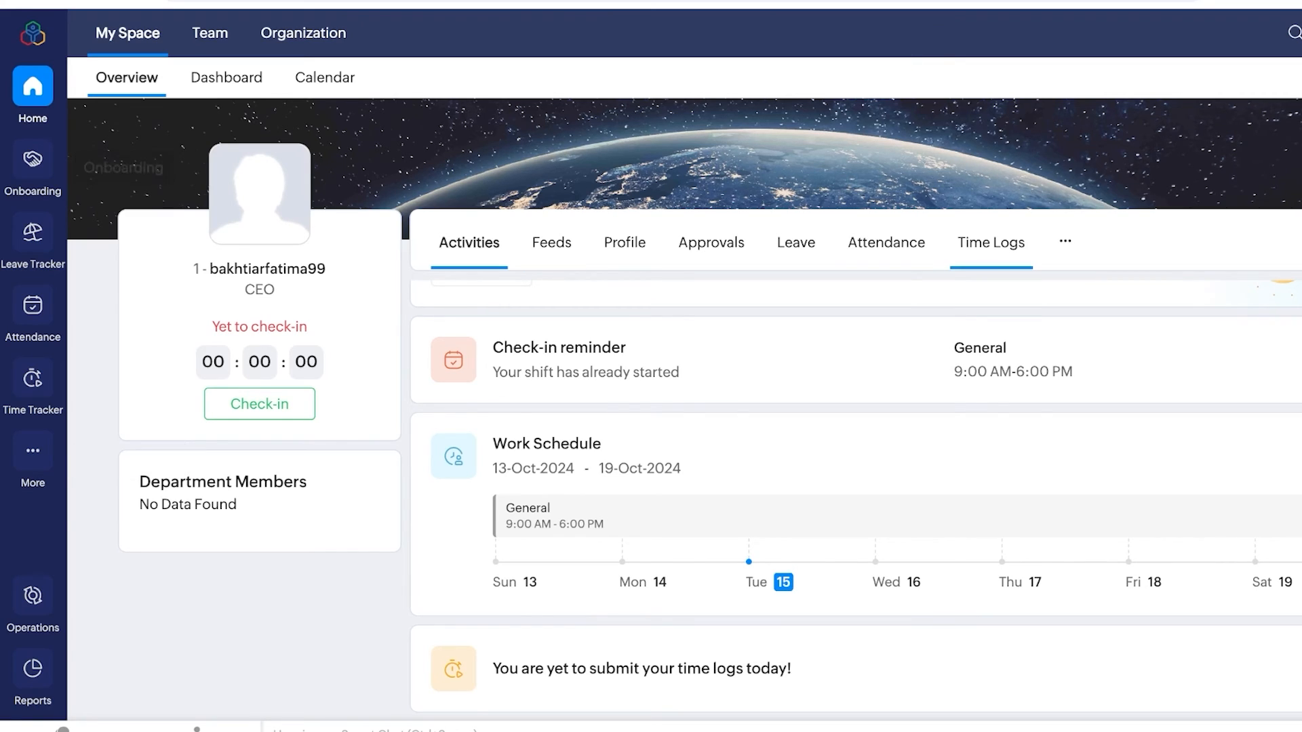
Step: Check the admin in for the day from today's time logs, then look at Onboarding and Leave Tracker
left_click(988, 242)
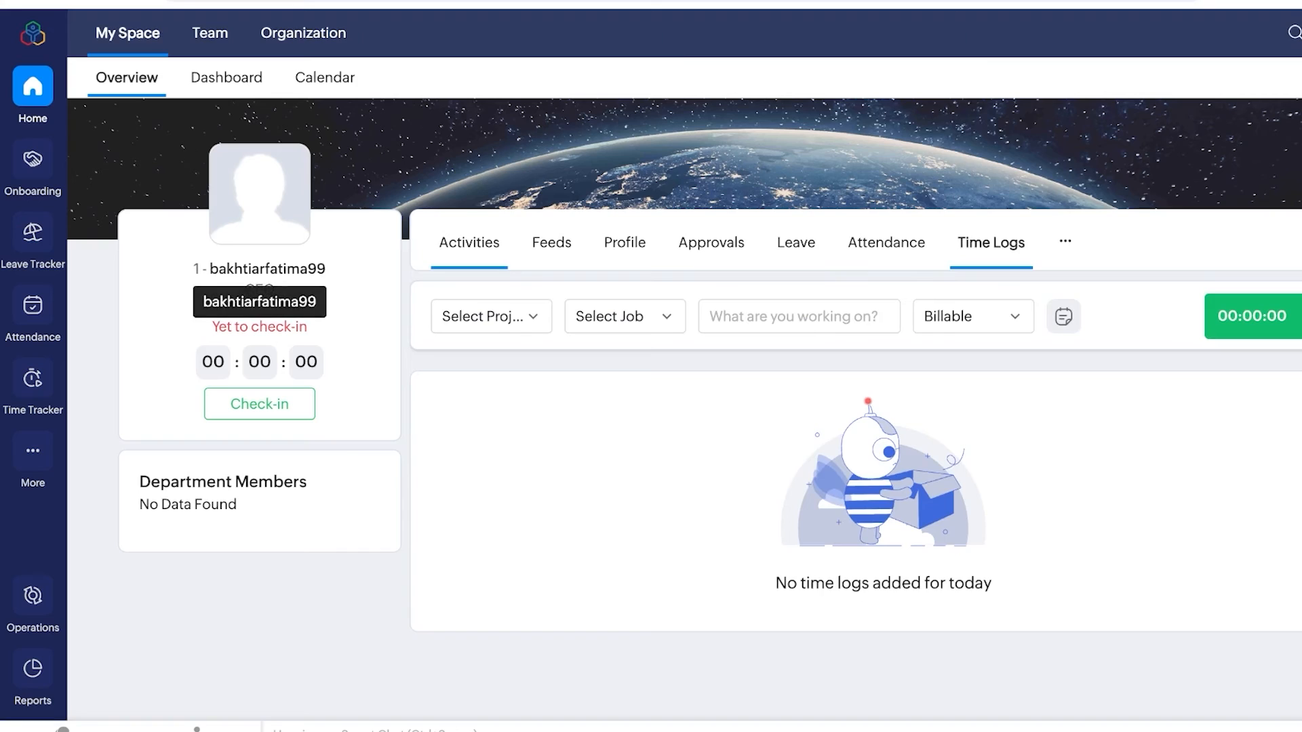
left_click(259, 404)
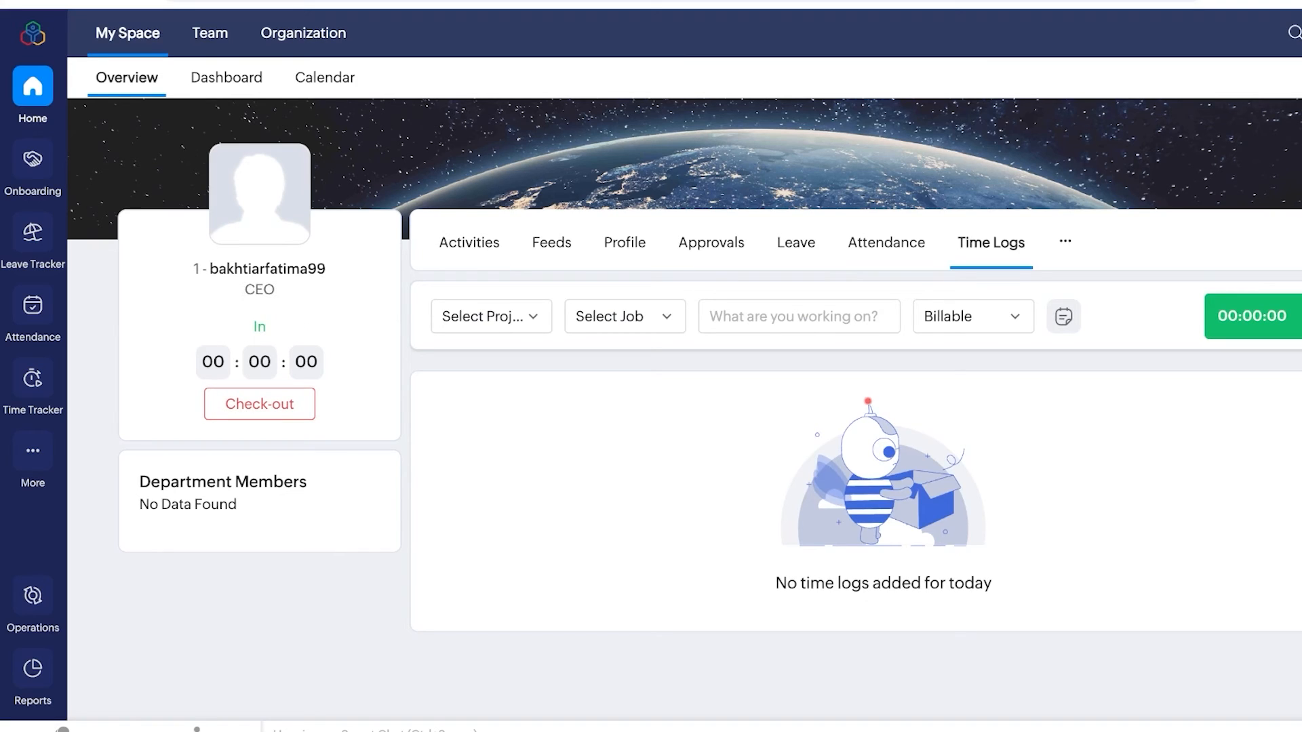
mouse_move(33, 383)
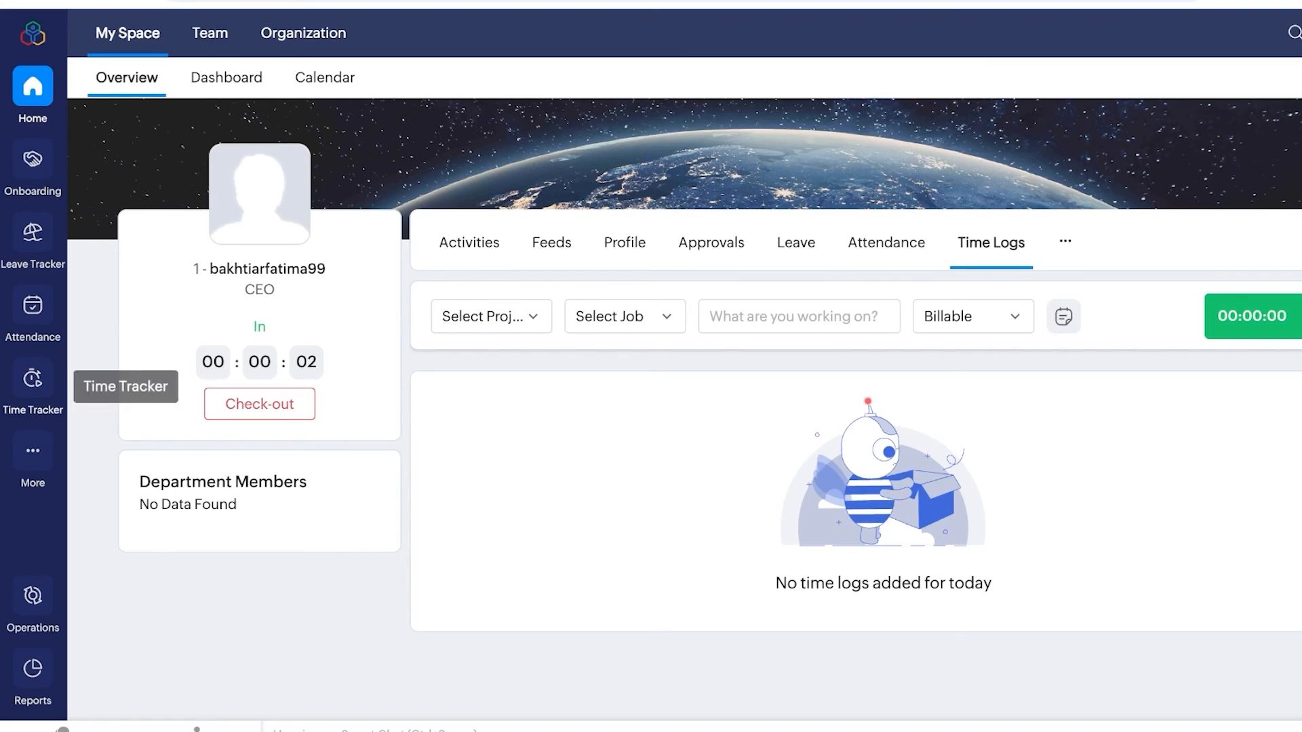
left_click(32, 164)
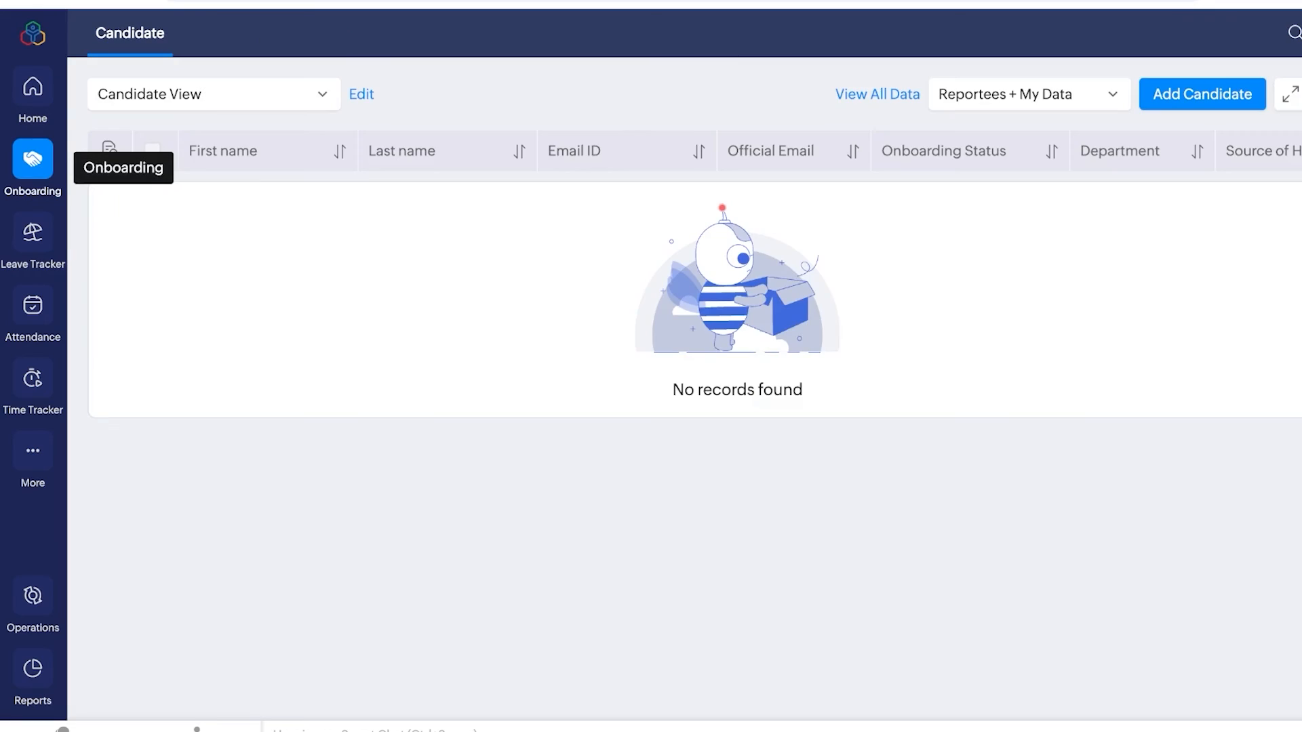
mouse_move(32, 236)
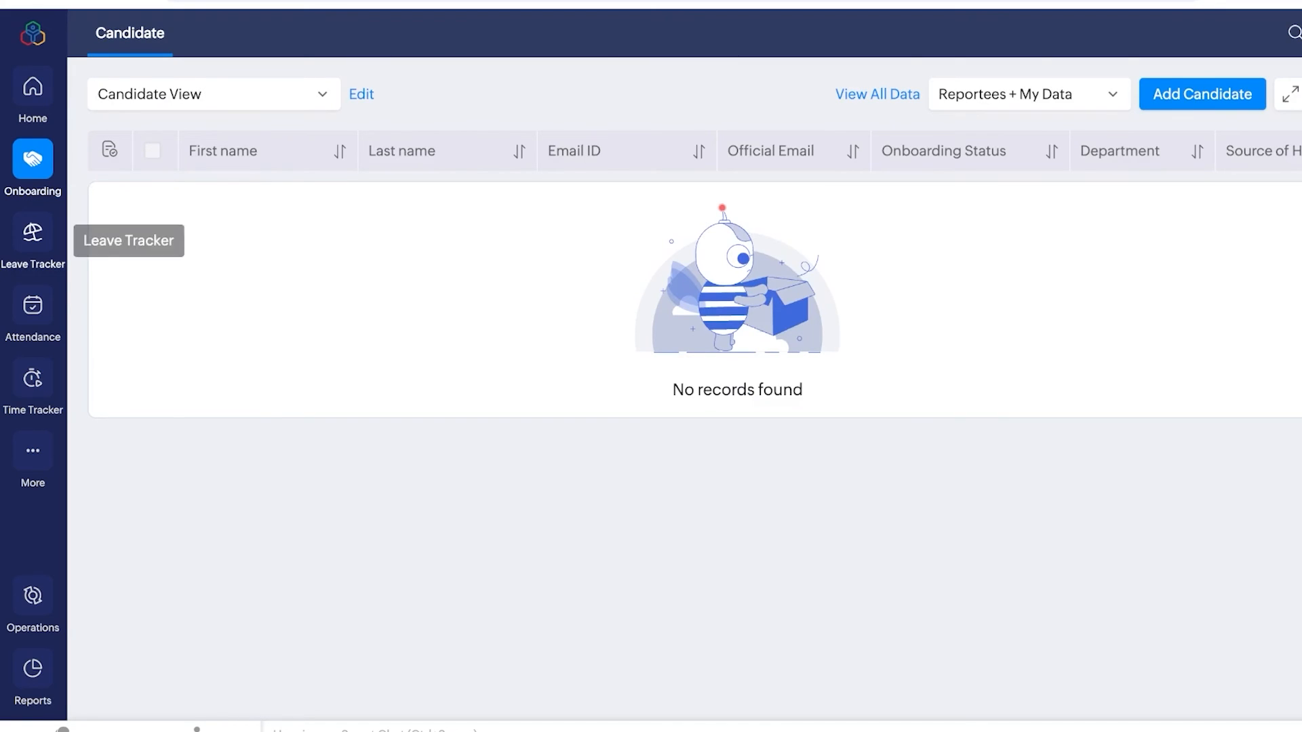
left_click(33, 235)
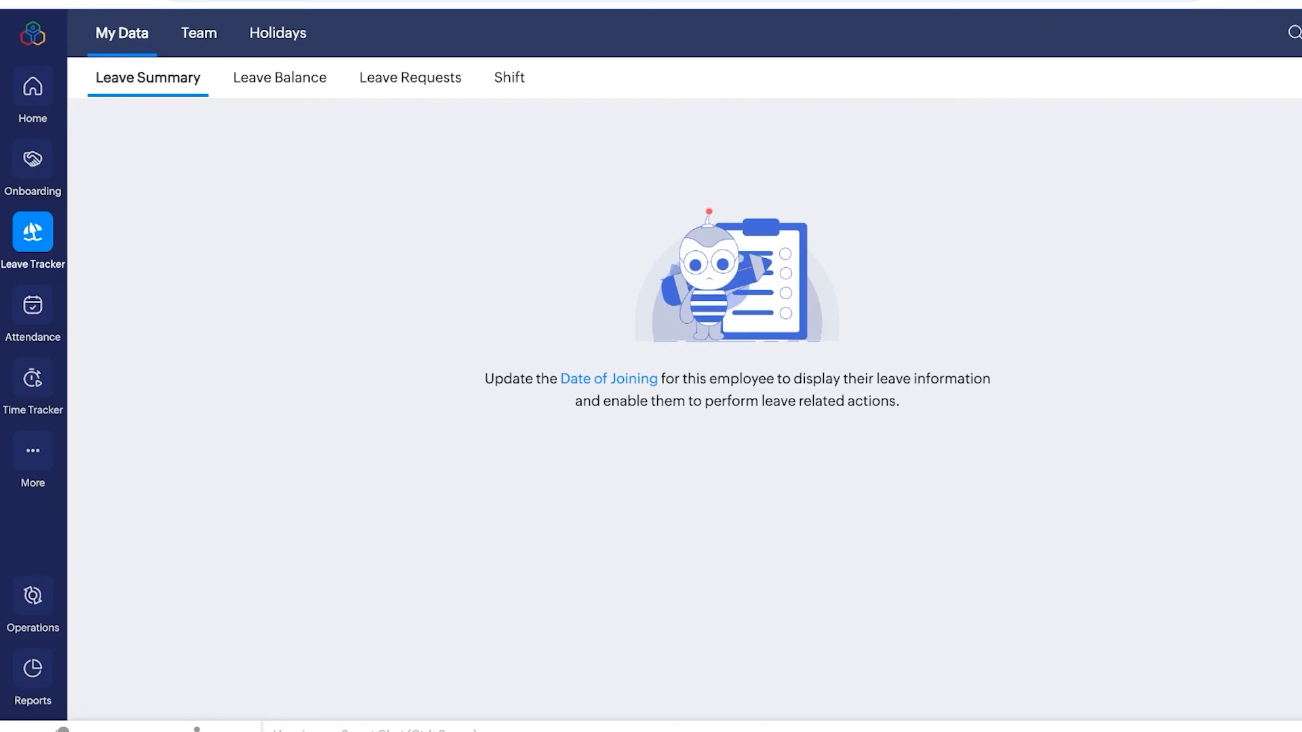
Step: Review the attendance summary with the running check-in timer and move to the Time Tracker
left_click(32, 308)
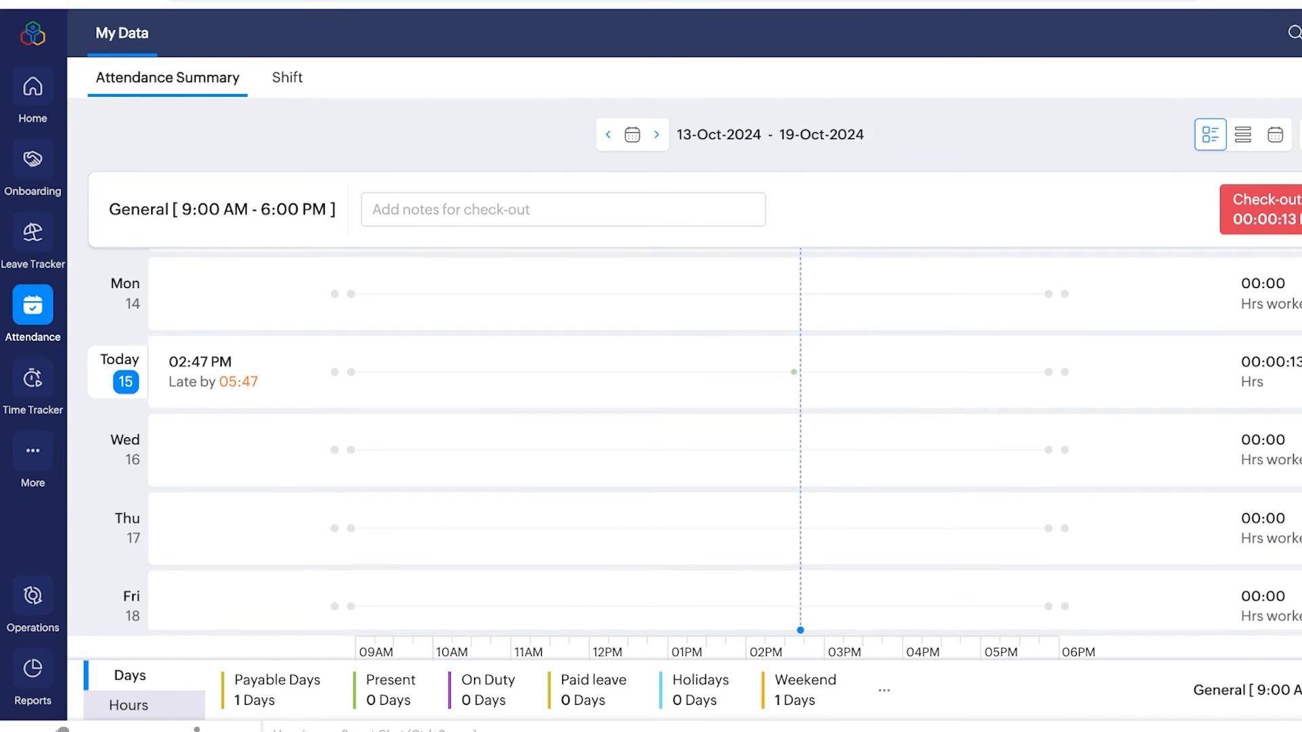
left_click(199, 371)
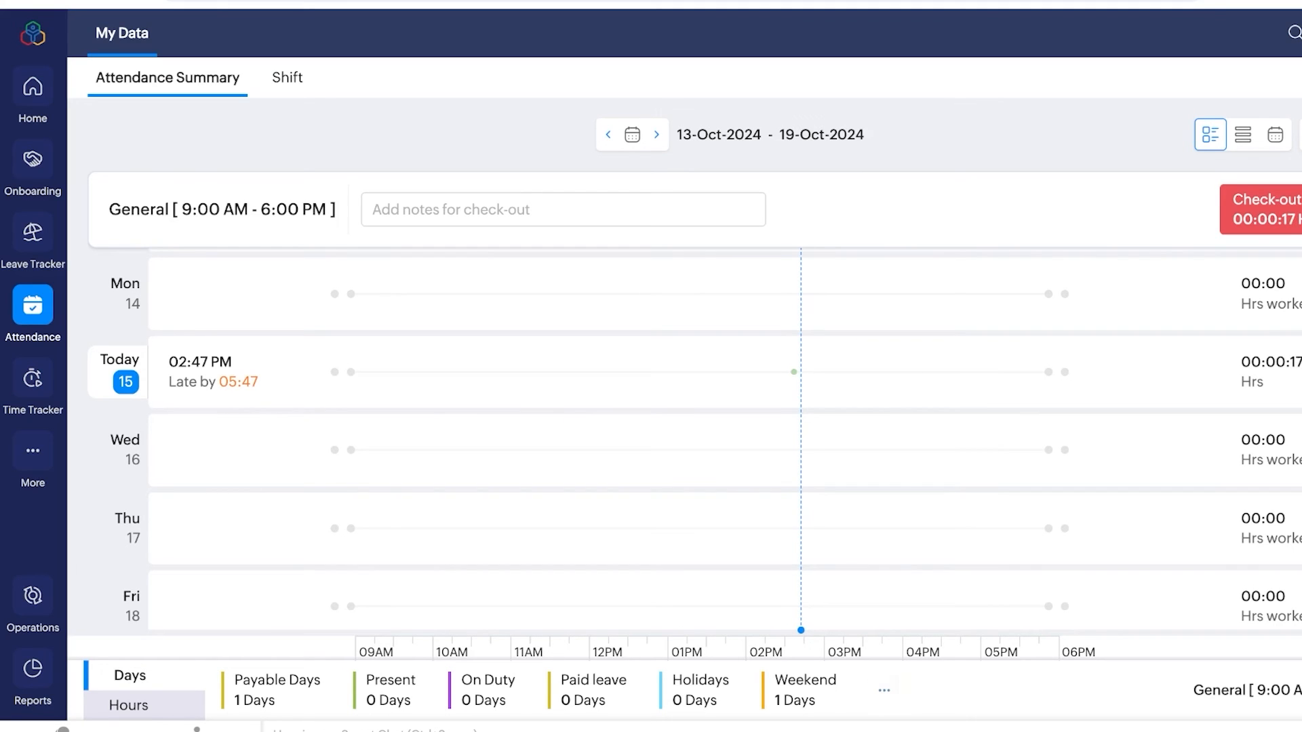
mouse_move(32, 380)
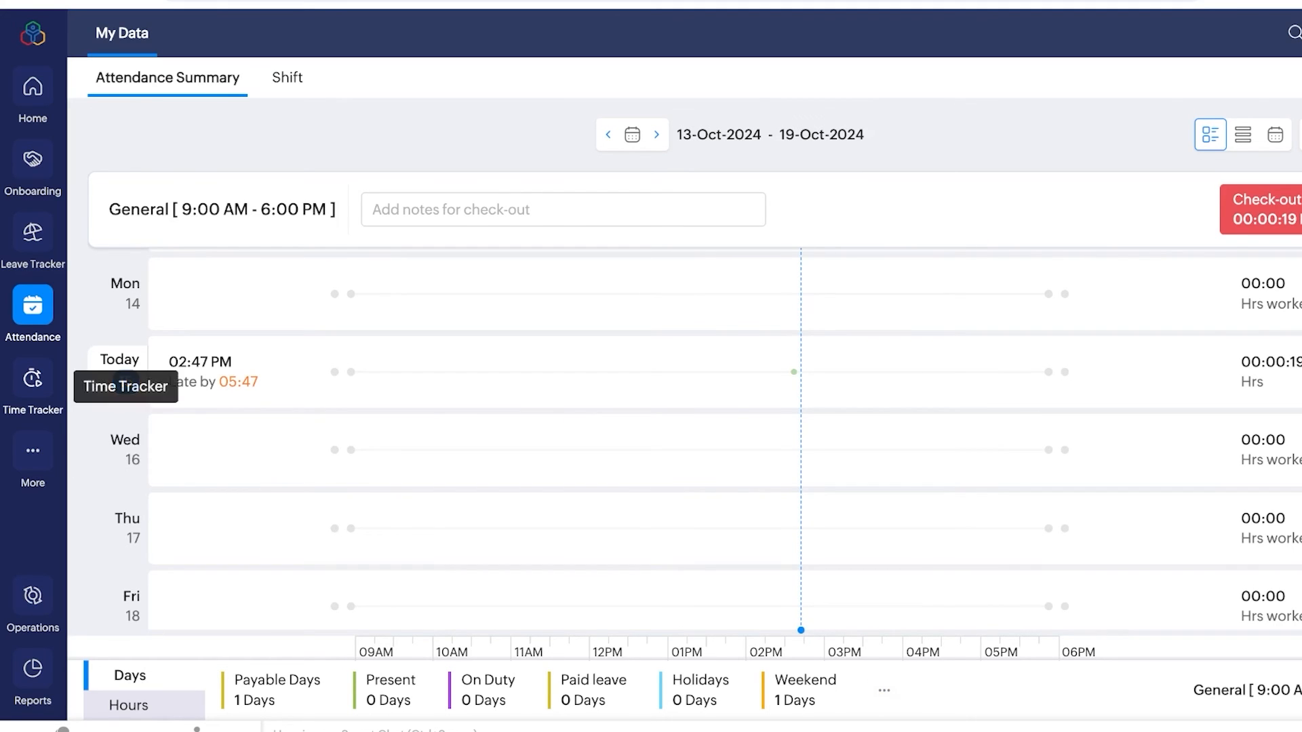
left_click(33, 384)
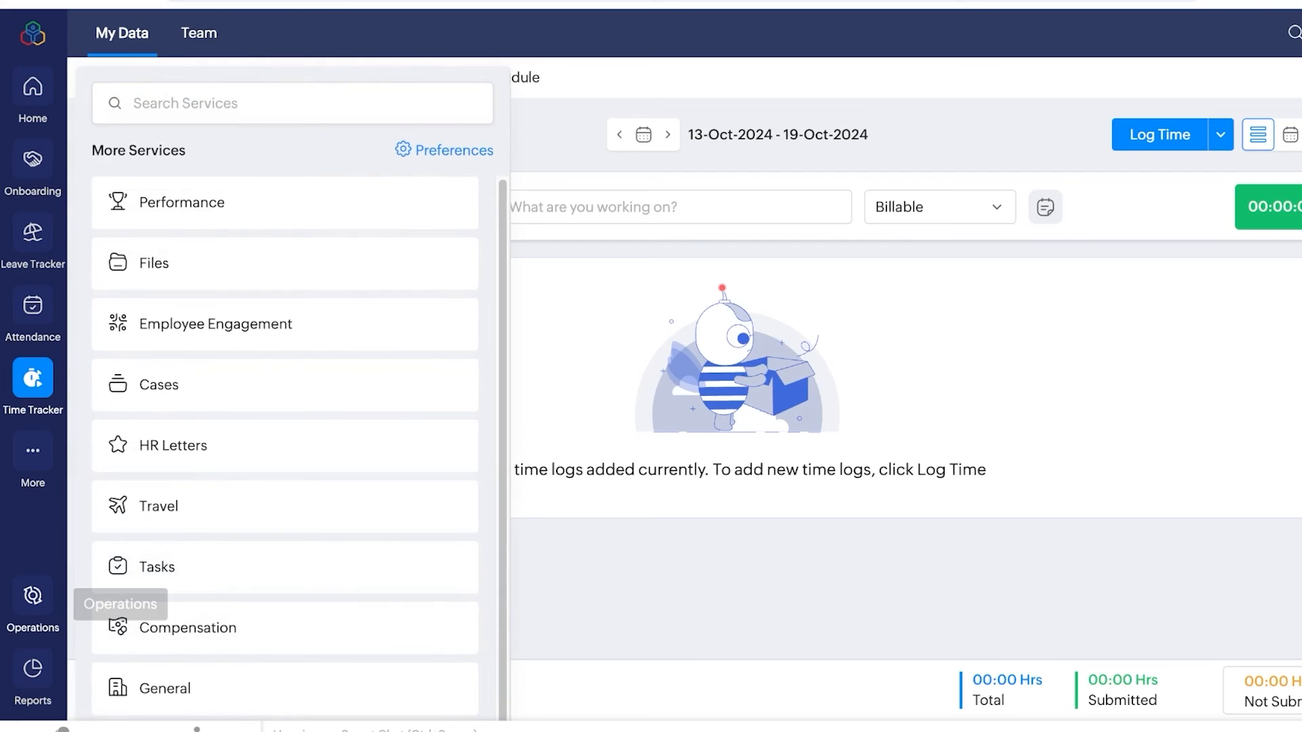
Step: Review the admin's record in Employee Information, close it and start Add Employee(s)
left_click(33, 606)
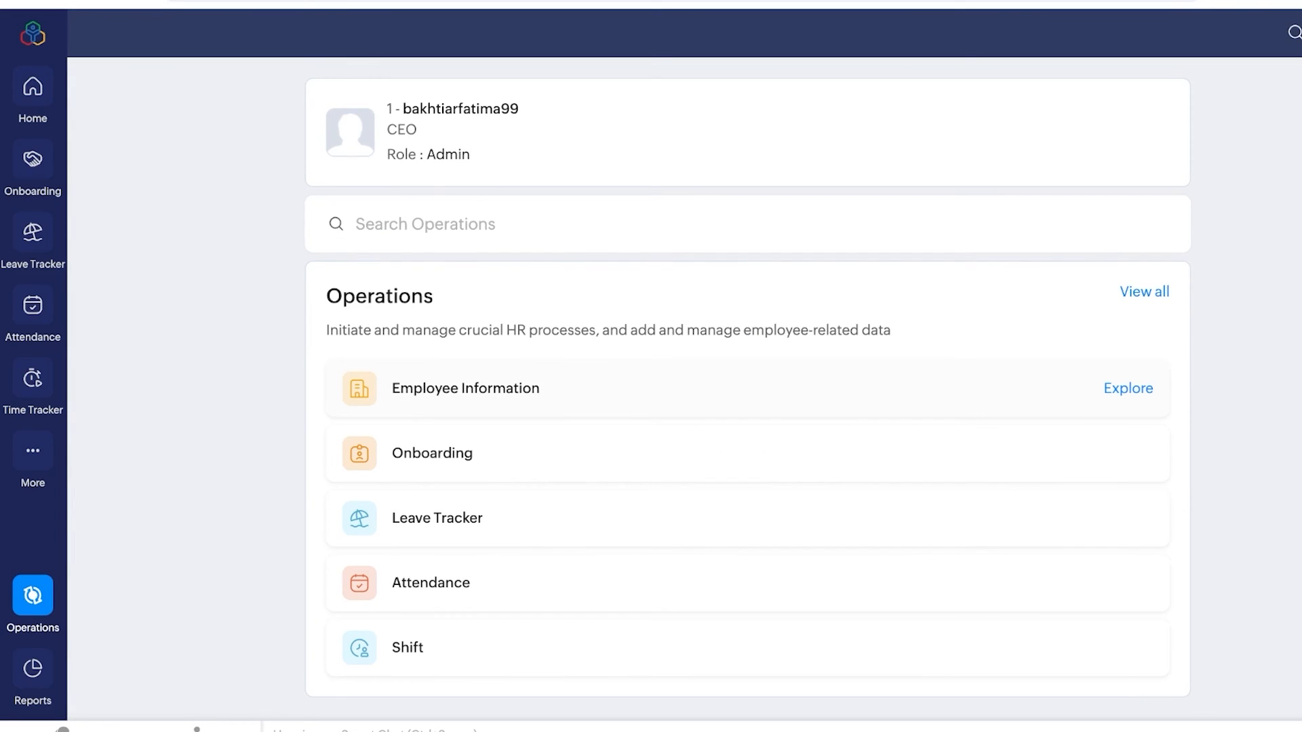
left_click(1127, 388)
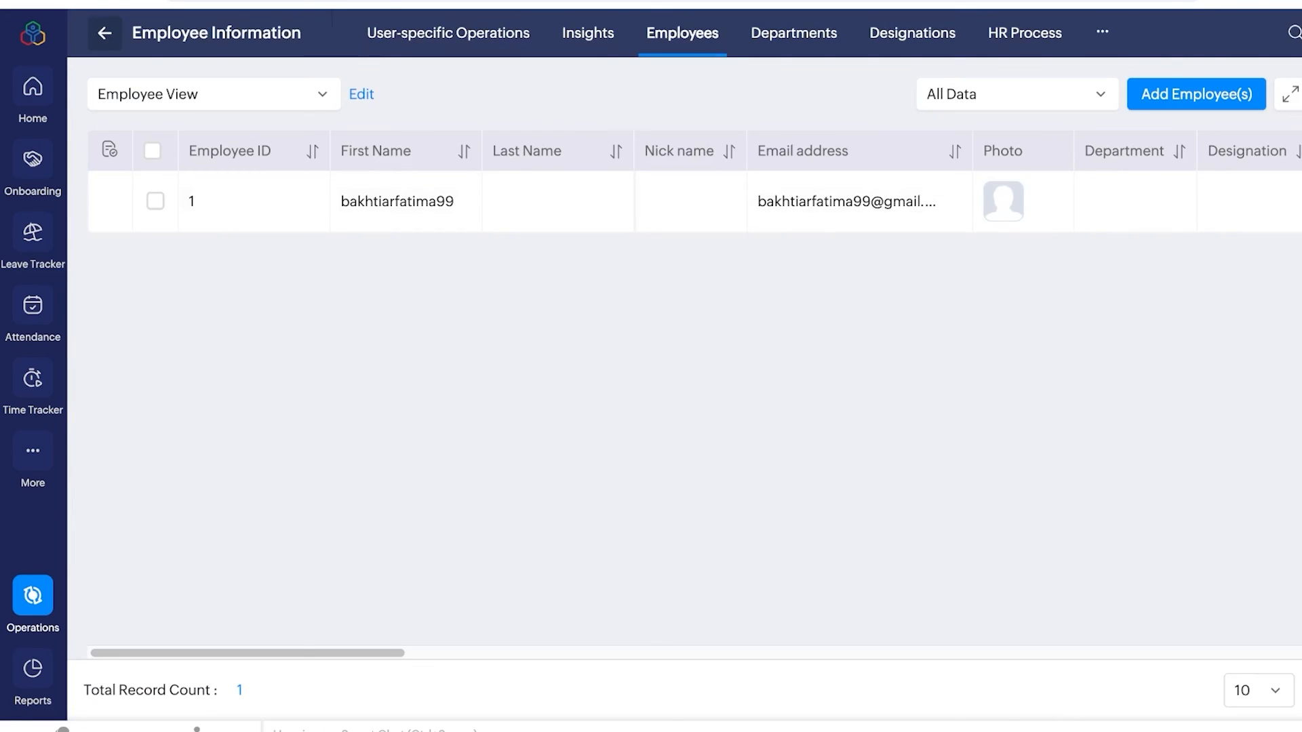
left_click(395, 201)
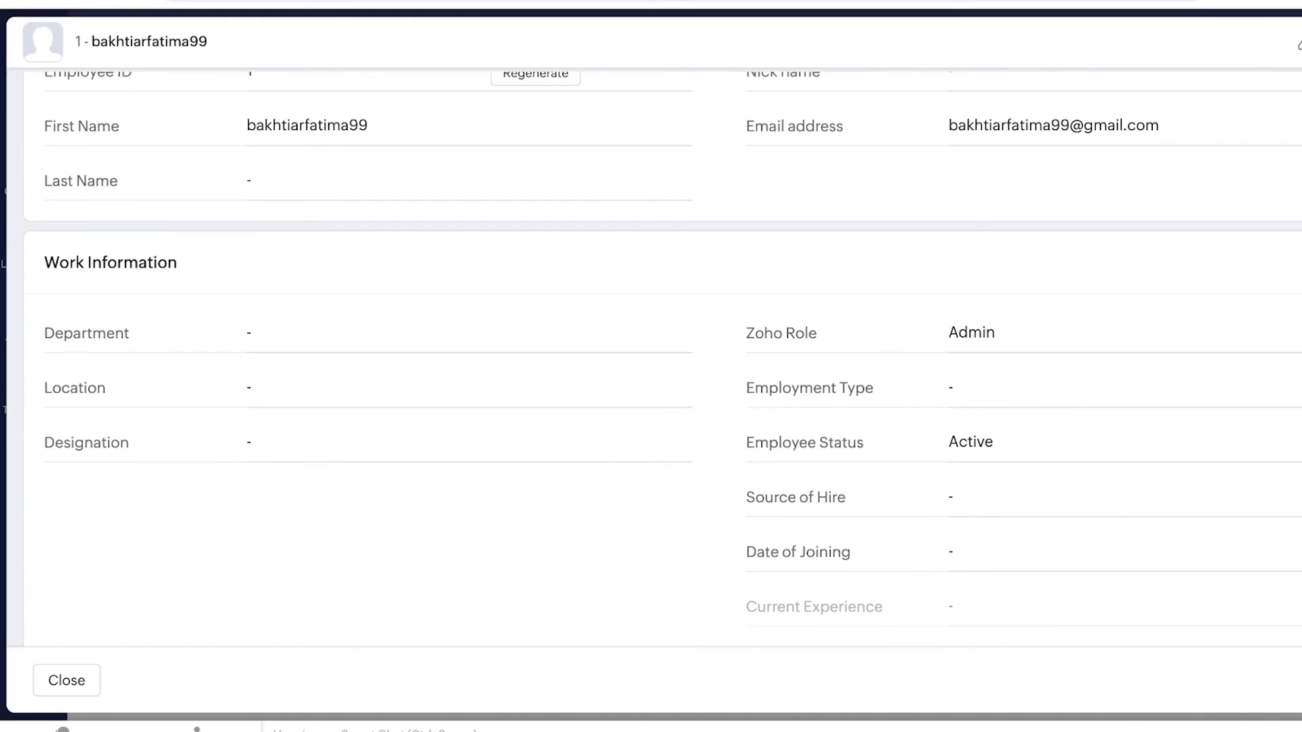
left_click(66, 680)
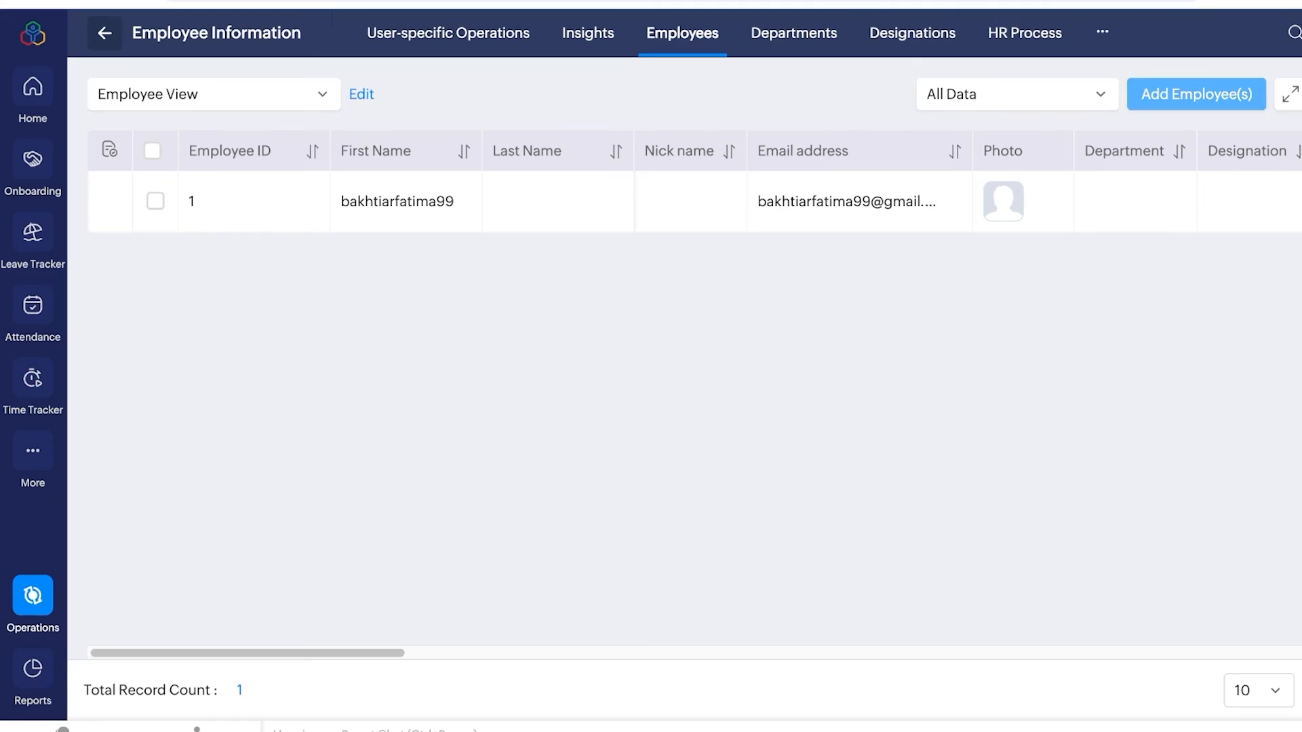
left_click(1194, 93)
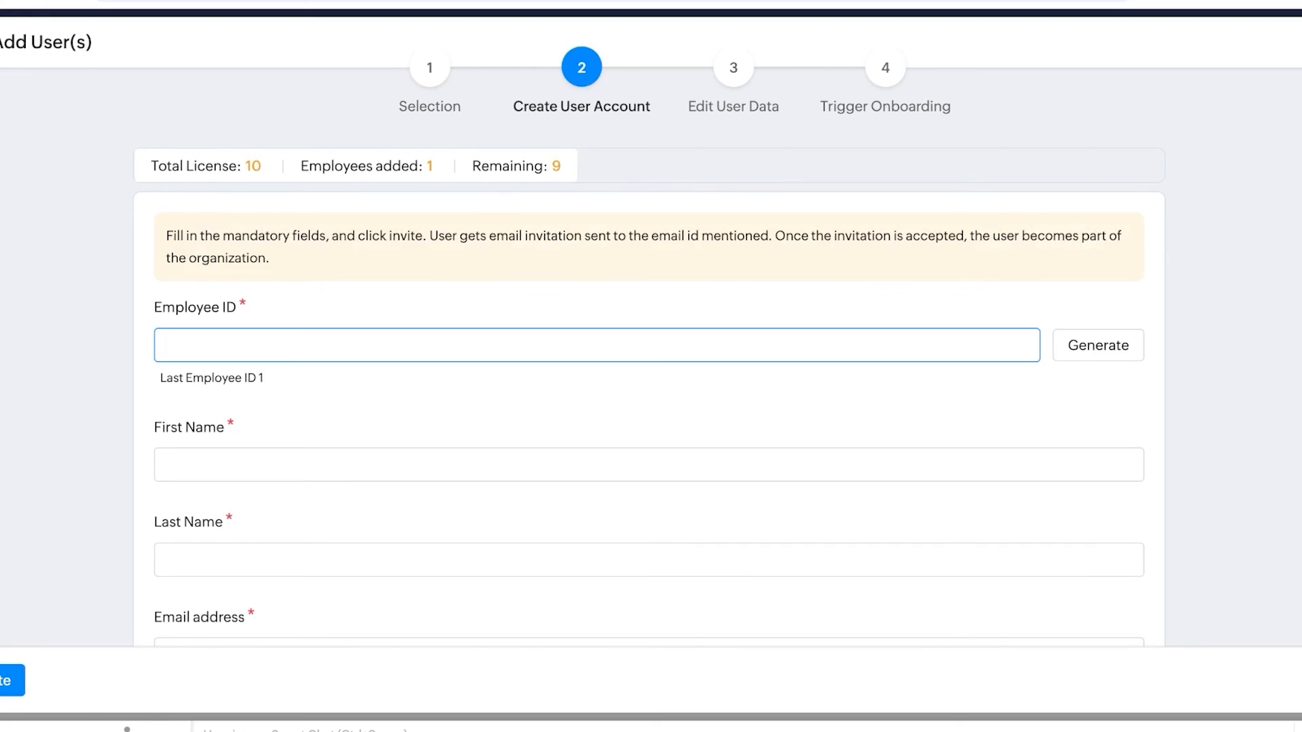
type("02")
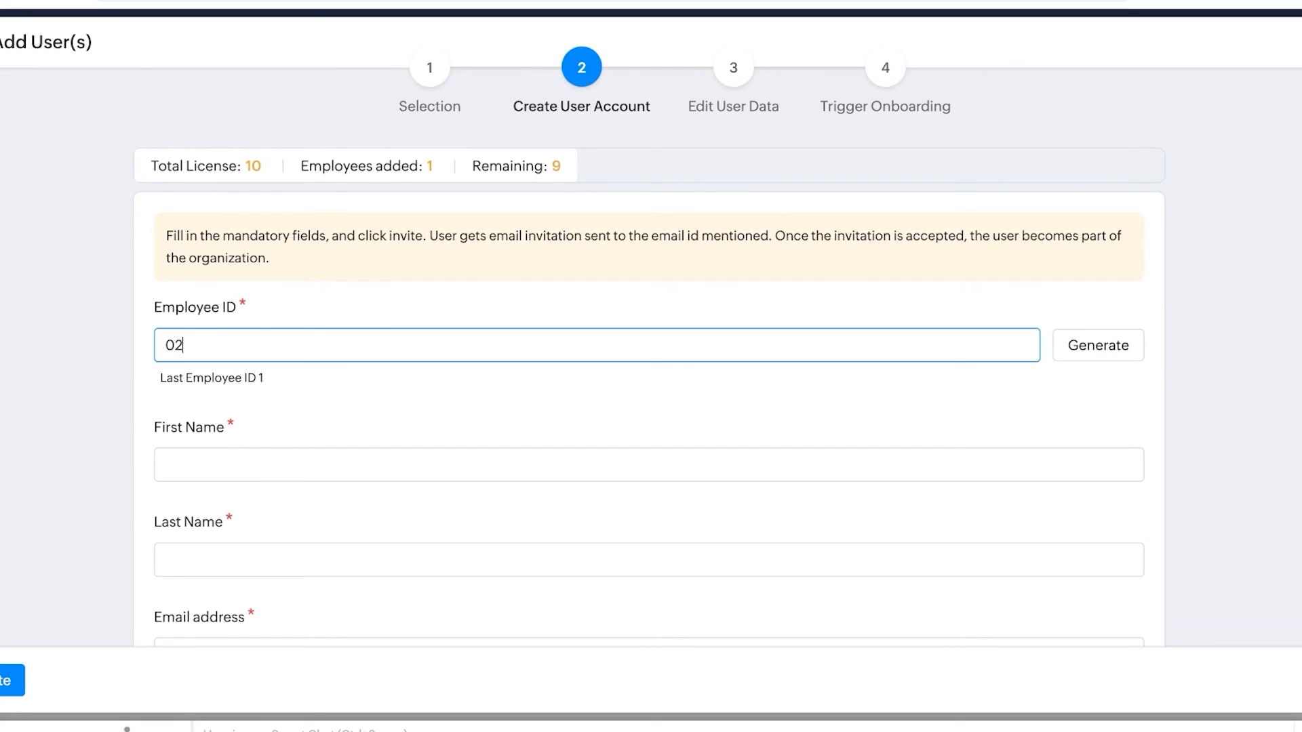
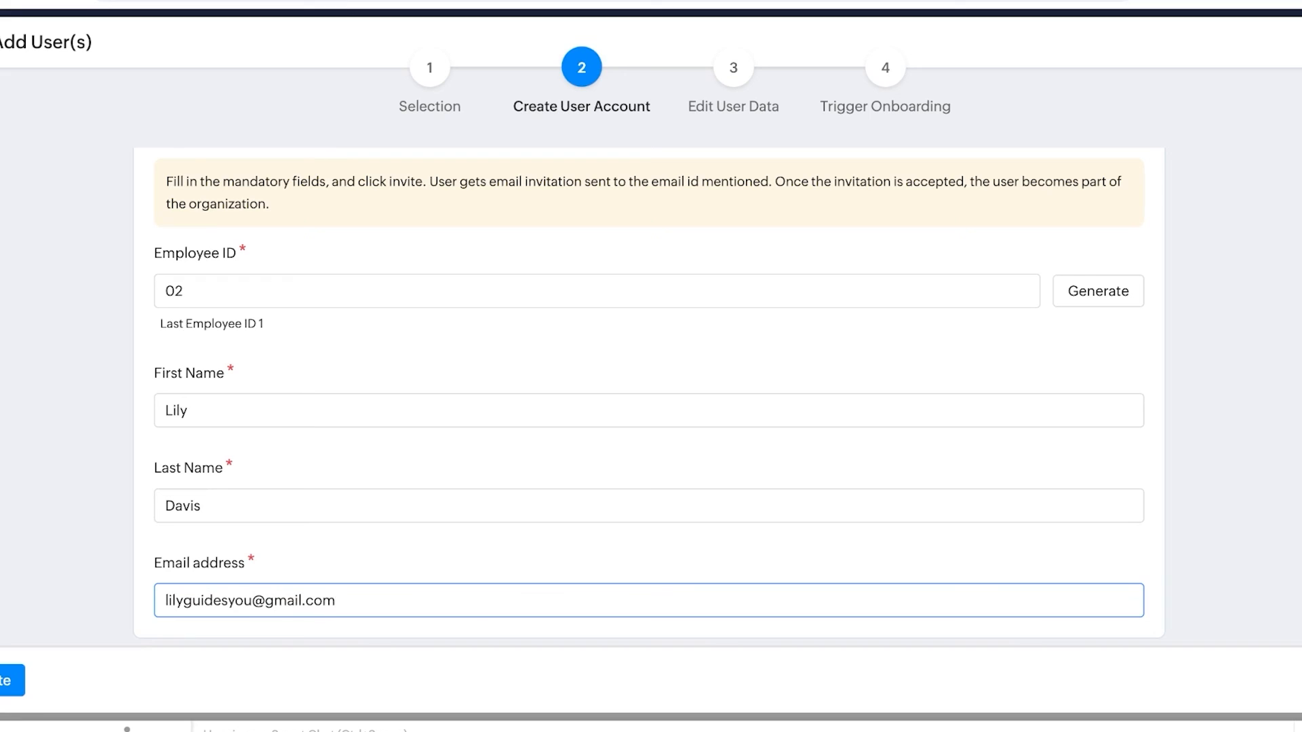
left_click(8, 679)
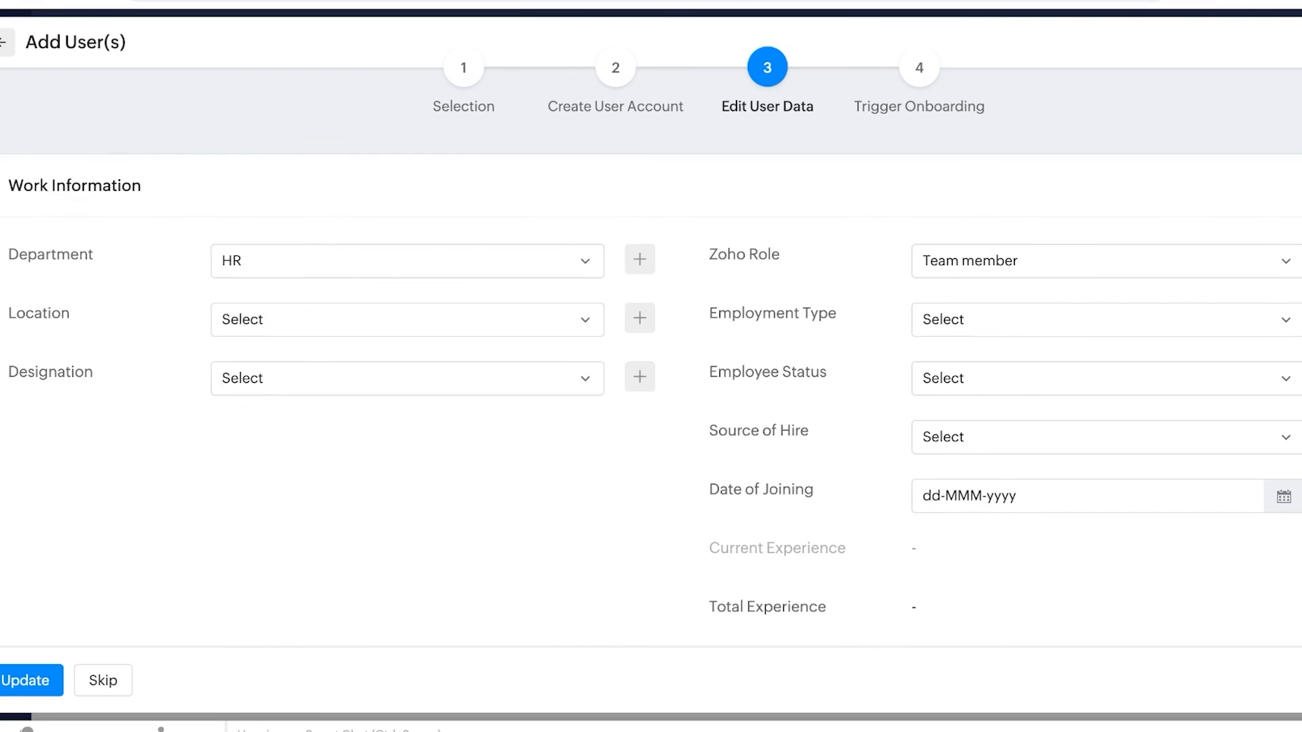
Step: Add a new Marketing department from the Department field and save it
type("f")
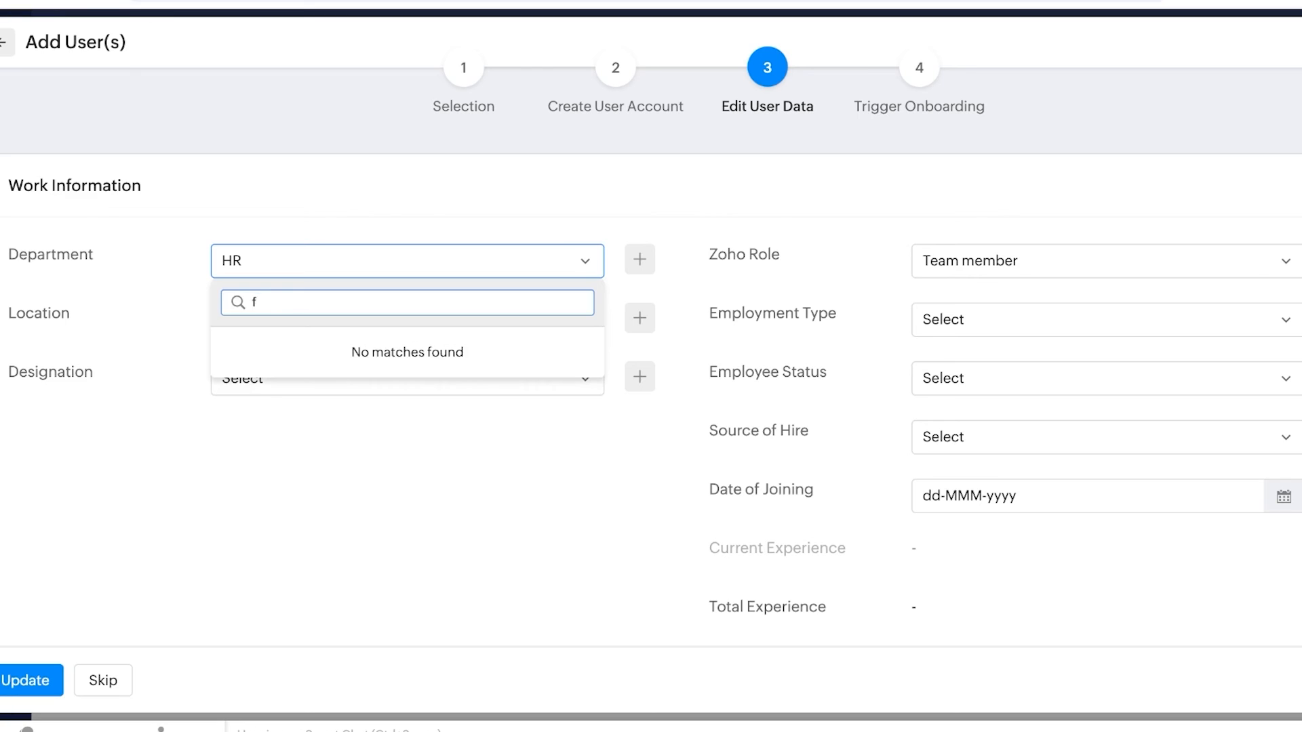
left_click(638, 259)
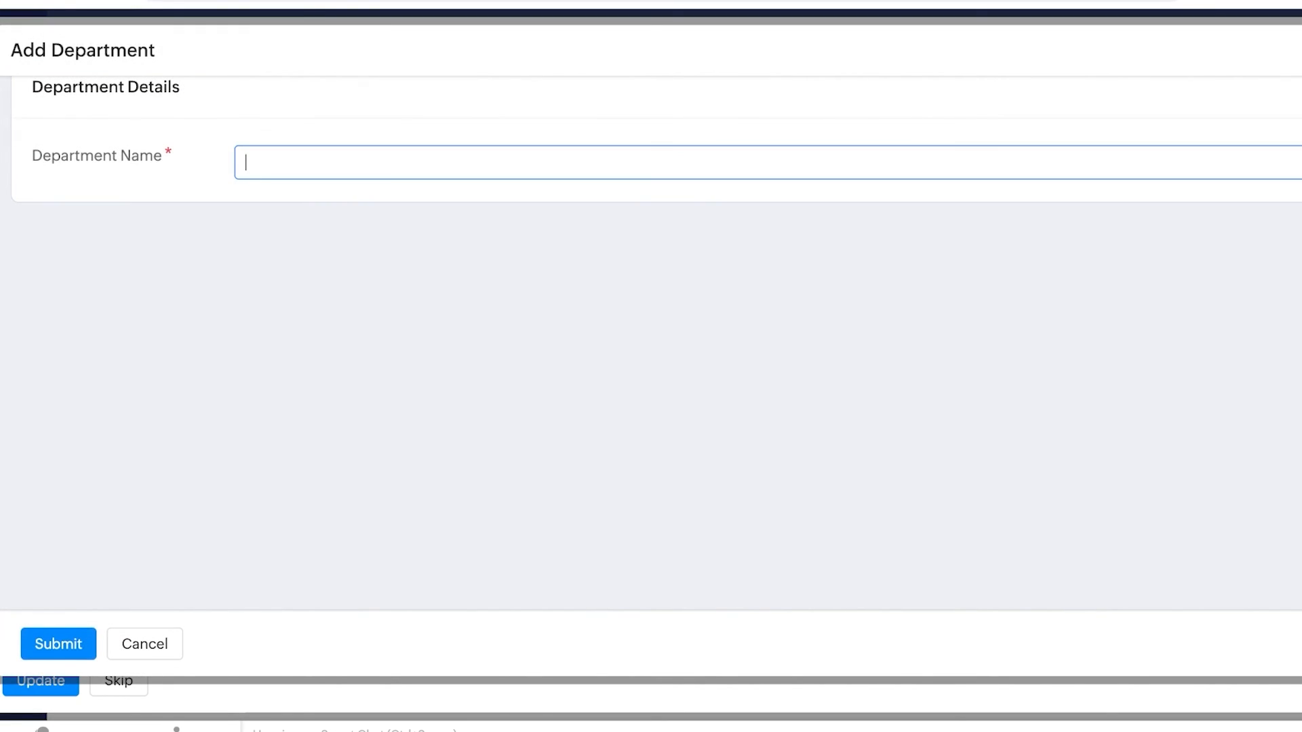
type("Marketing")
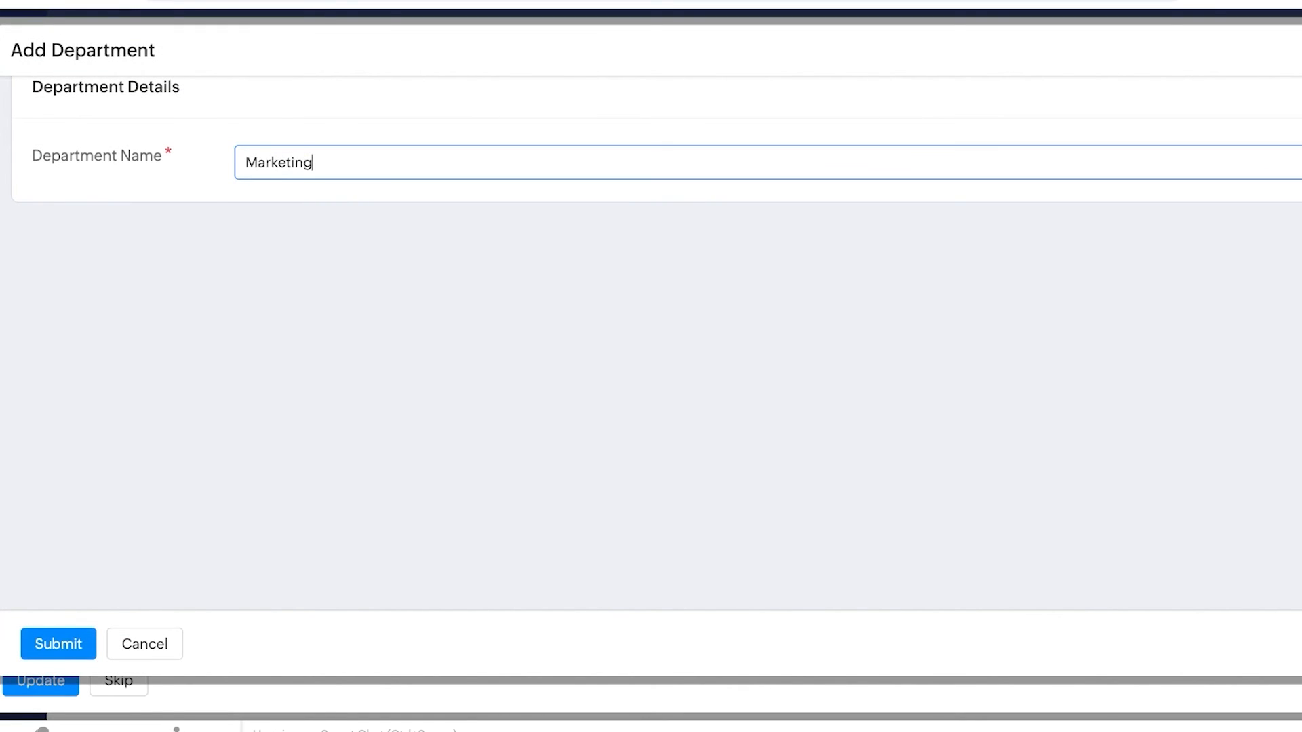
left_click(58, 643)
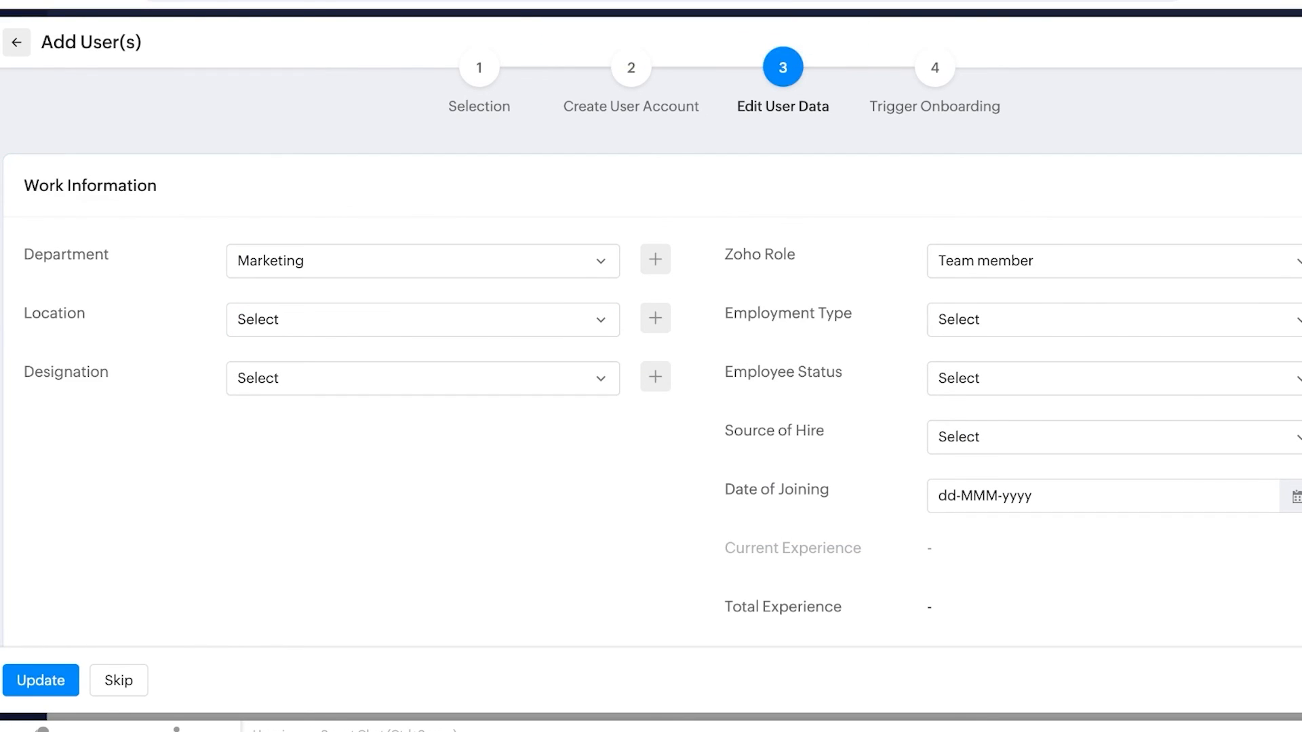
Step: Review the designation list and update the work details to reach Trigger Onboarding
left_click(422, 378)
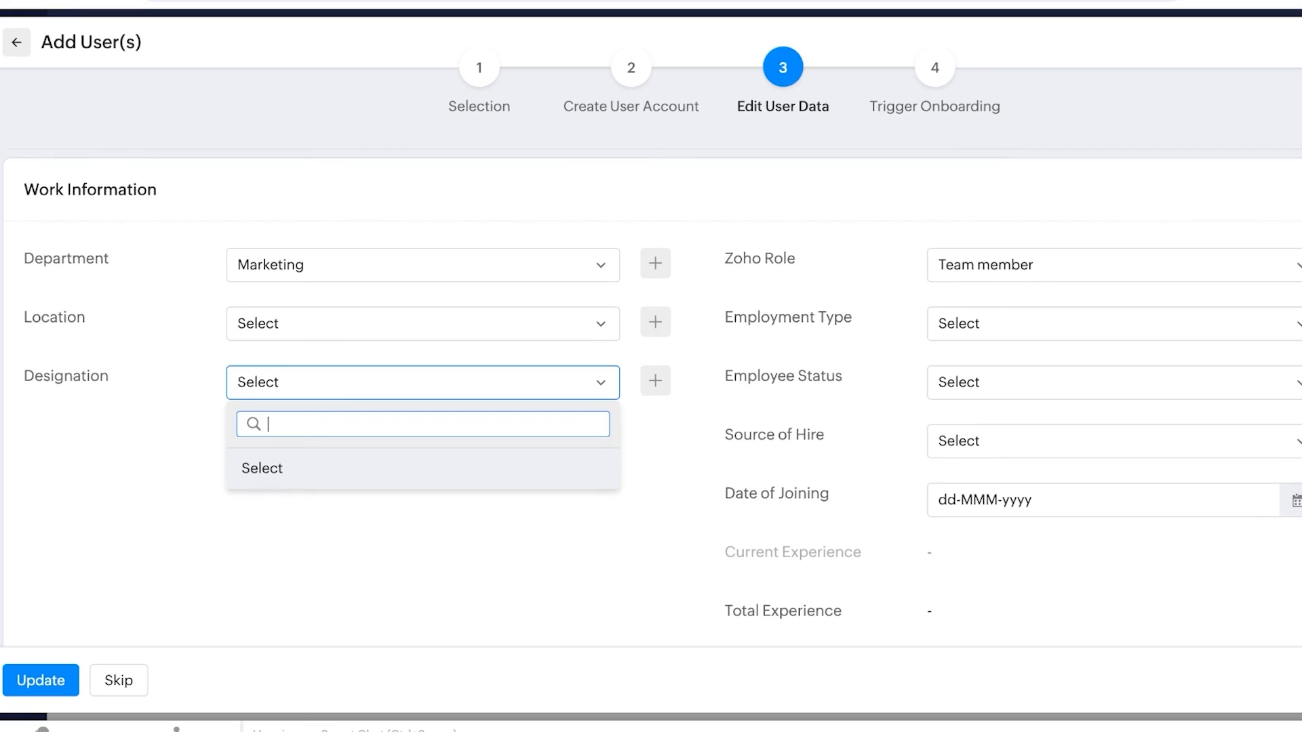
scroll("down", 3)
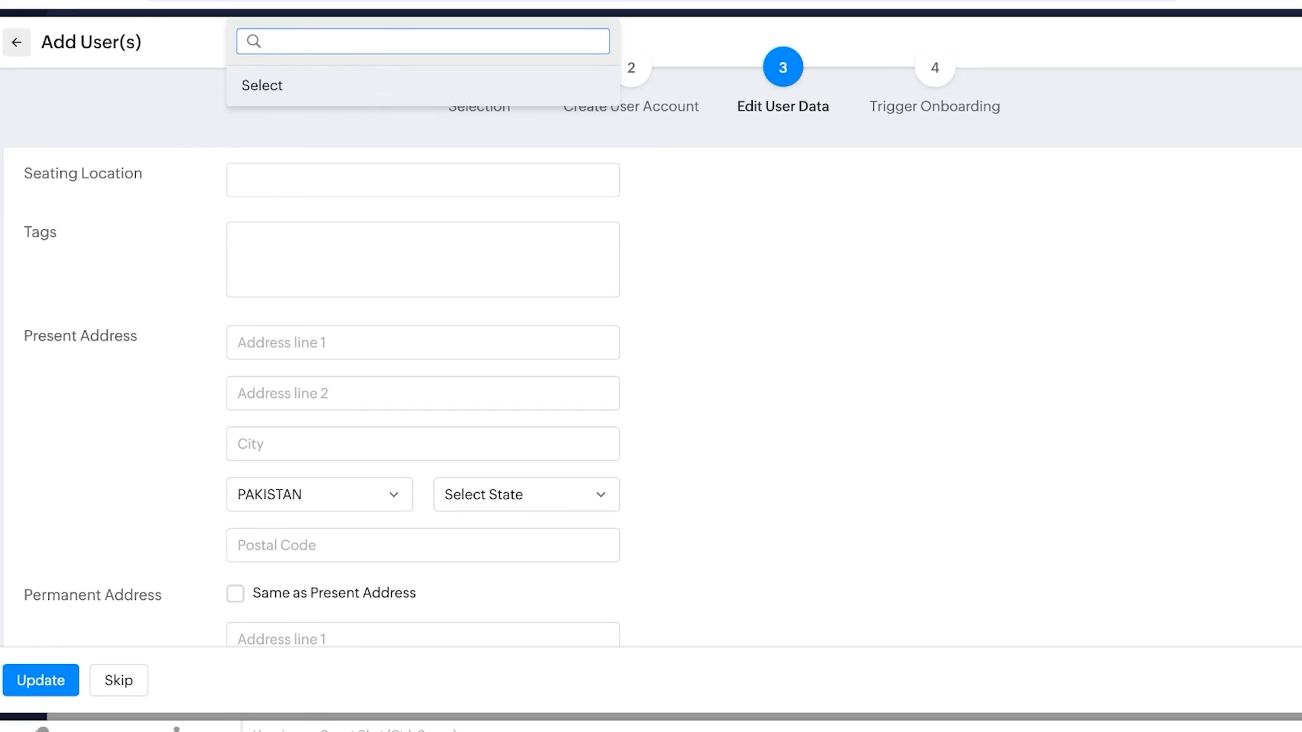
left_click(39, 679)
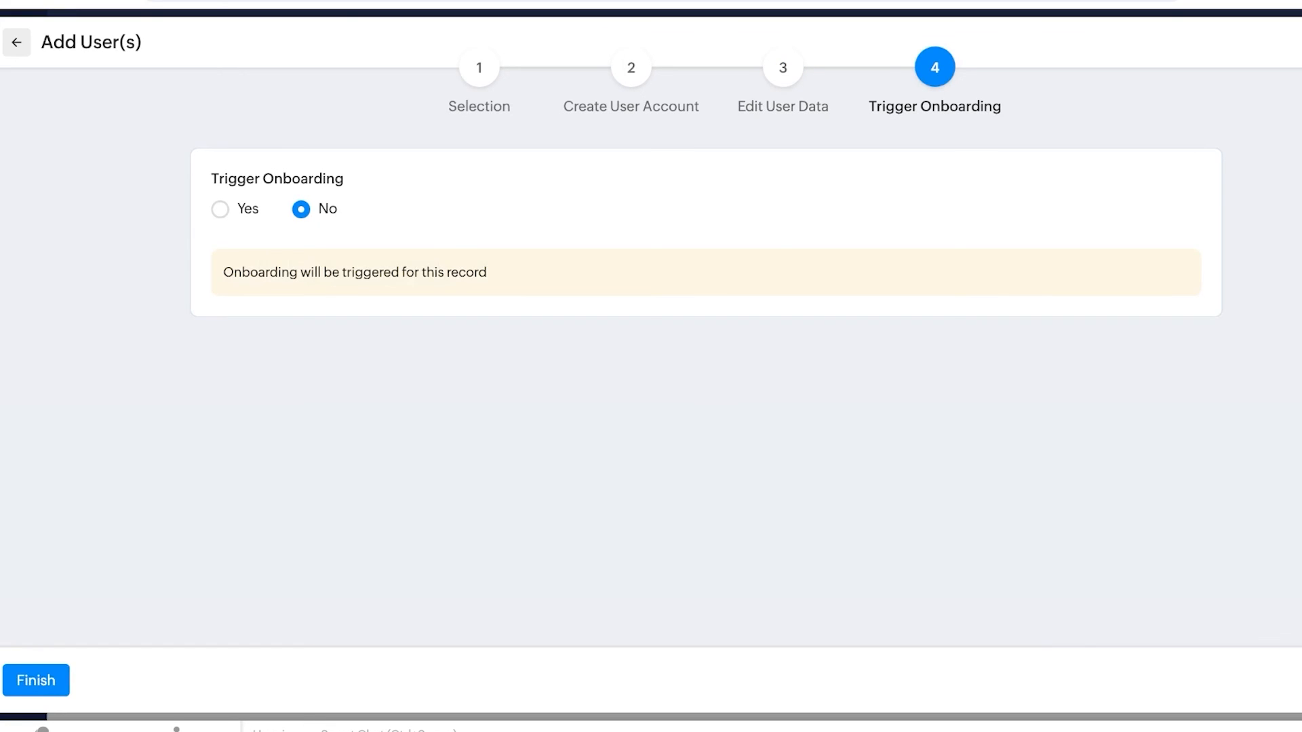
left_click(220, 209)
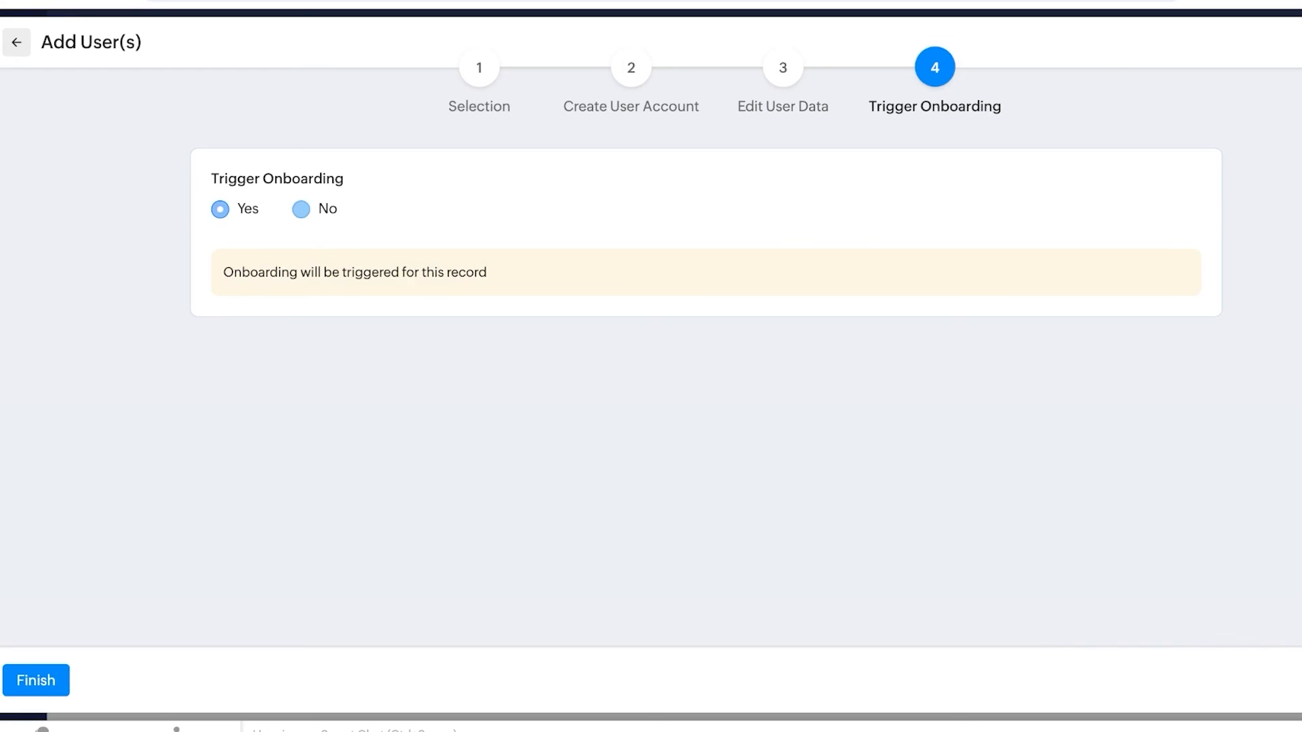
left_click(35, 679)
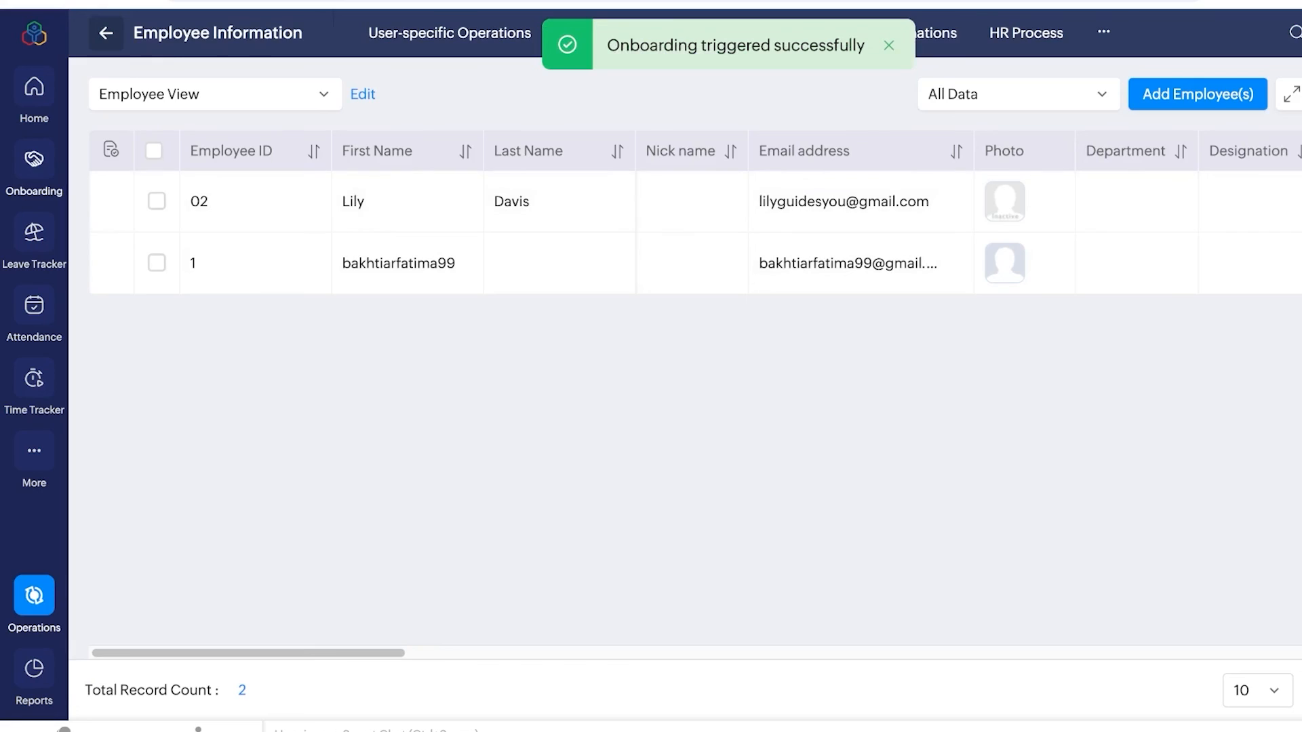
left_click(32, 166)
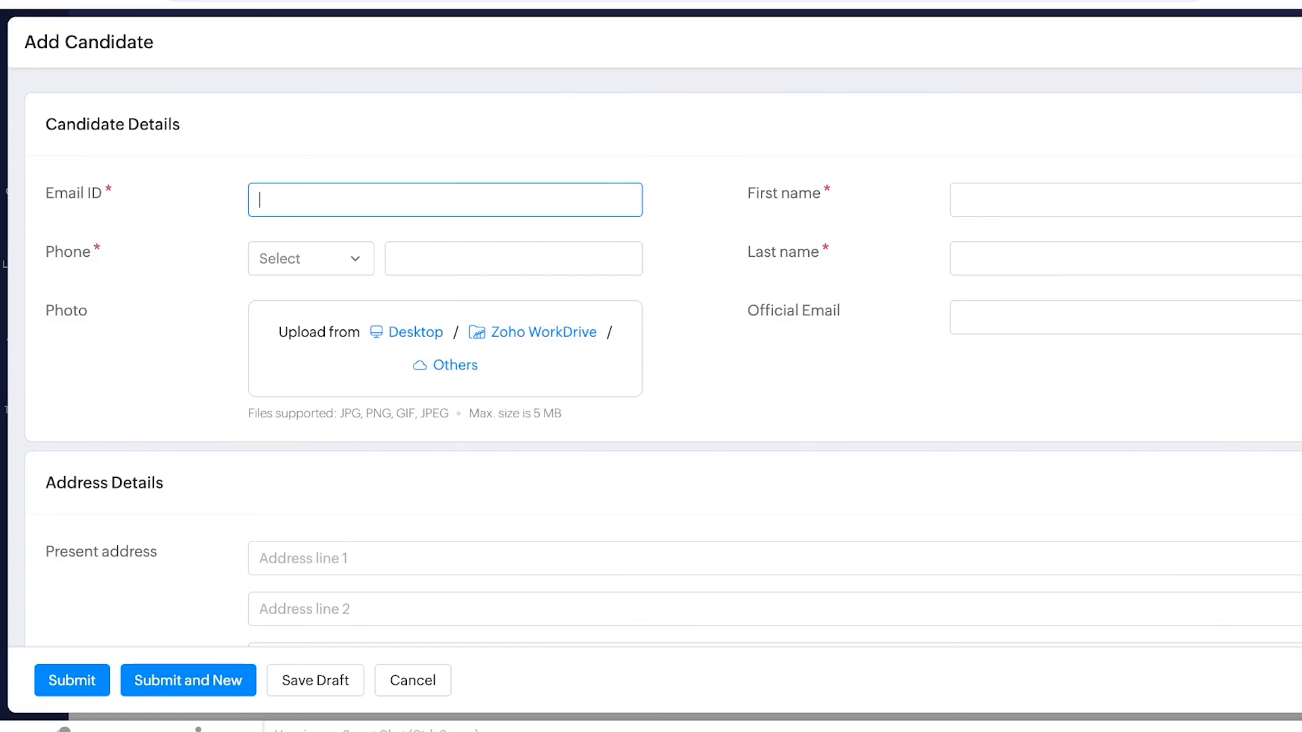
left_click(413, 680)
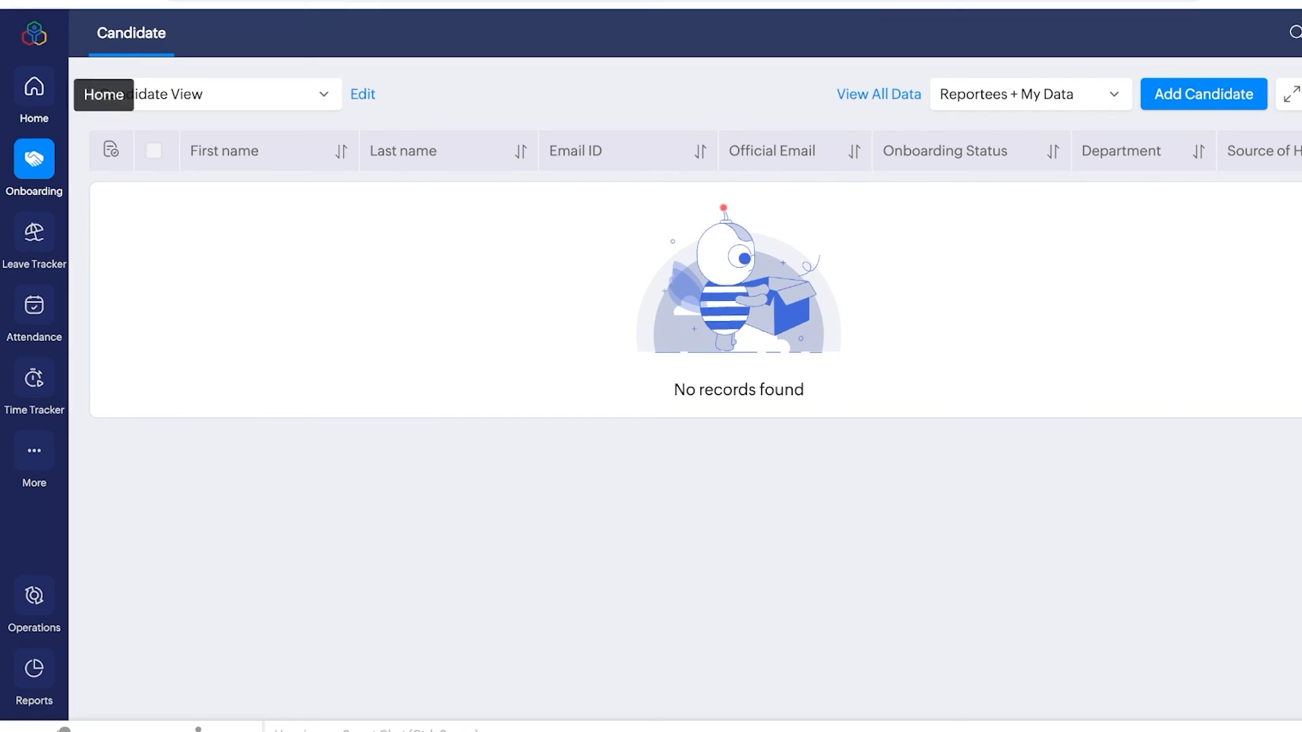